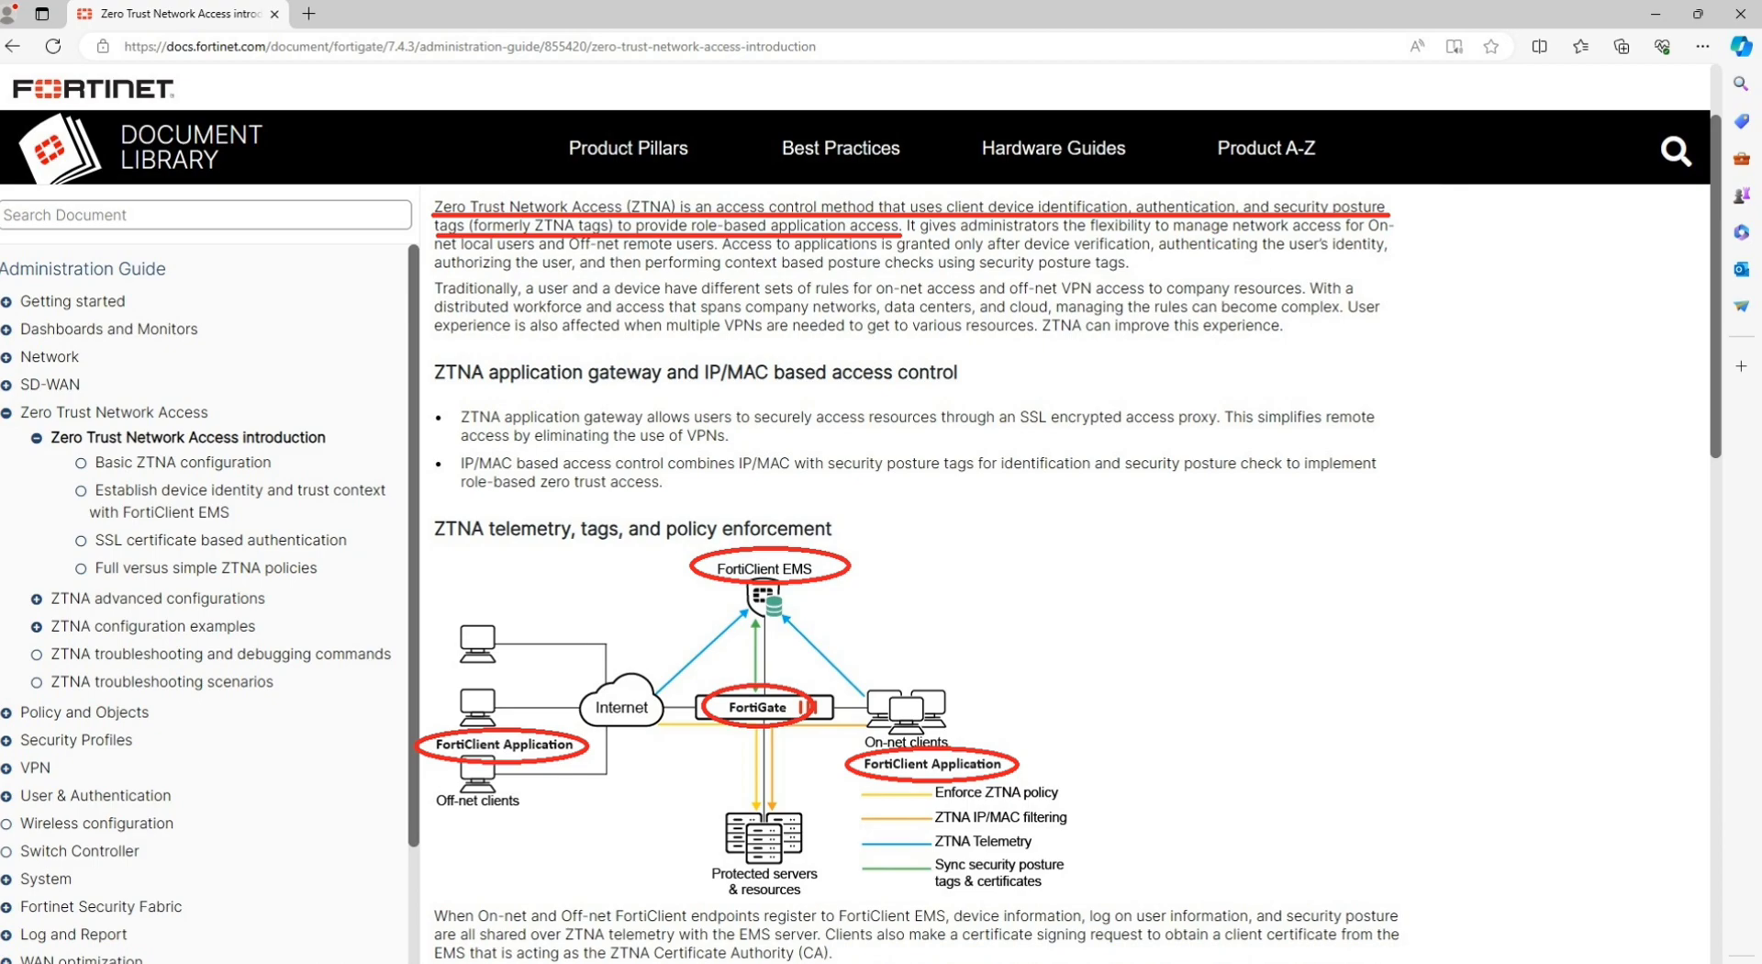
- Enable EMS 1 for 192.168.14.128 port 443, save it and accept the EMS server certificate
click(349, 18)
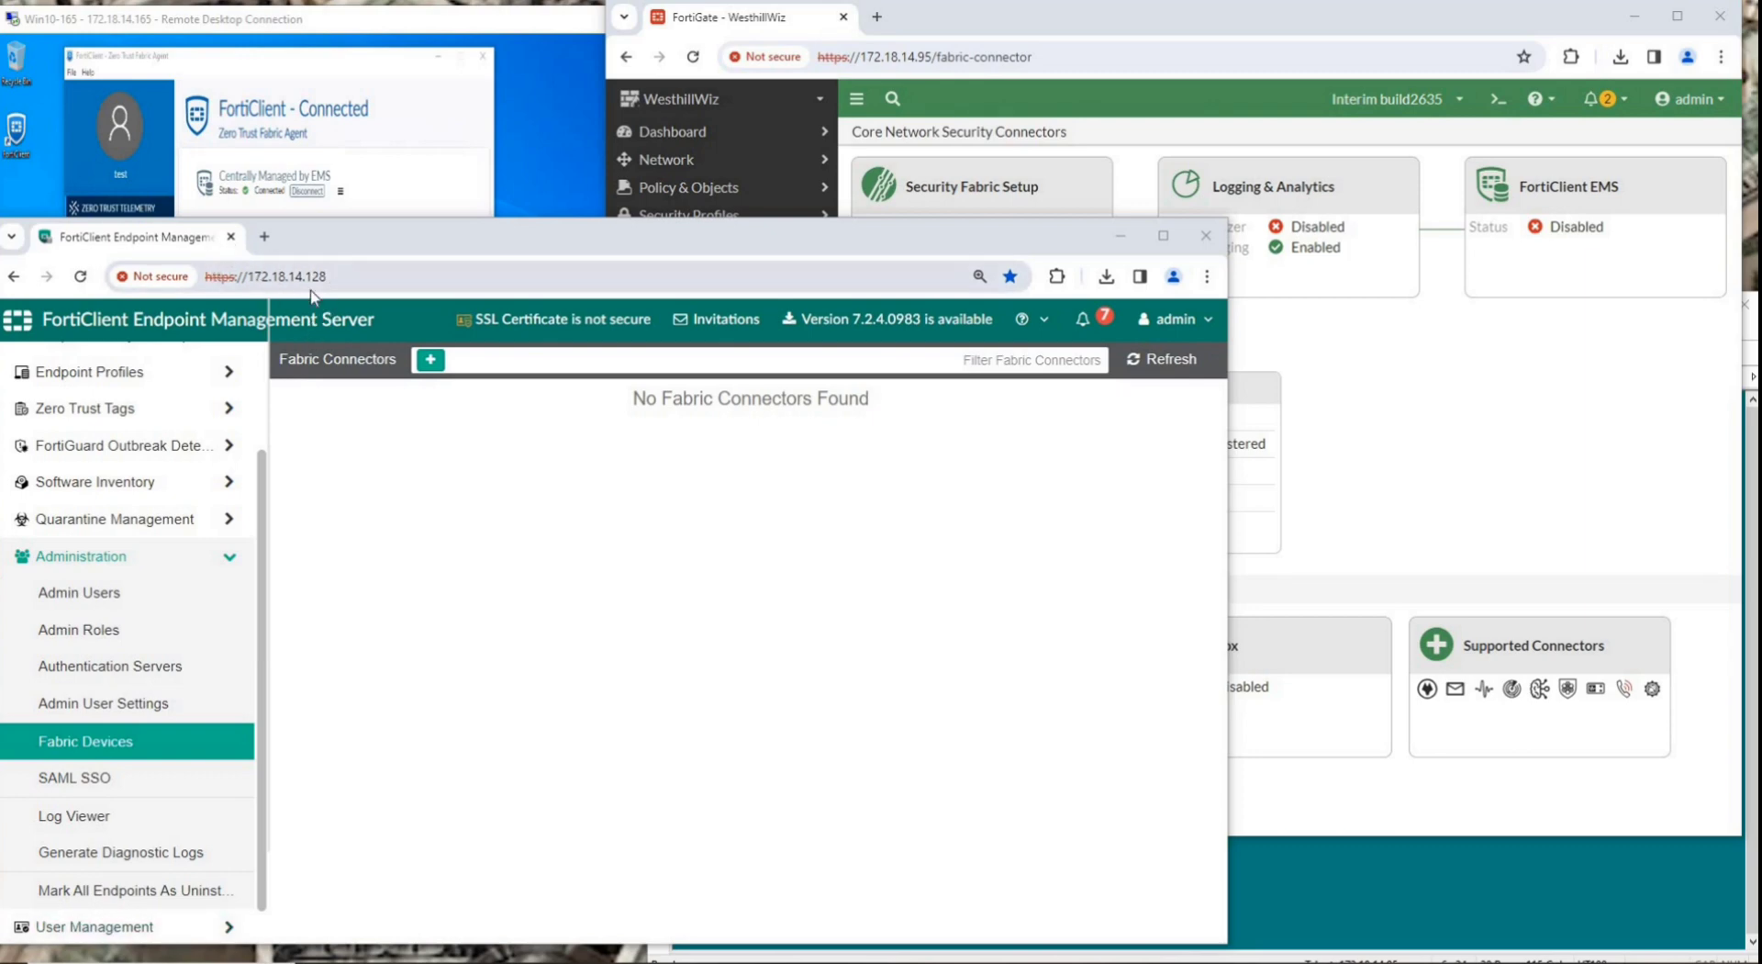
mouse_move(364, 309)
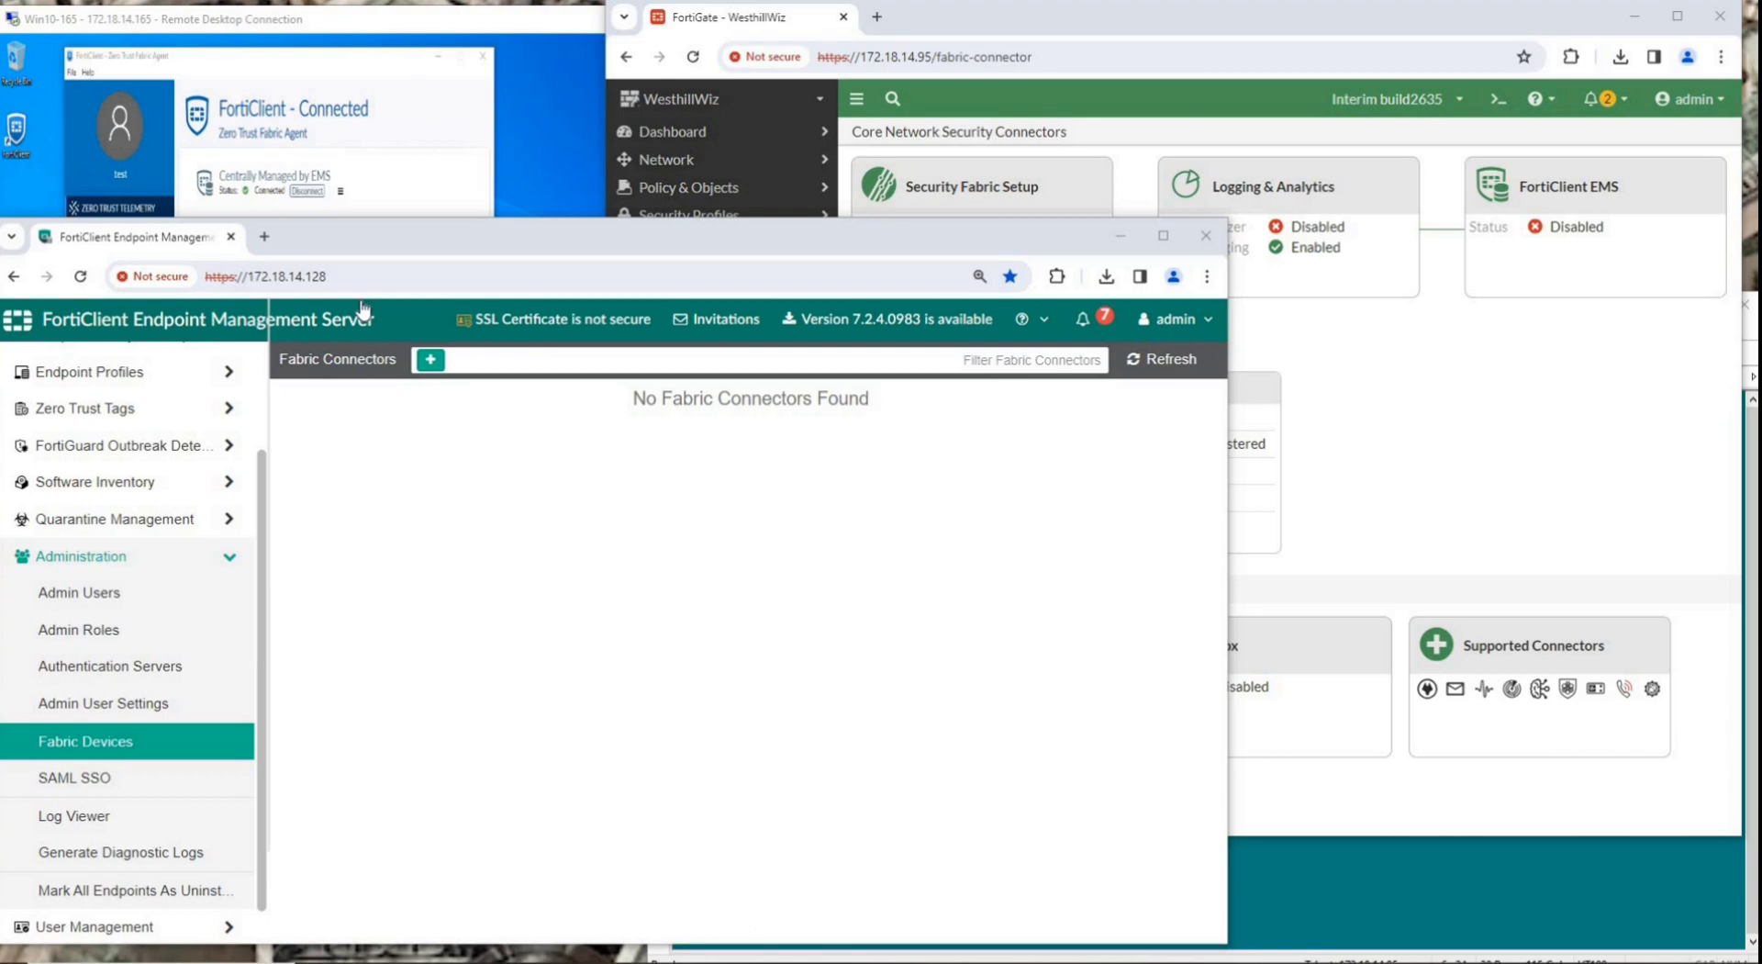
mouse_move(1167, 360)
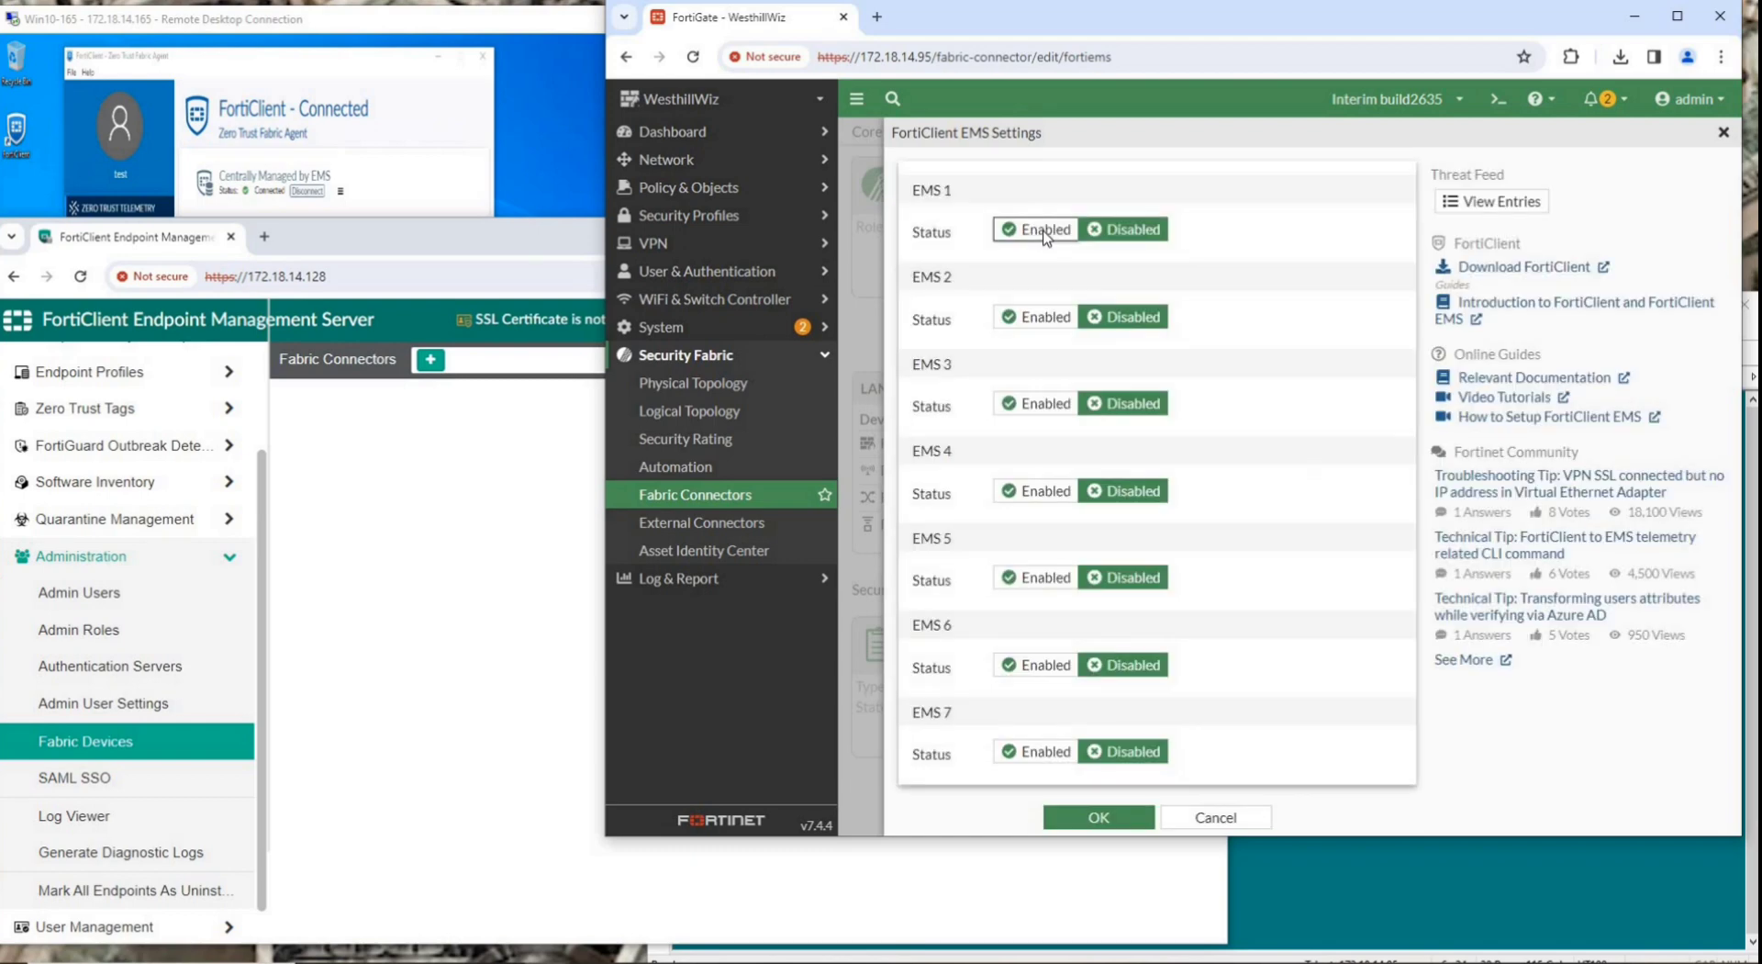
click(1043, 229)
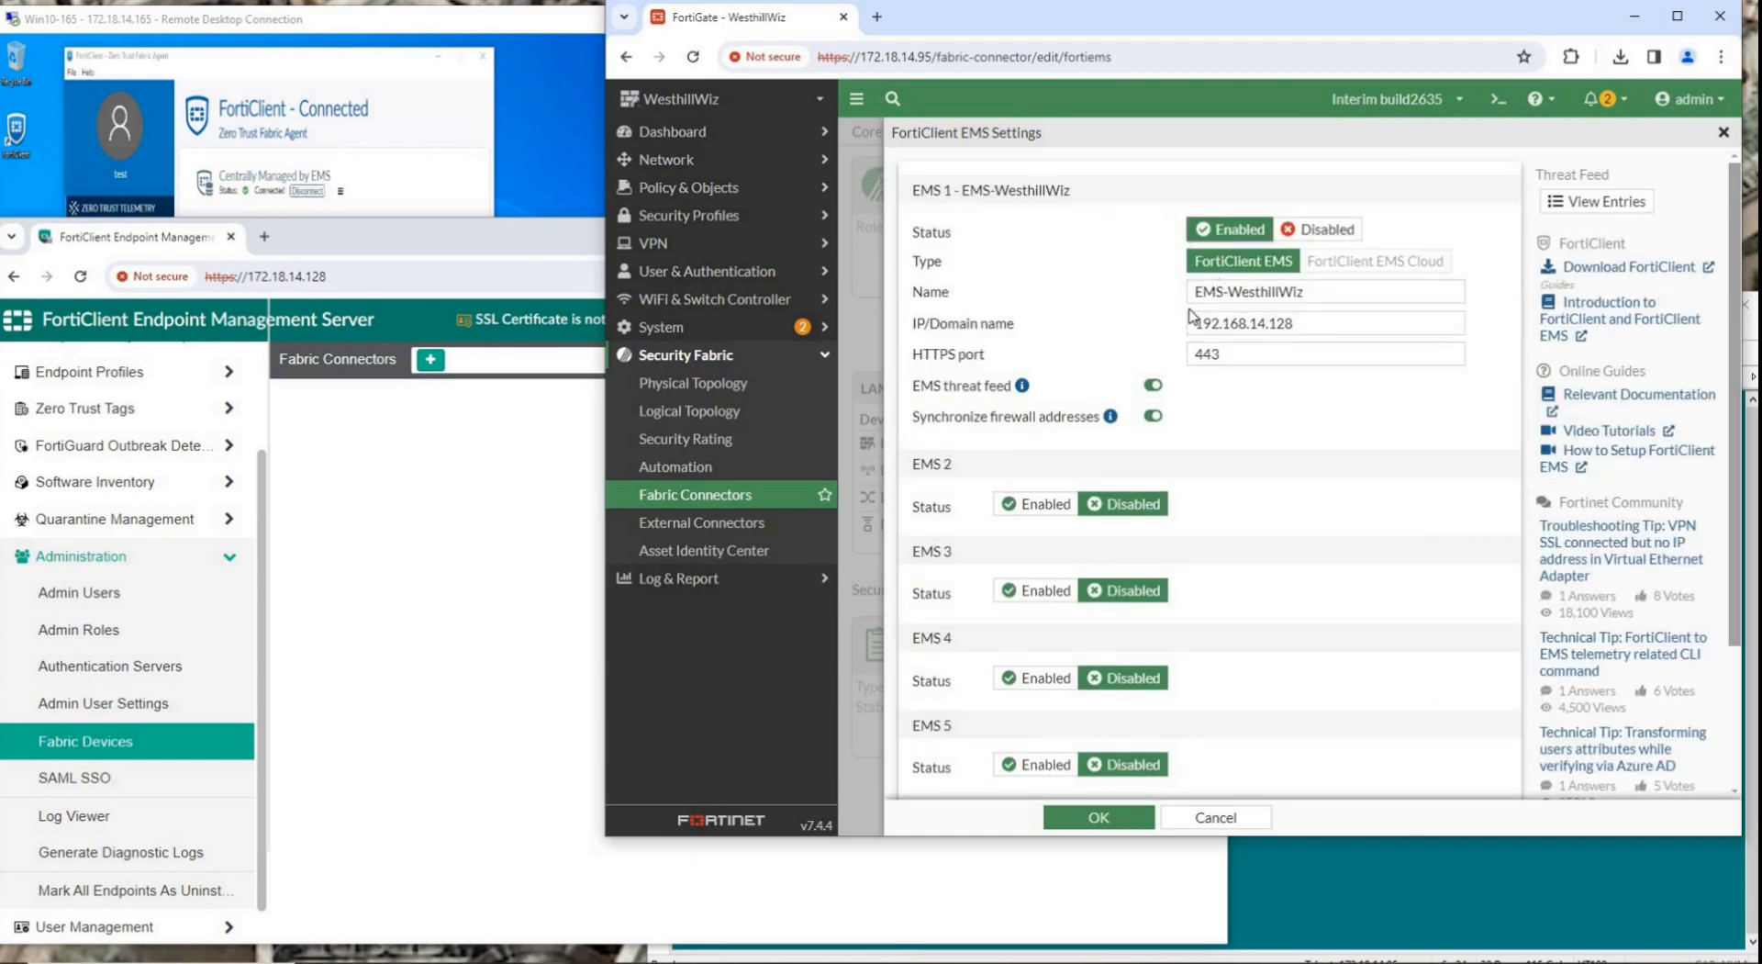
mouse_move(1222, 603)
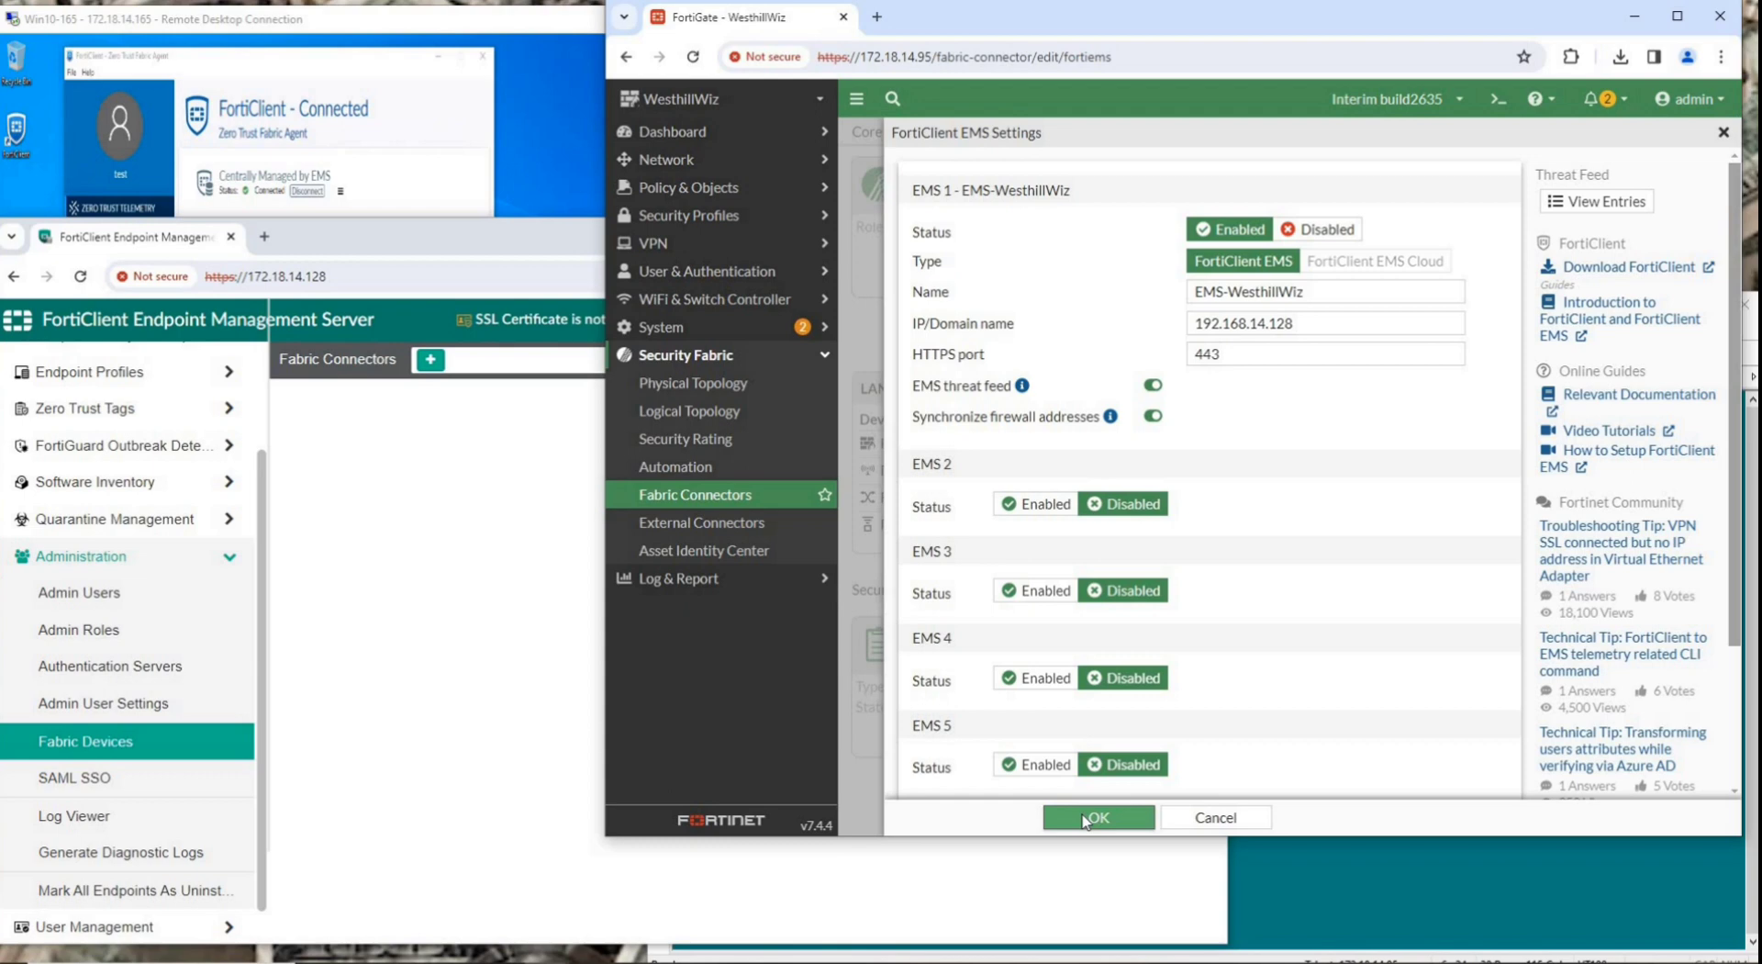
click(1096, 817)
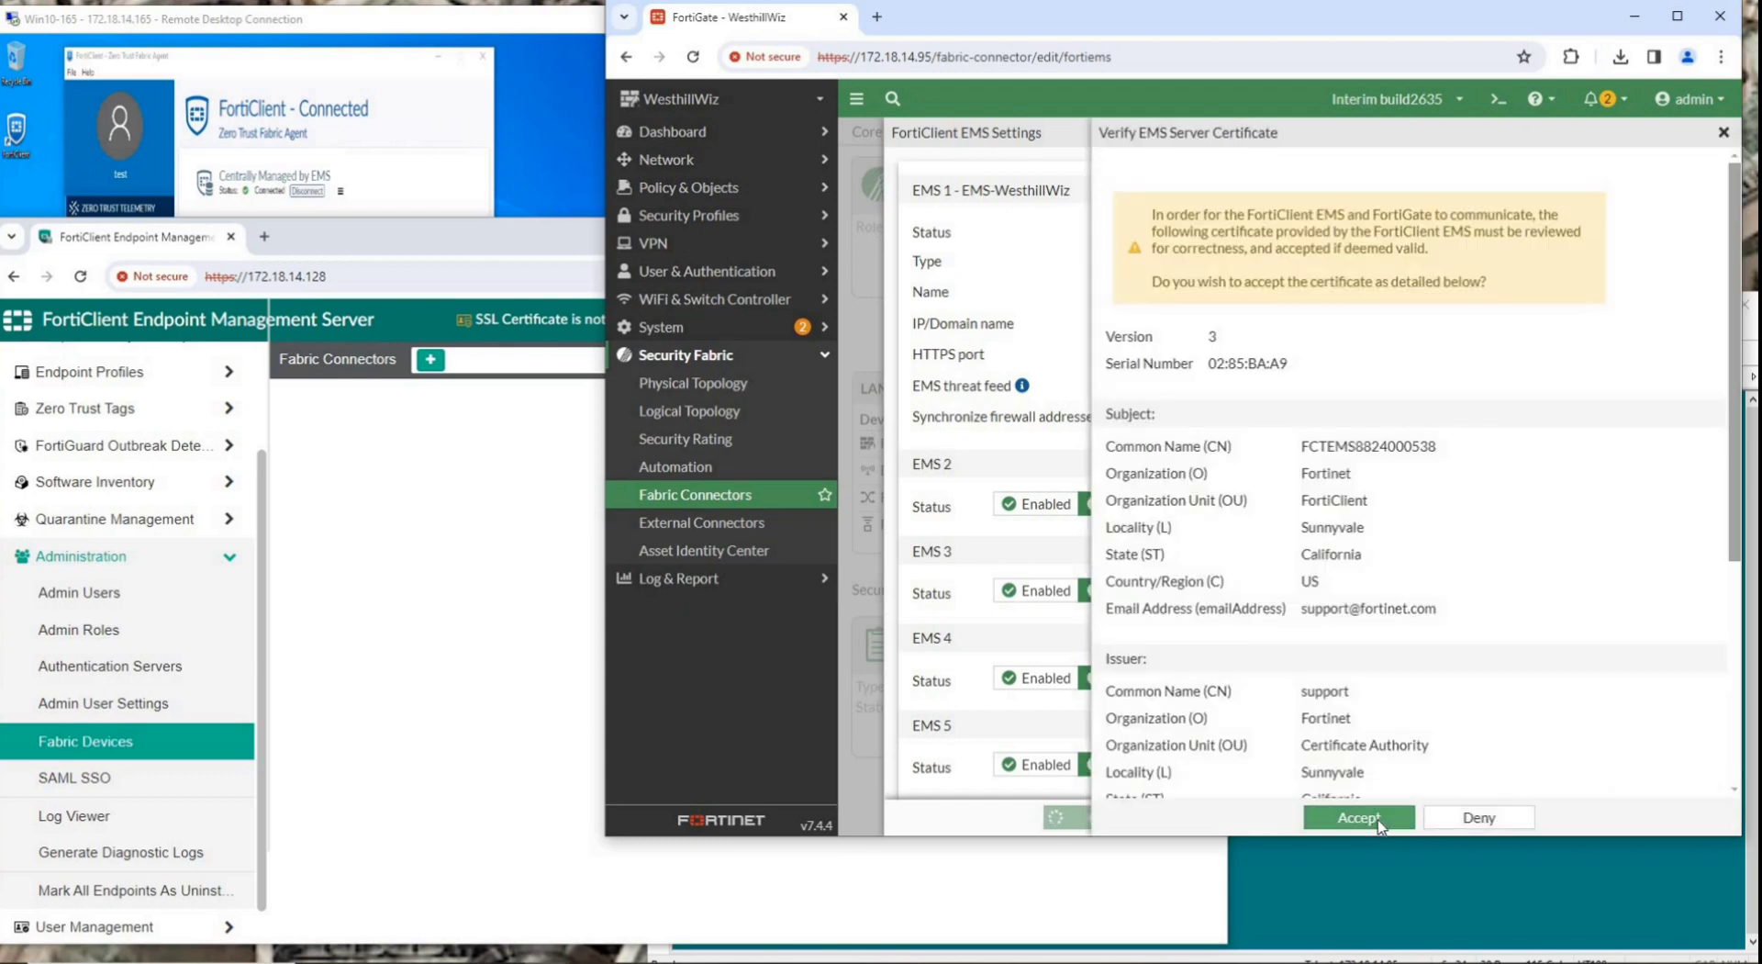
click(1359, 817)
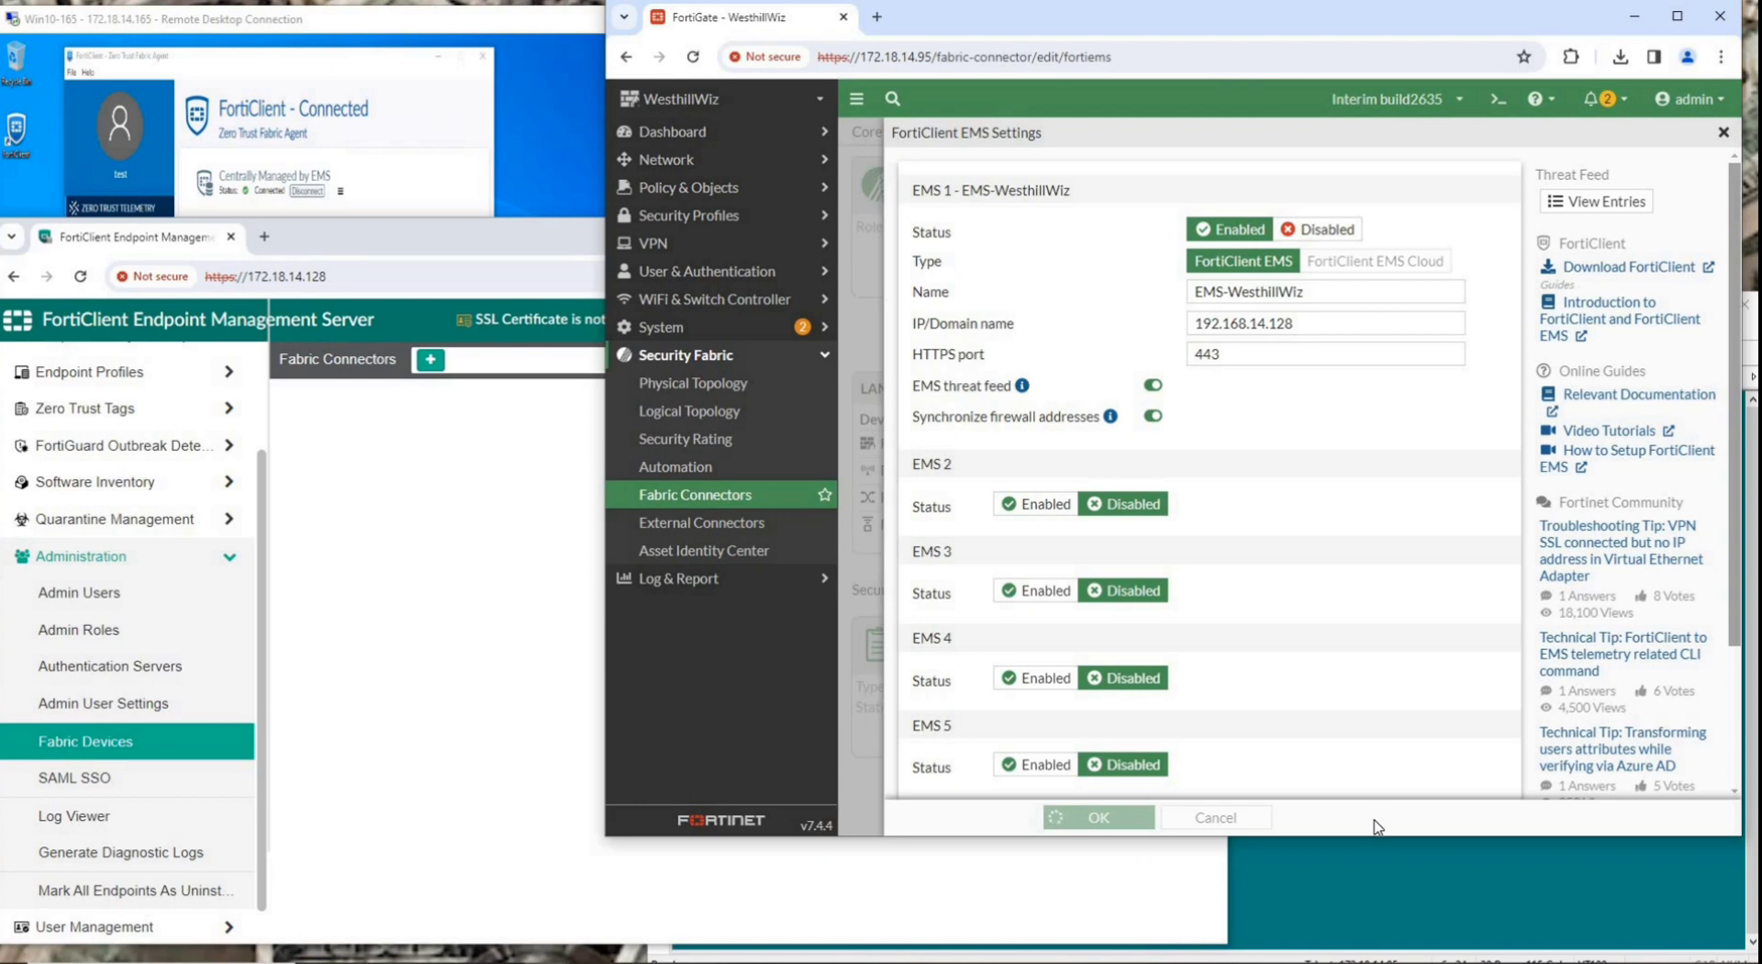
mouse_move(1324, 407)
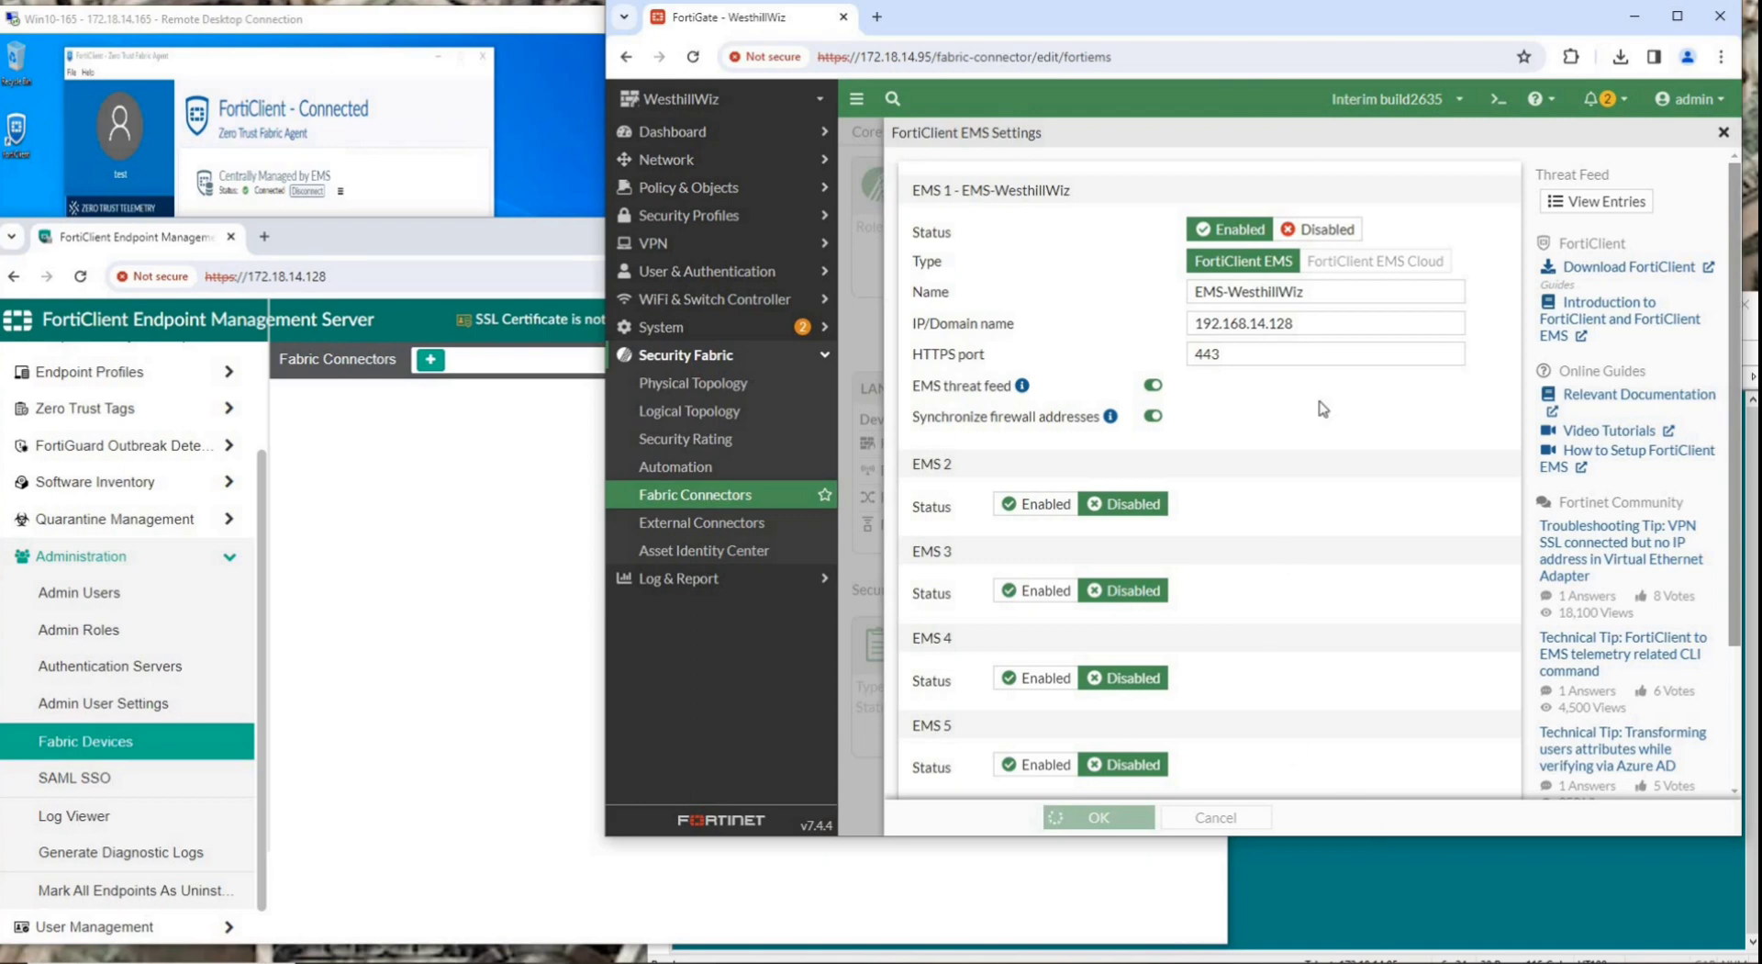
- Request authorization of the FortiGate on FortiClient EMS
click(1097, 817)
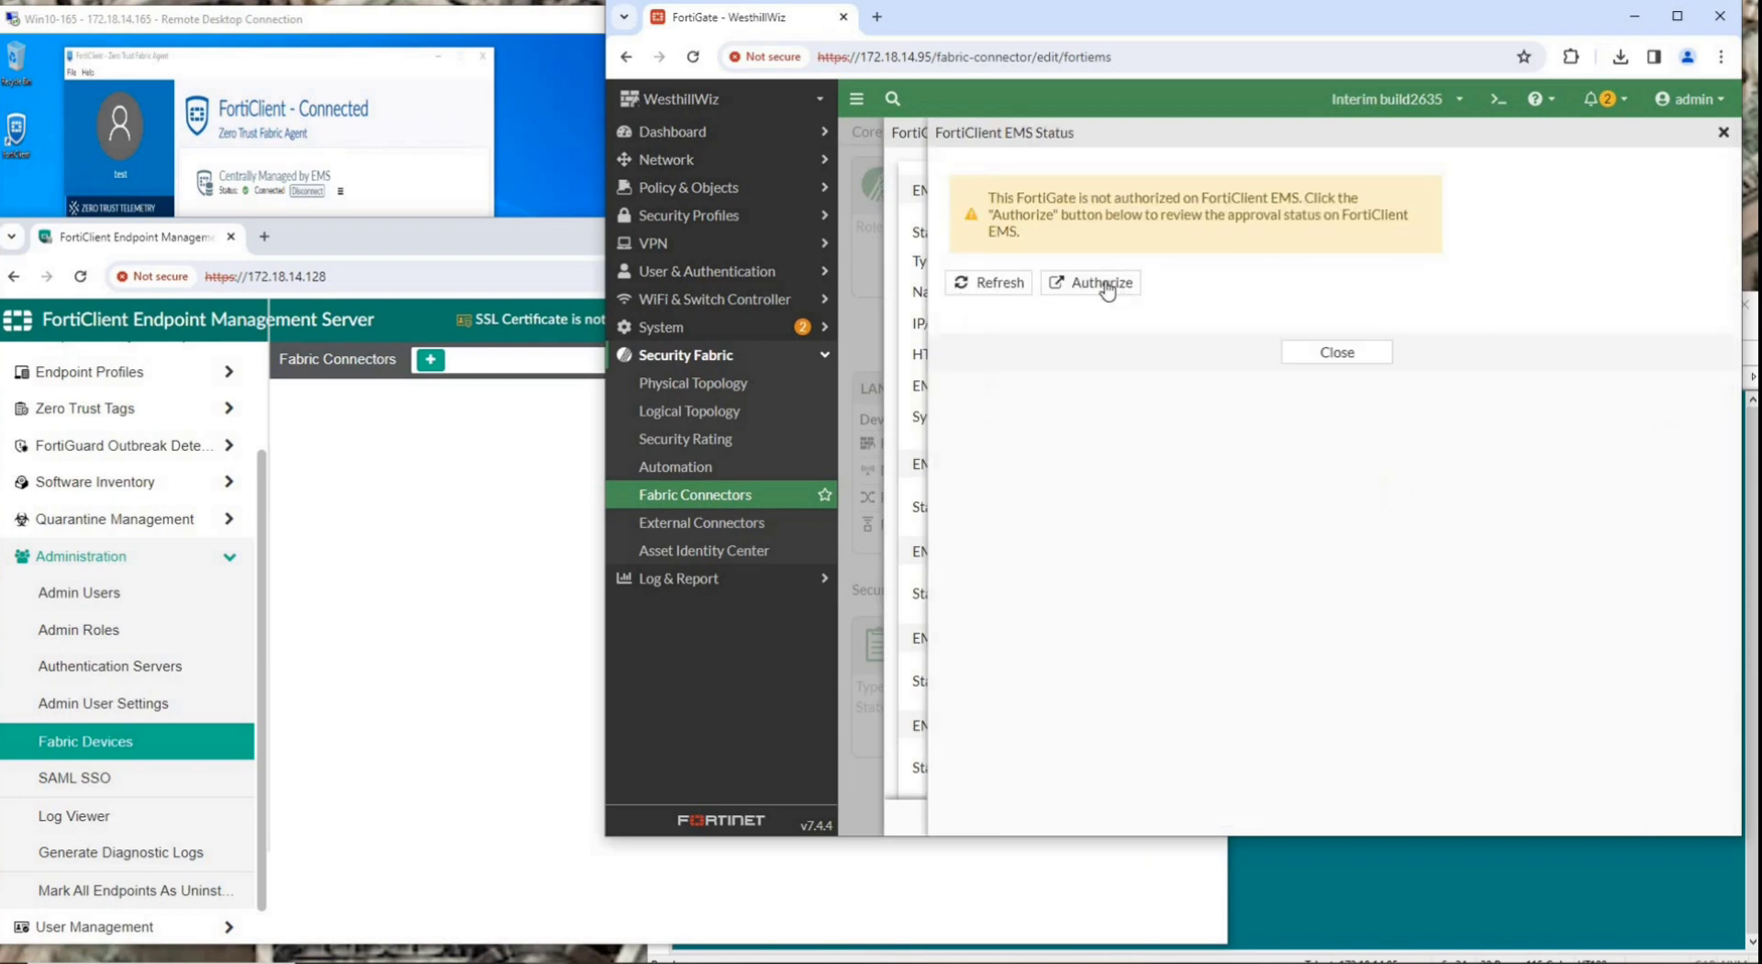
click(1099, 283)
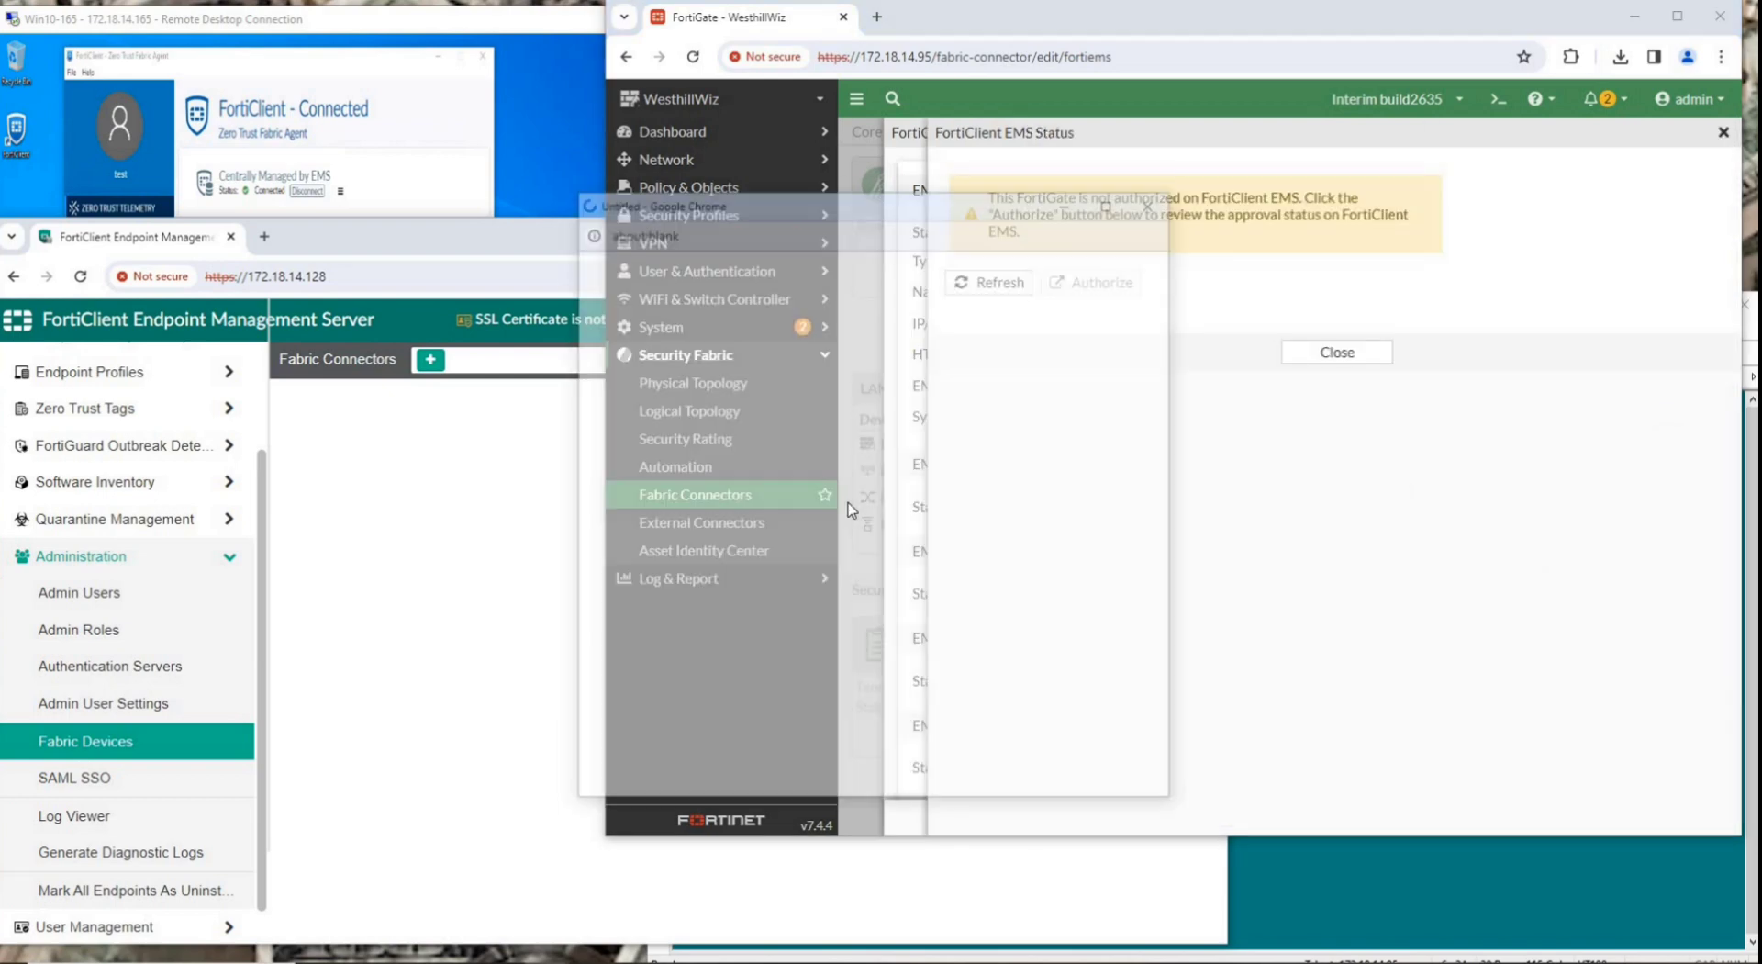
click(1100, 283)
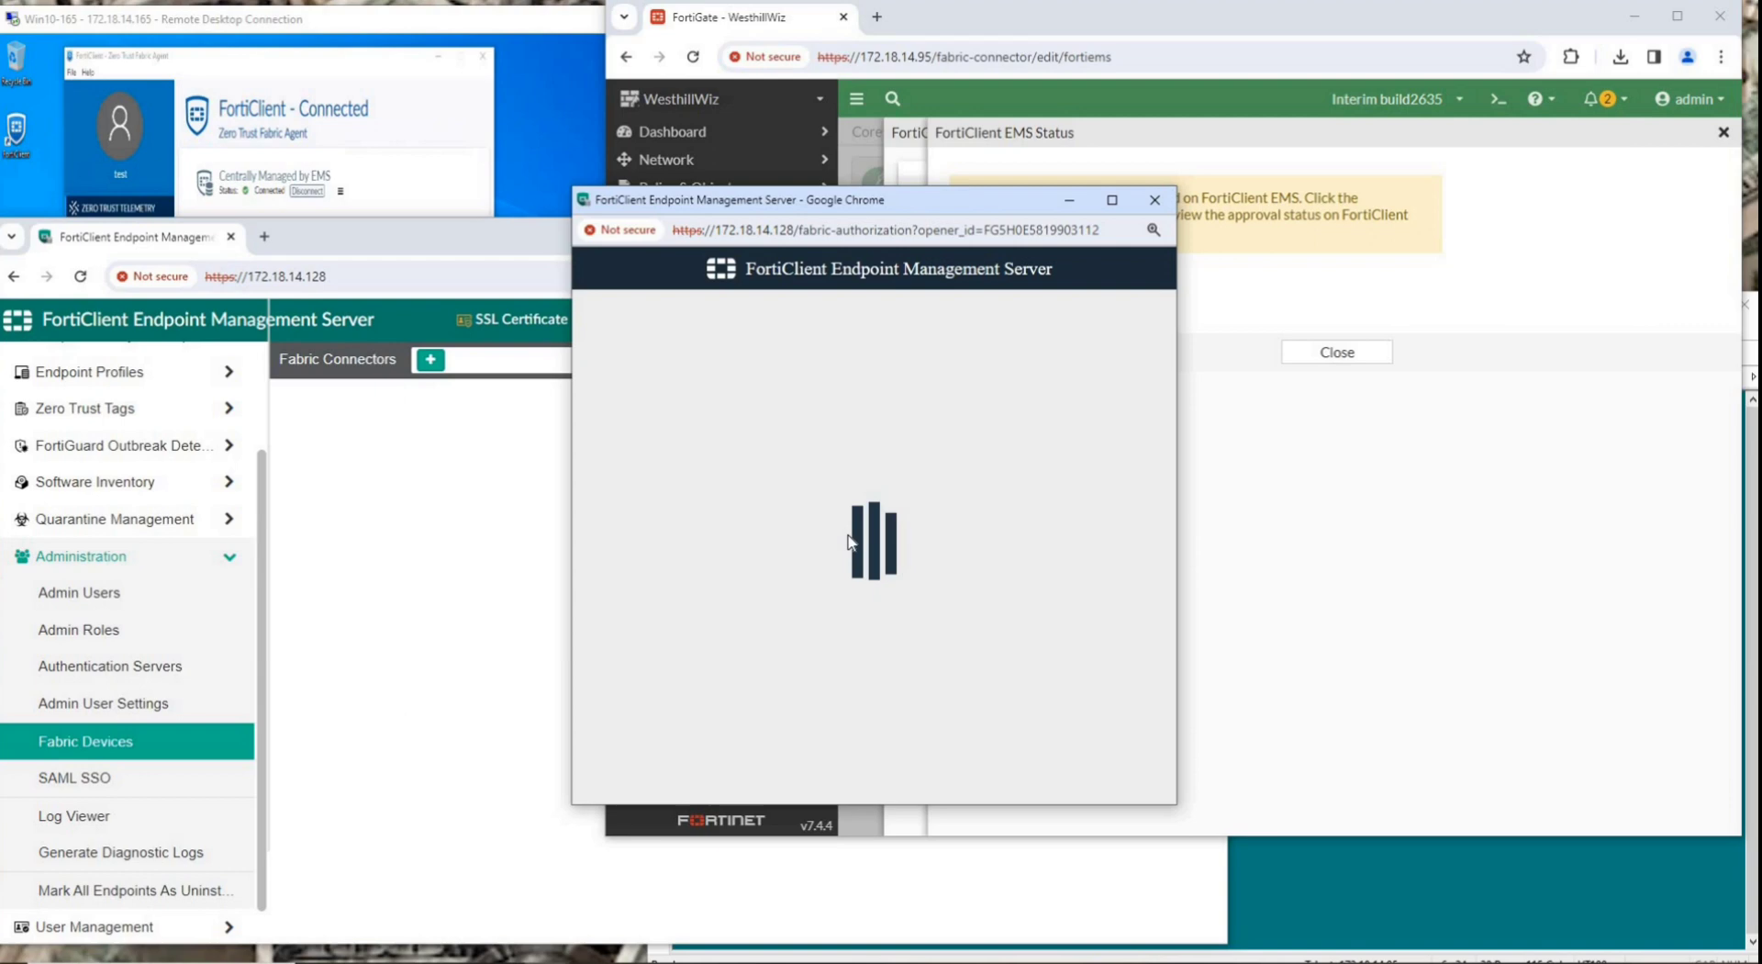
- Sign in to EMS as admin and save approval of the FortiGate serial
text(admin)
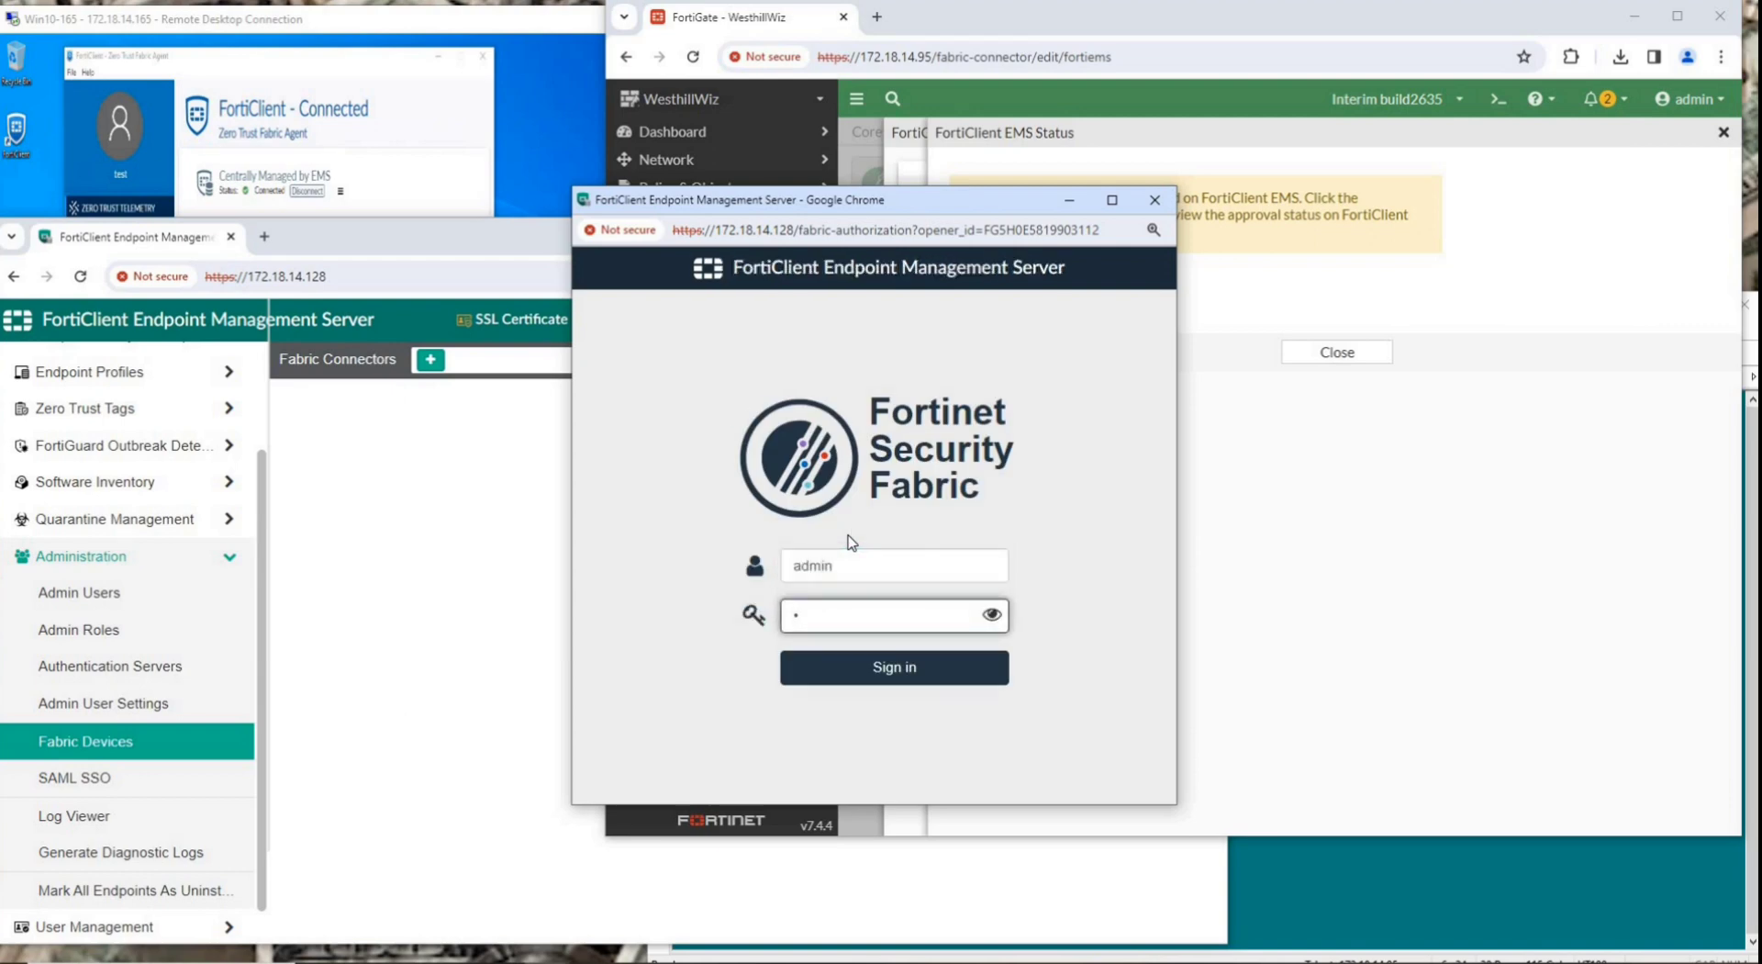
text(password)
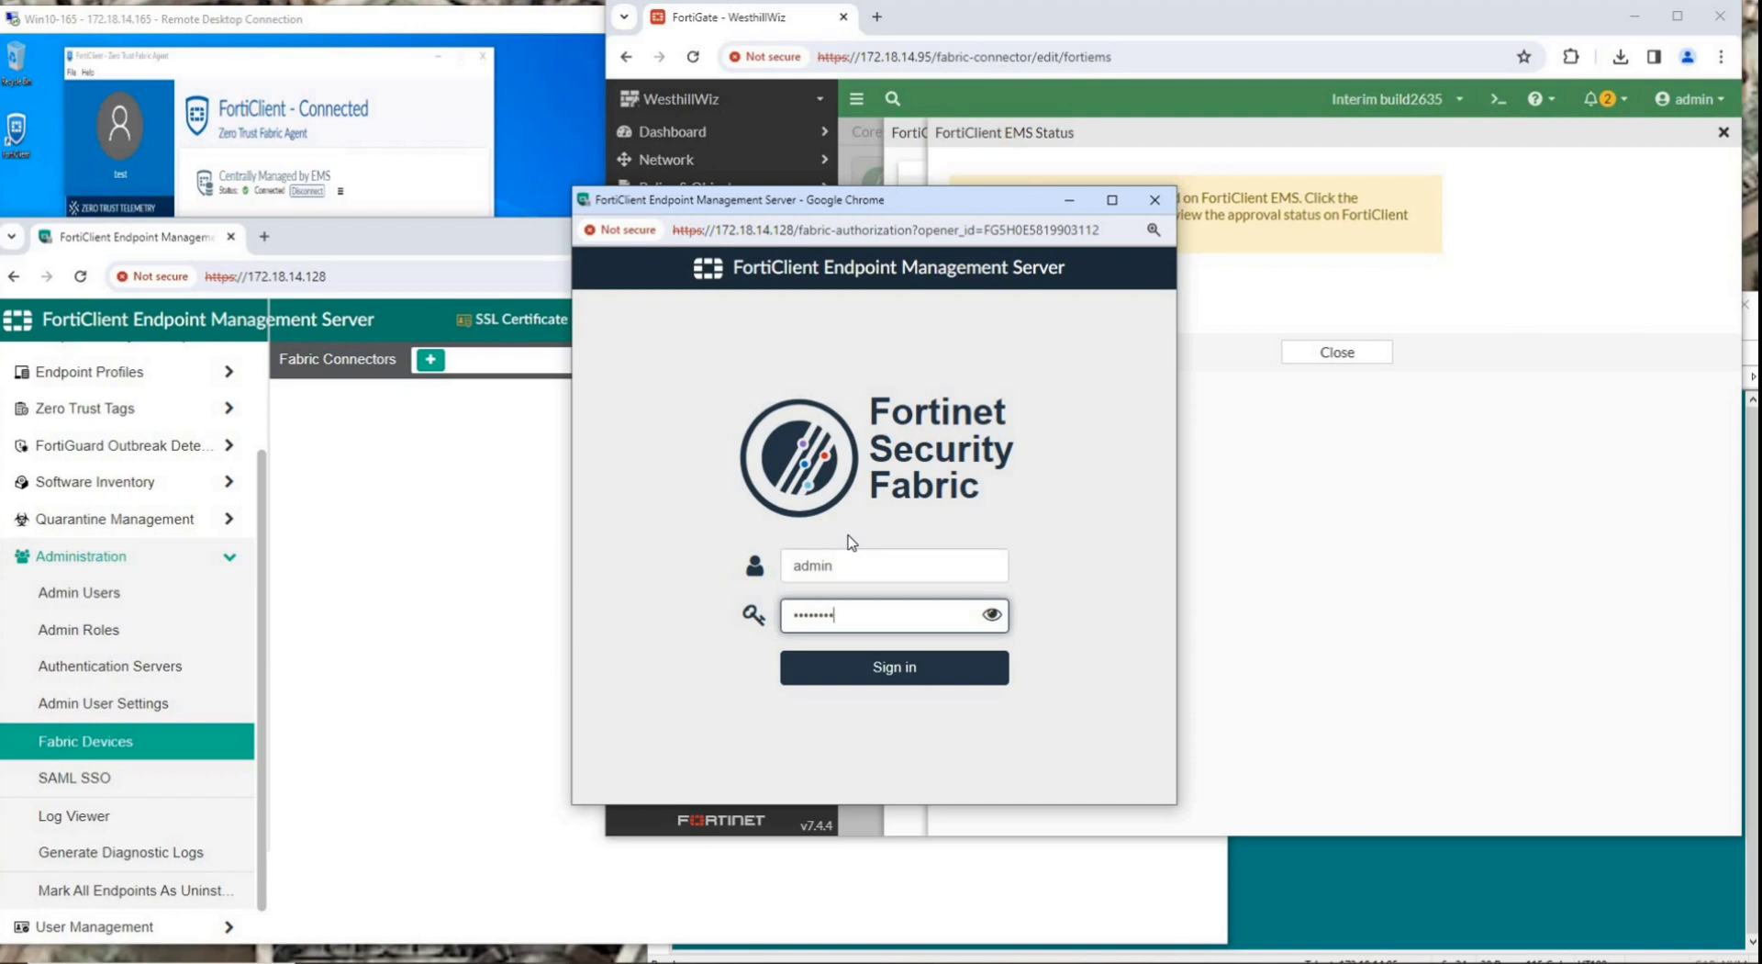
click(894, 666)
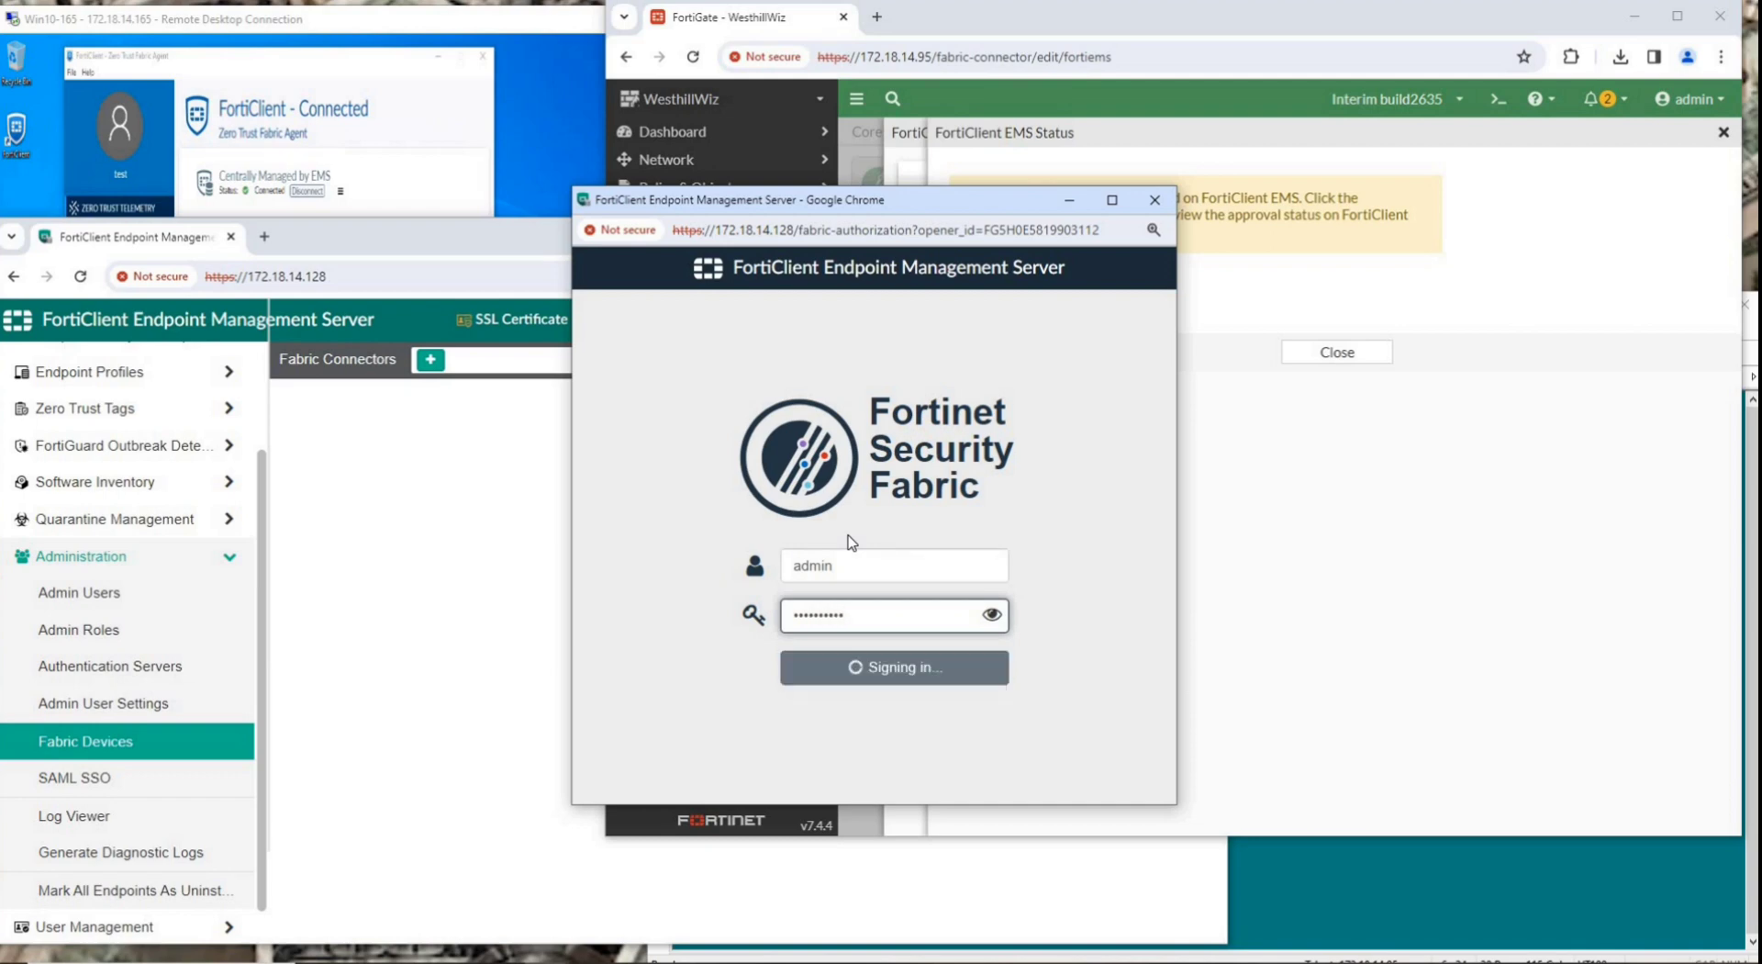
click(894, 667)
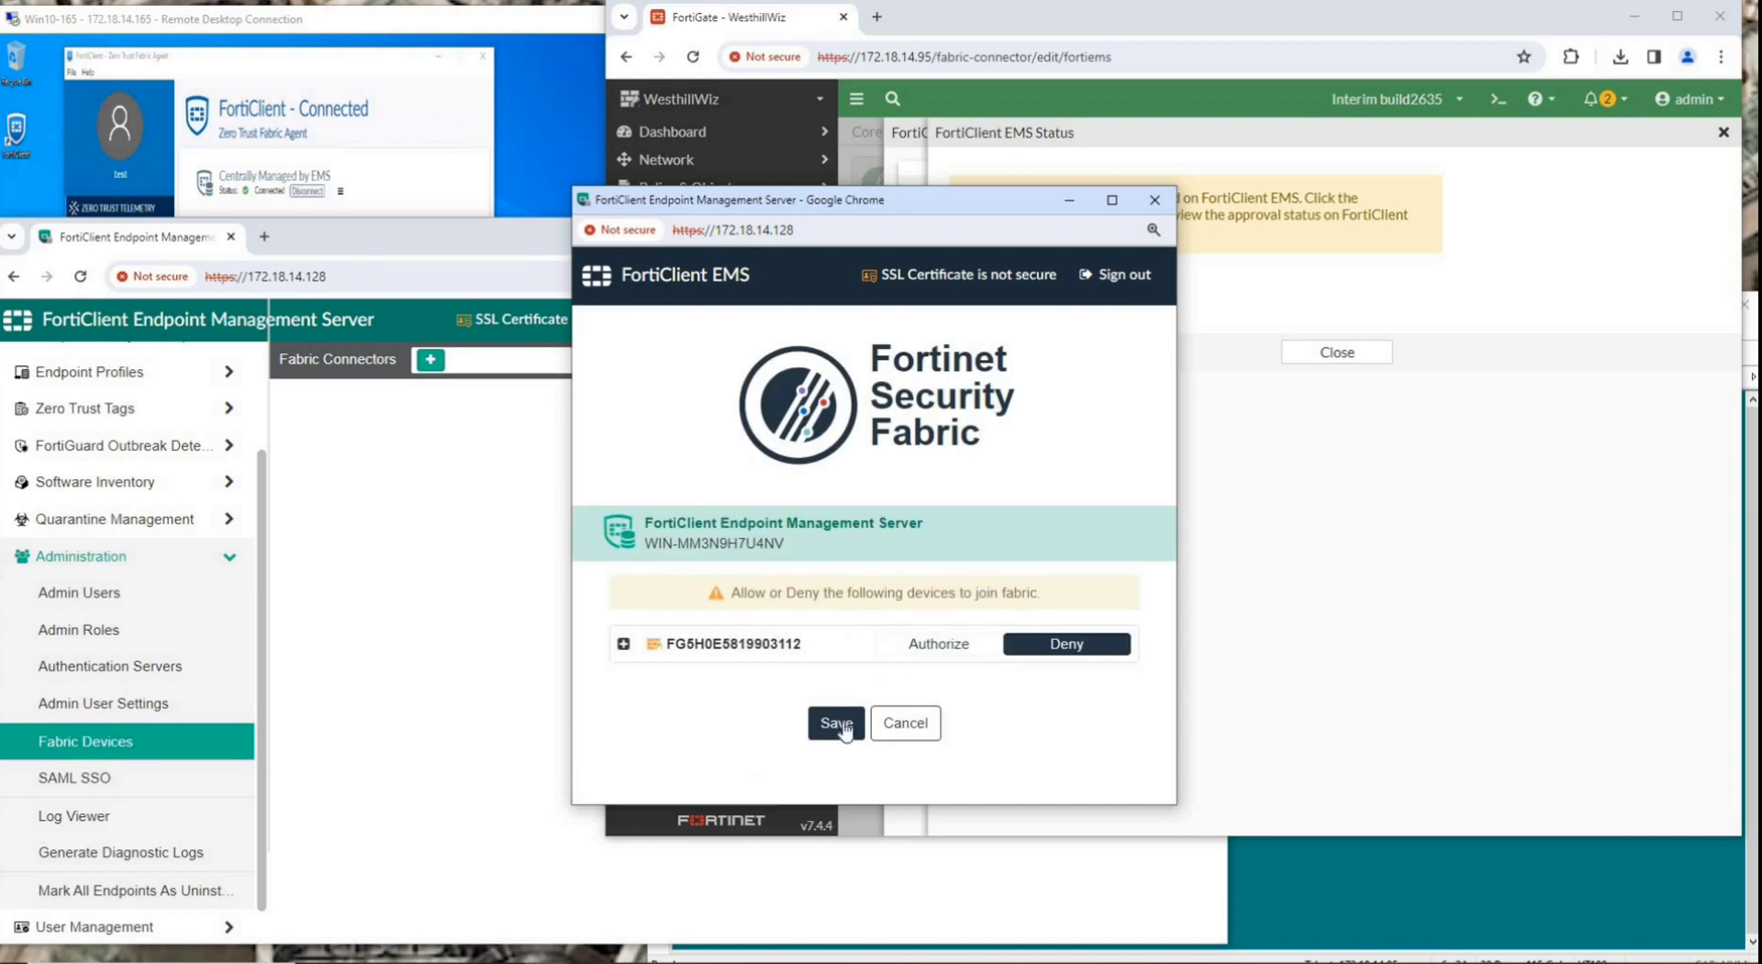
click(833, 722)
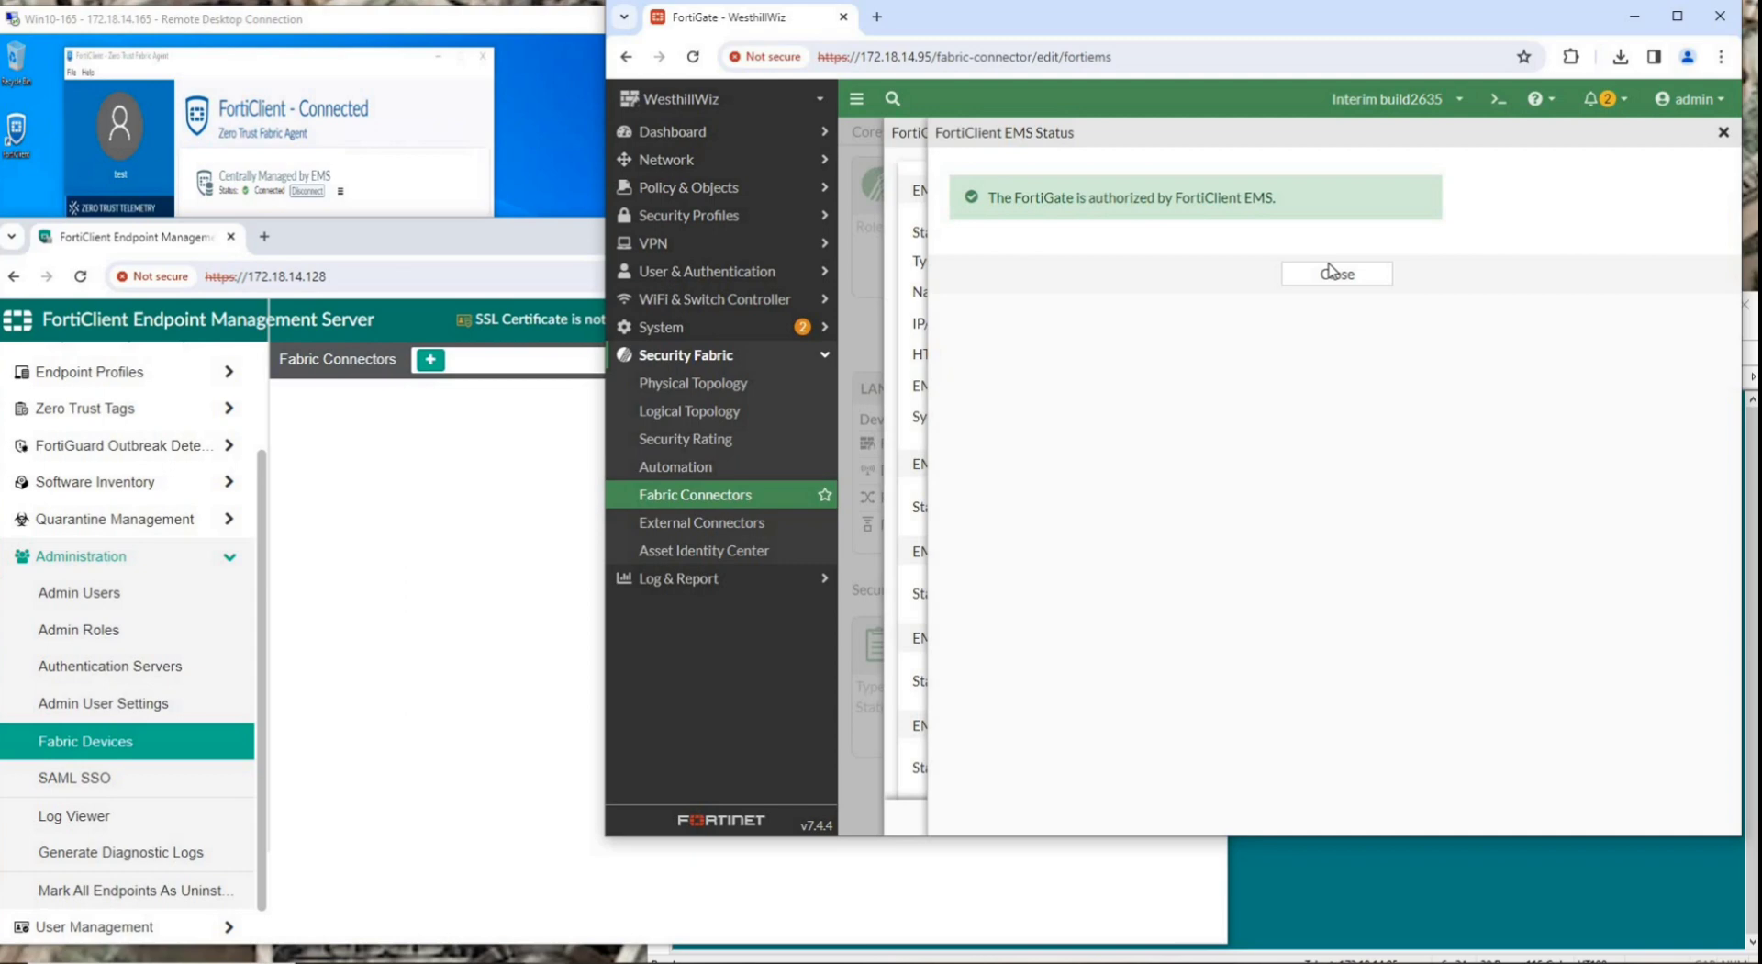
- Close the status dialog, refresh EMS Fabric Devices and expand Standalone devices to see the FortiGate
click(1335, 274)
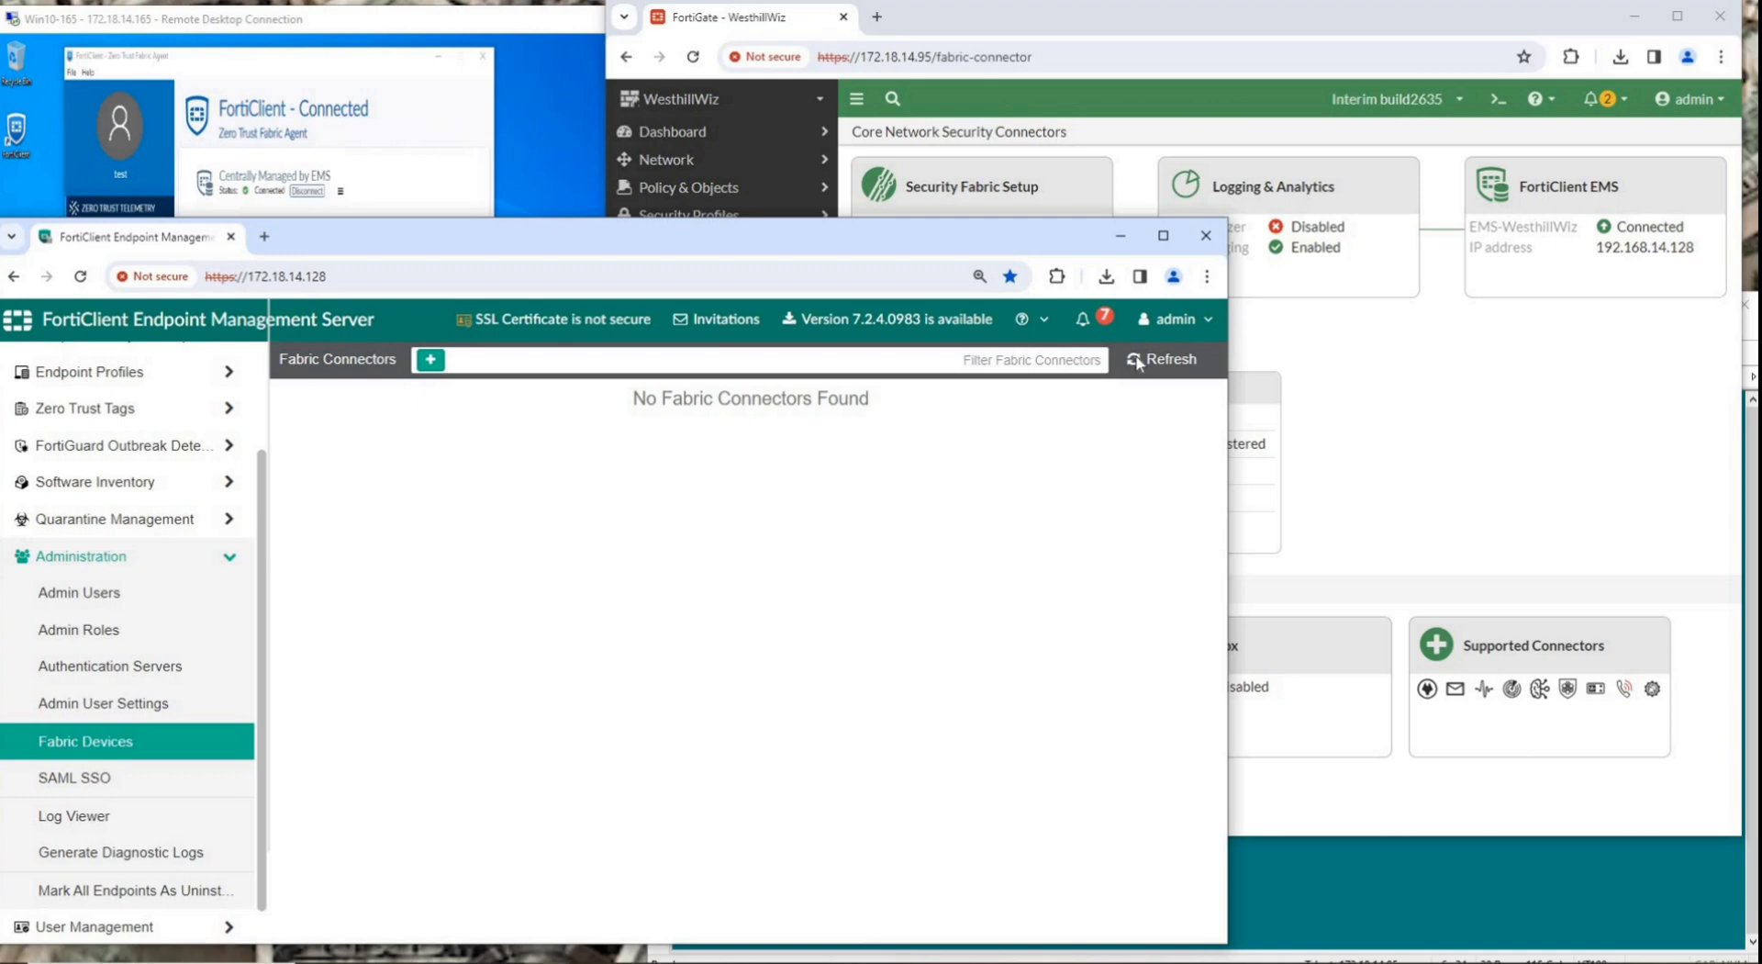
click(1169, 359)
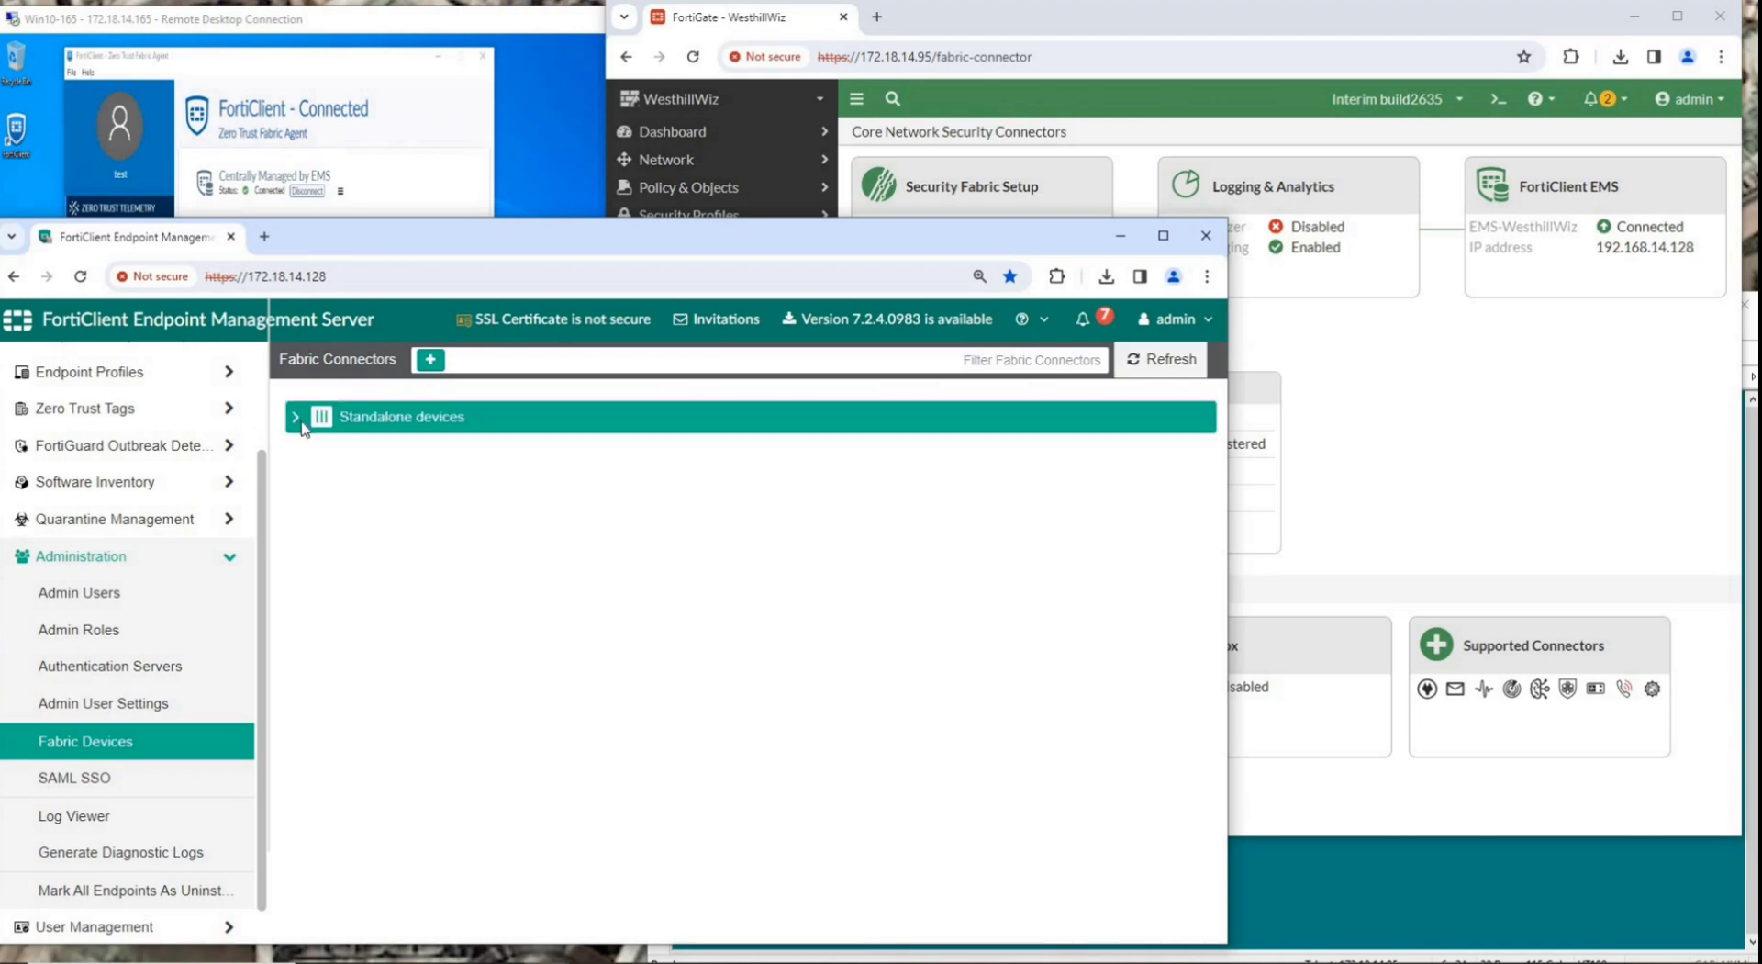
click(293, 417)
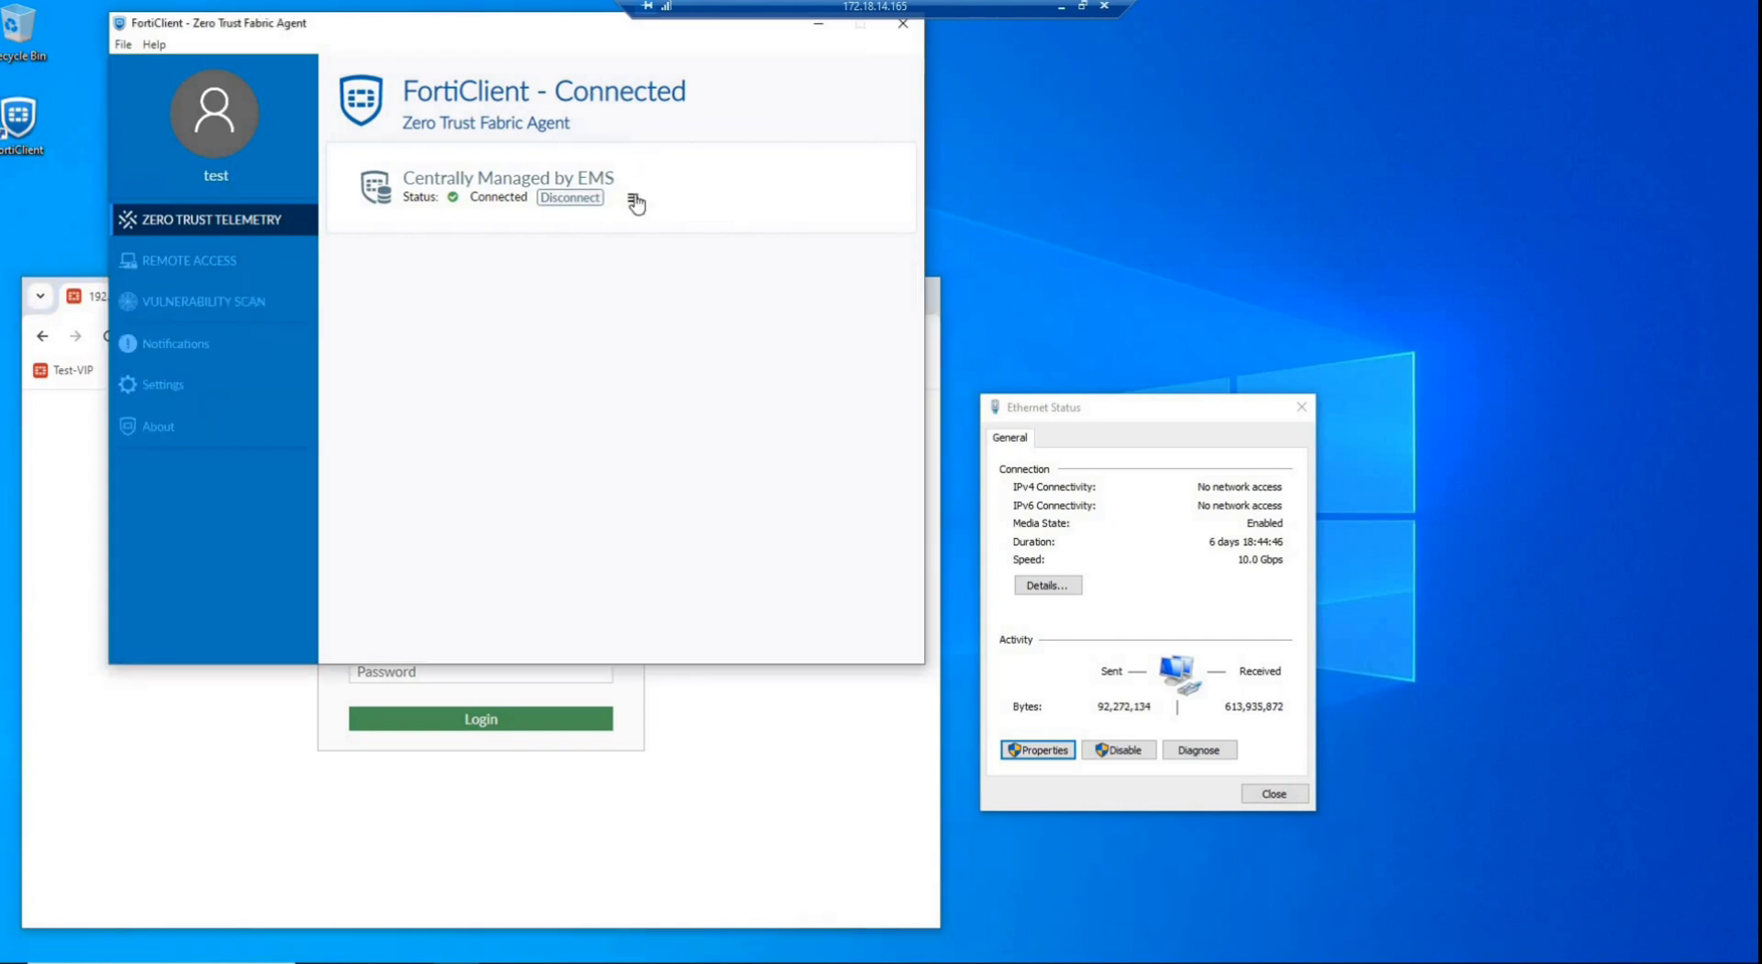
- Show the details of FortiClient's connection to the managing EMS server
click(633, 198)
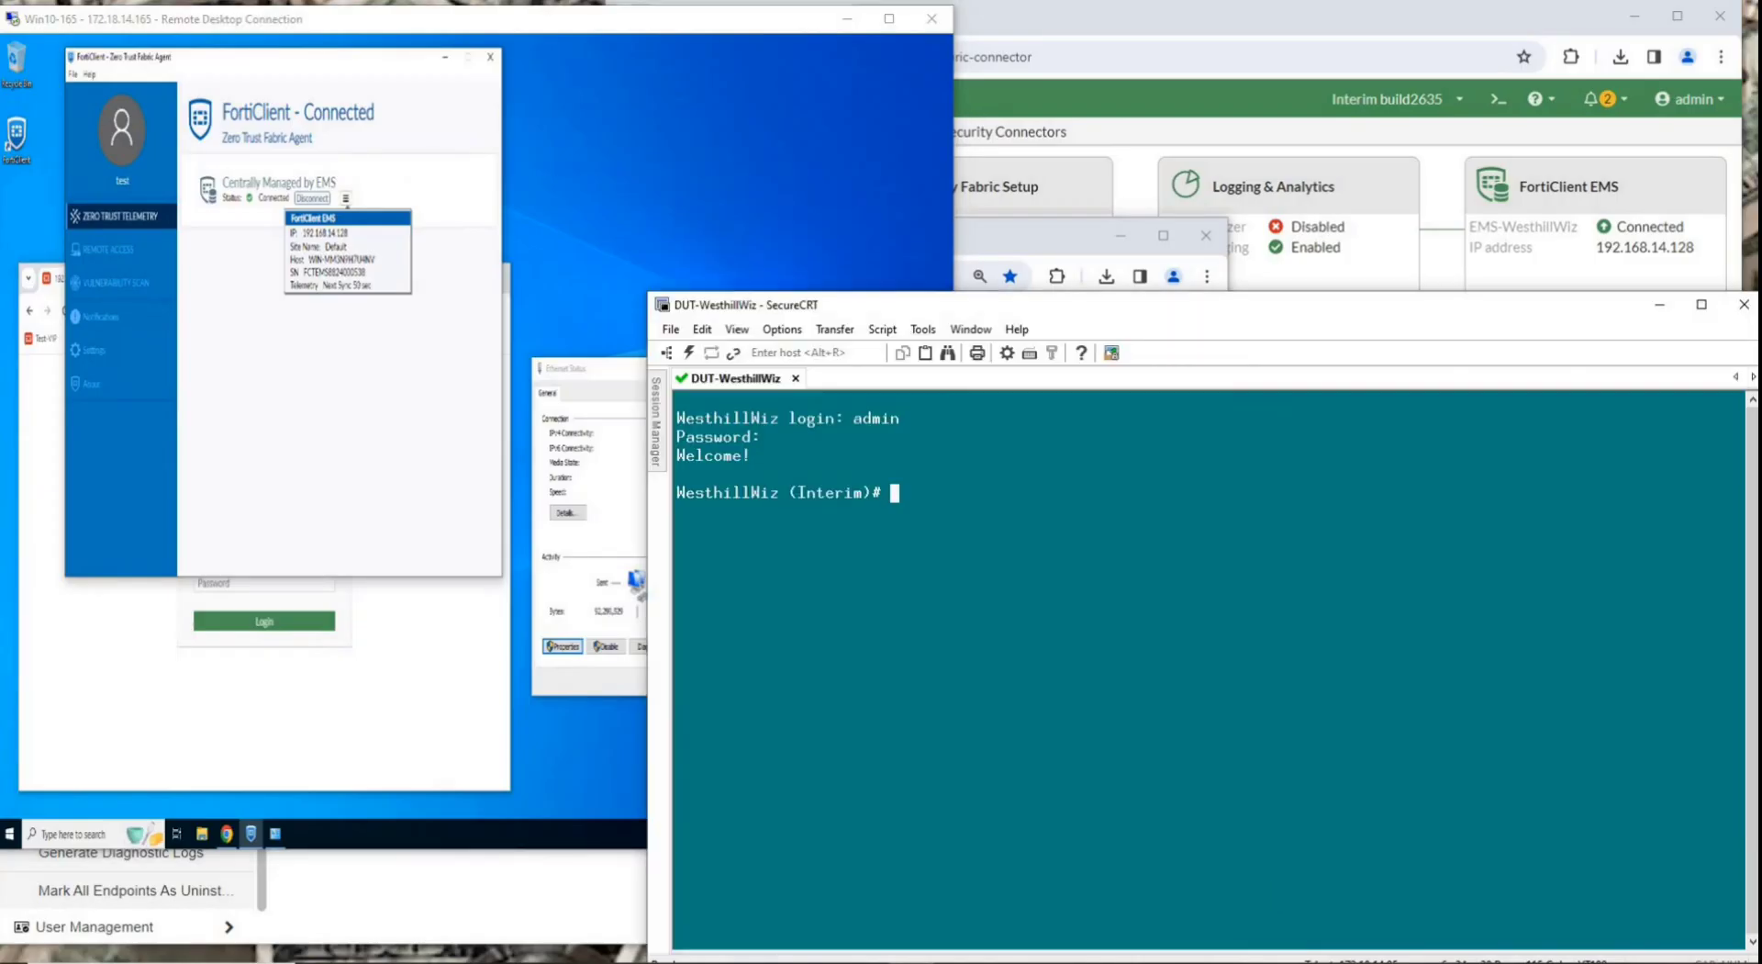
- Run diagnose endpoint ec-shm list on the FortiGate, returning no entries
text(diagnose e)
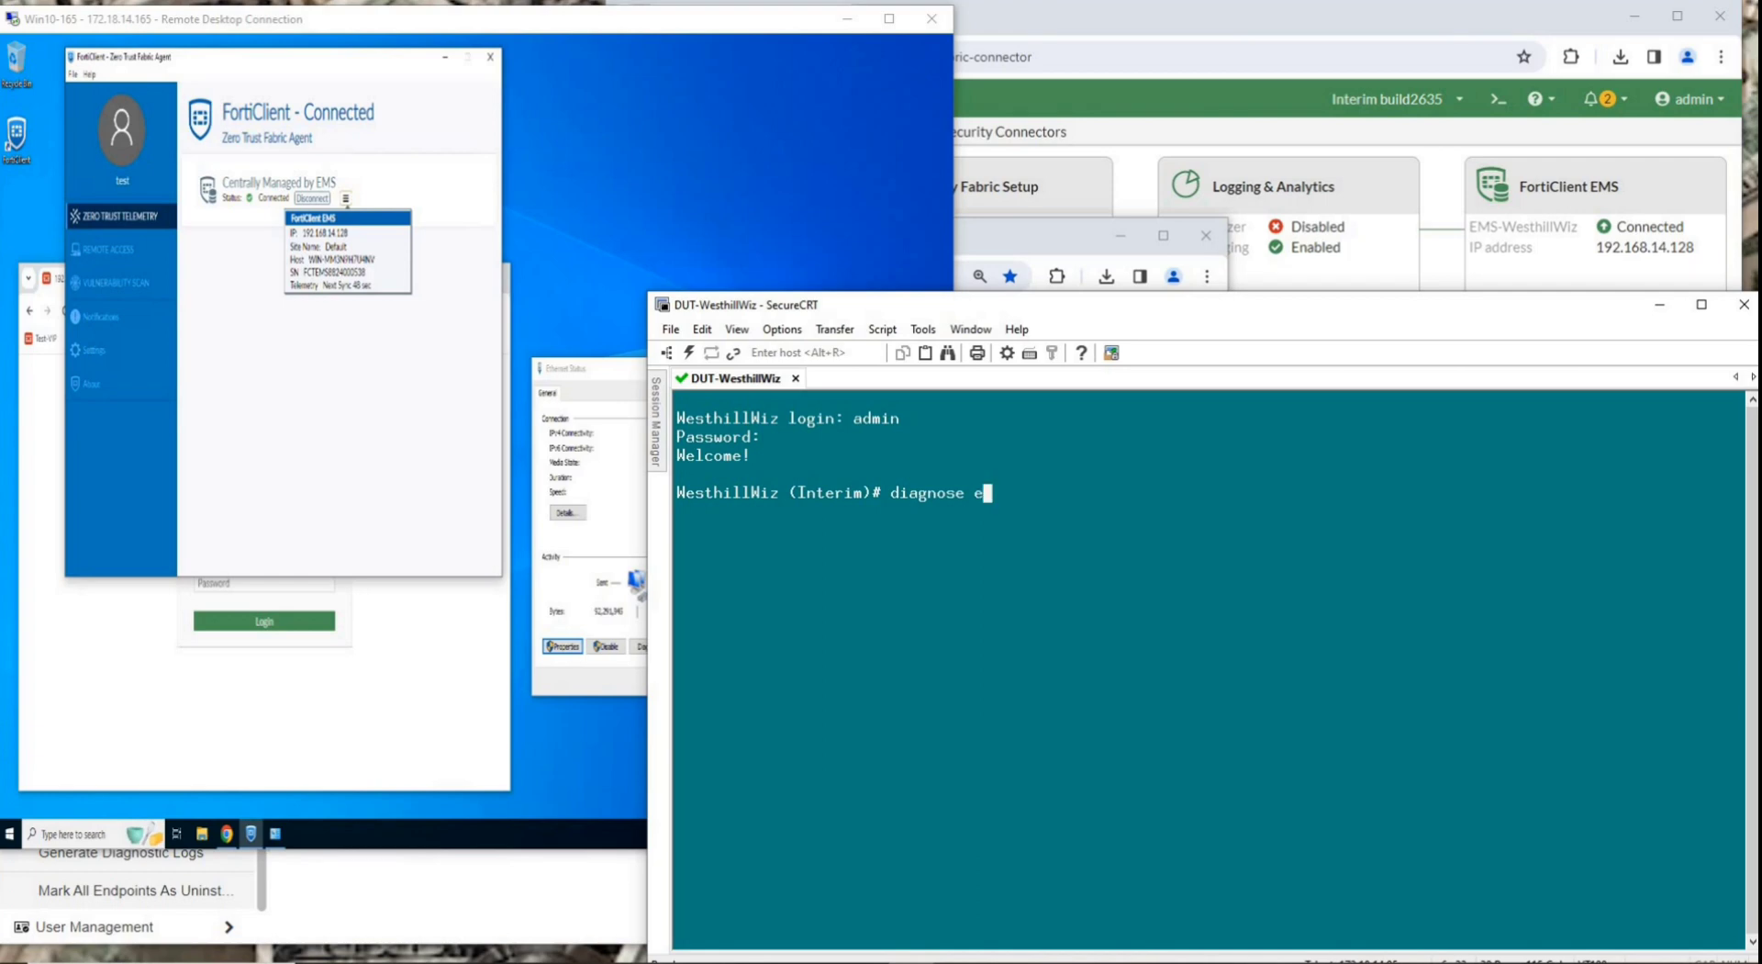
text(ndpoint ec-shm)
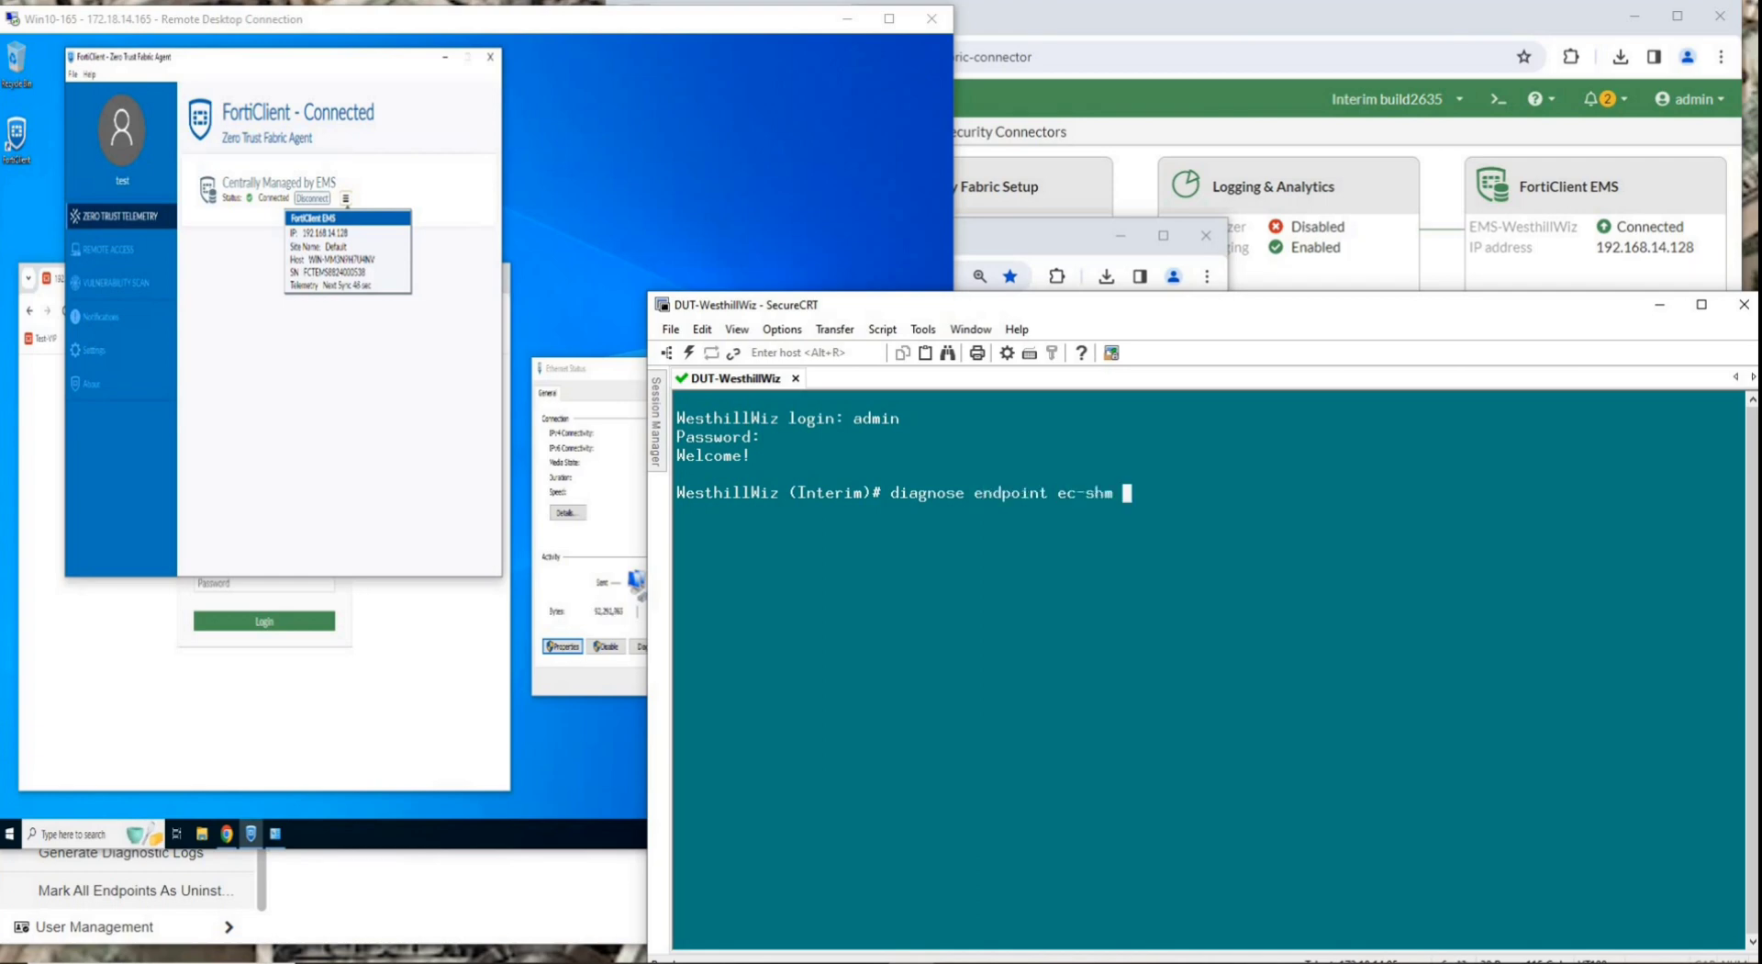
text(list)
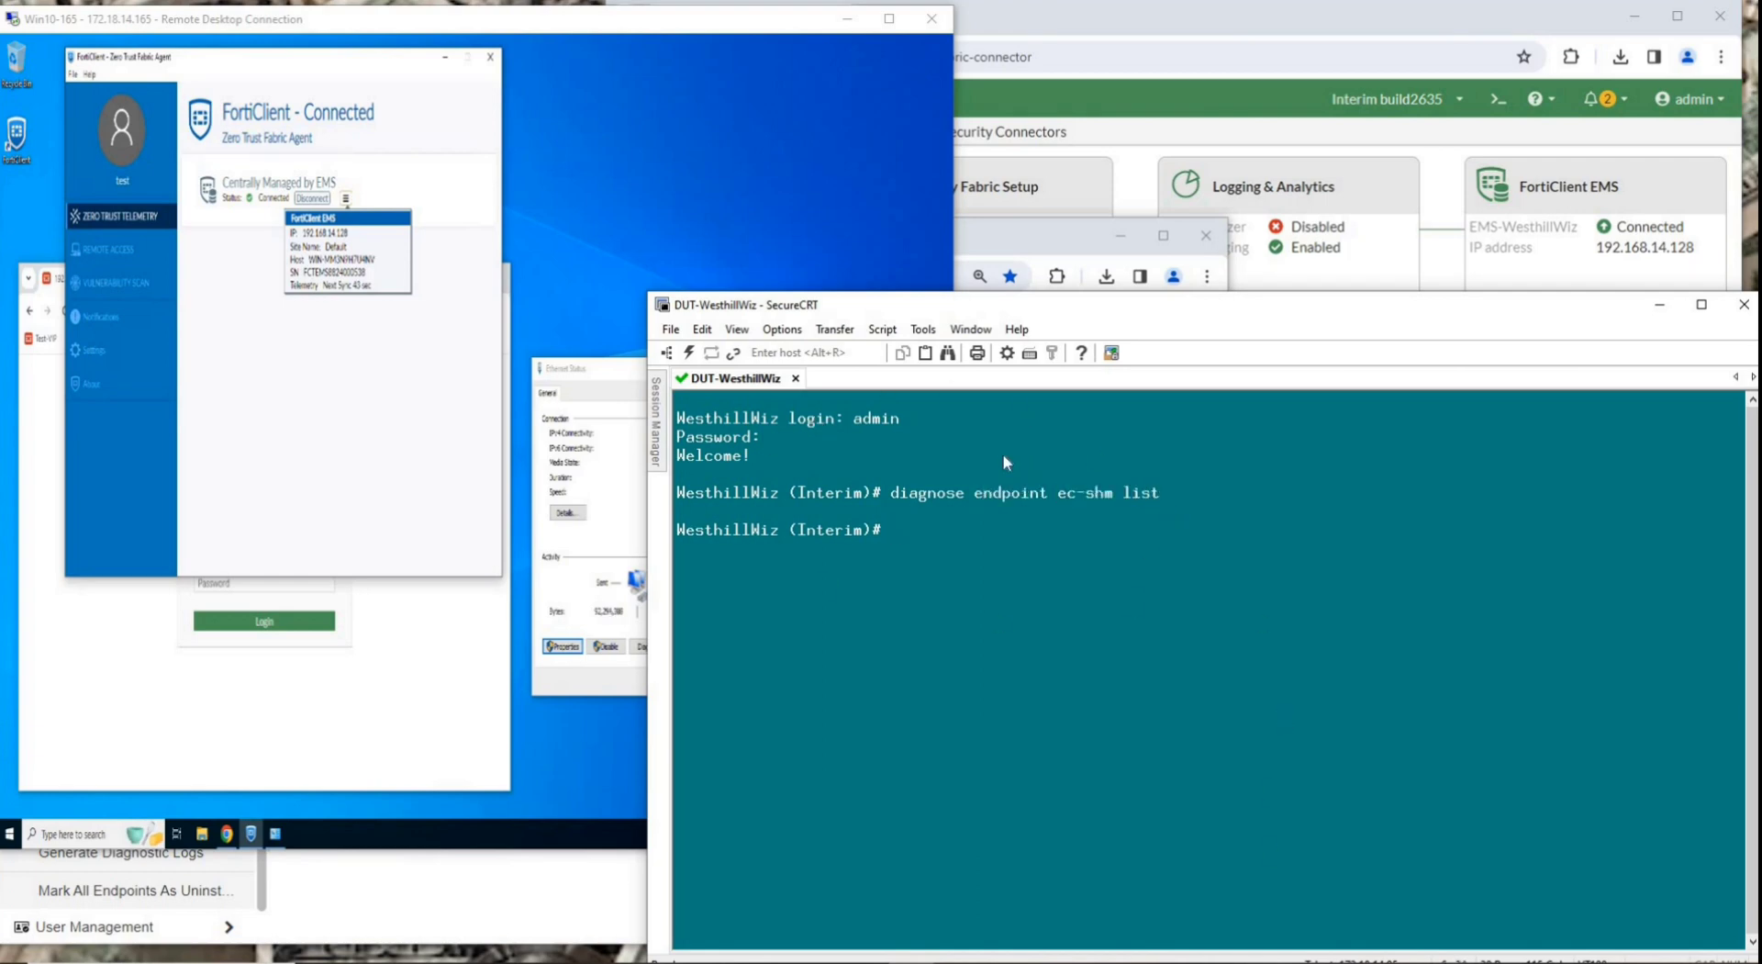
mouse_move(599, 358)
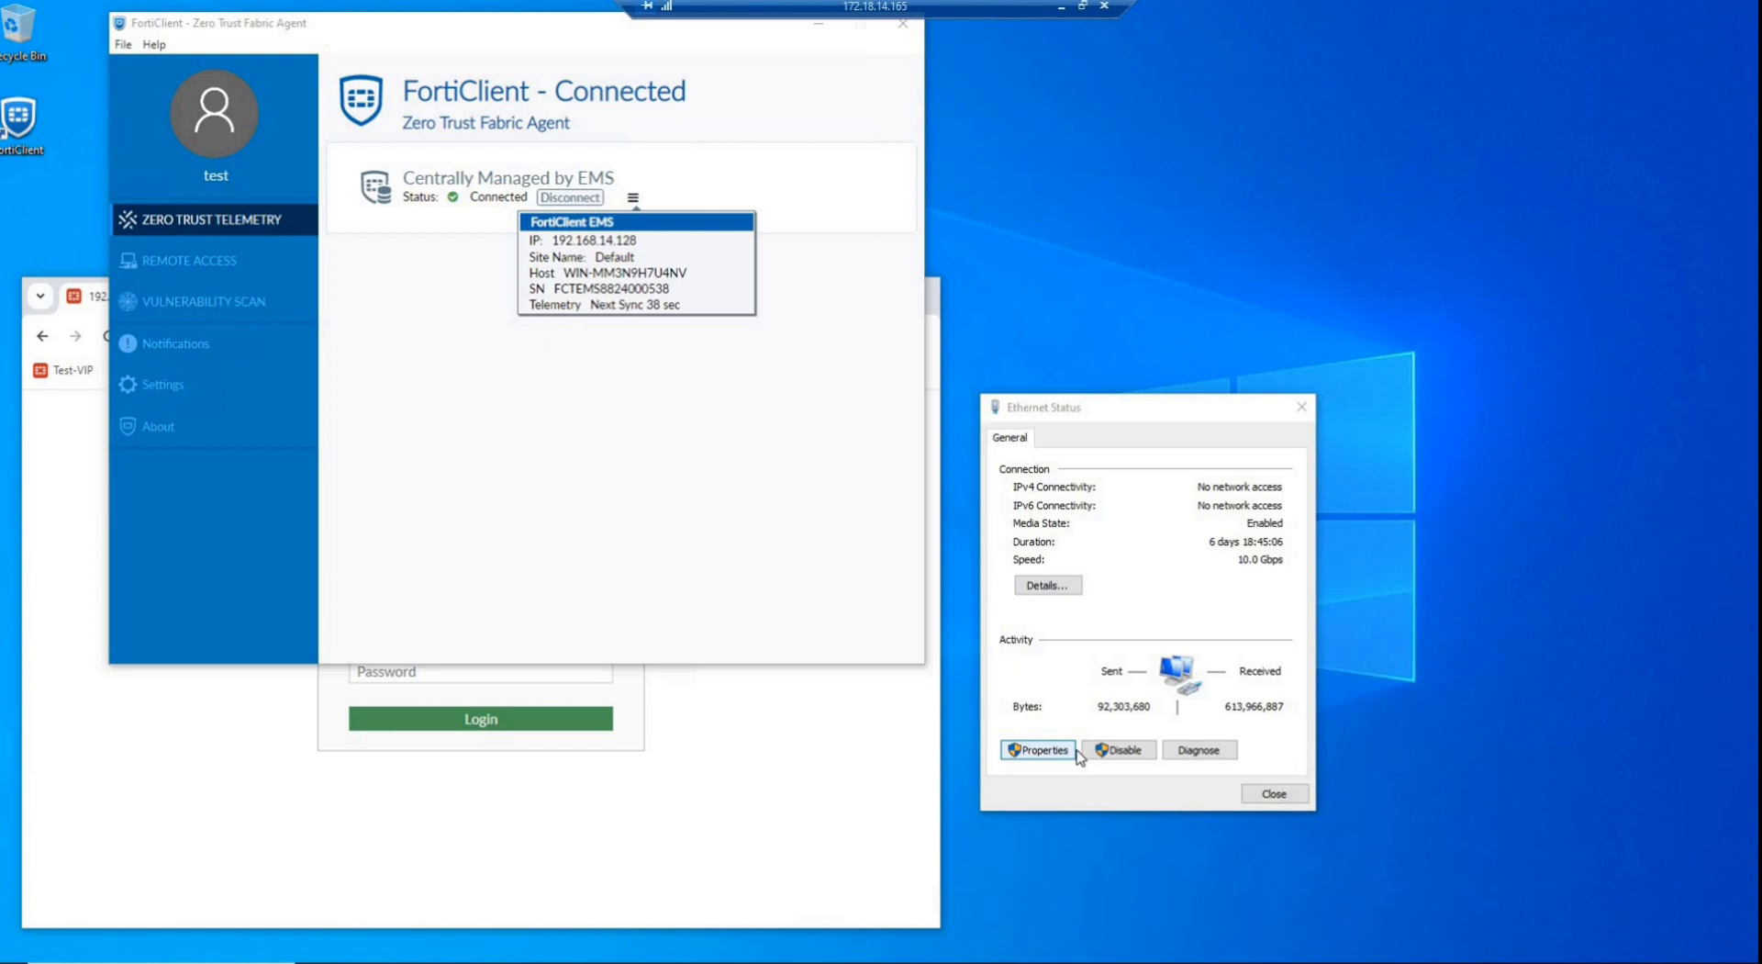
- Show the Ethernet connection's properties from the Ethernet Status window
click(1037, 748)
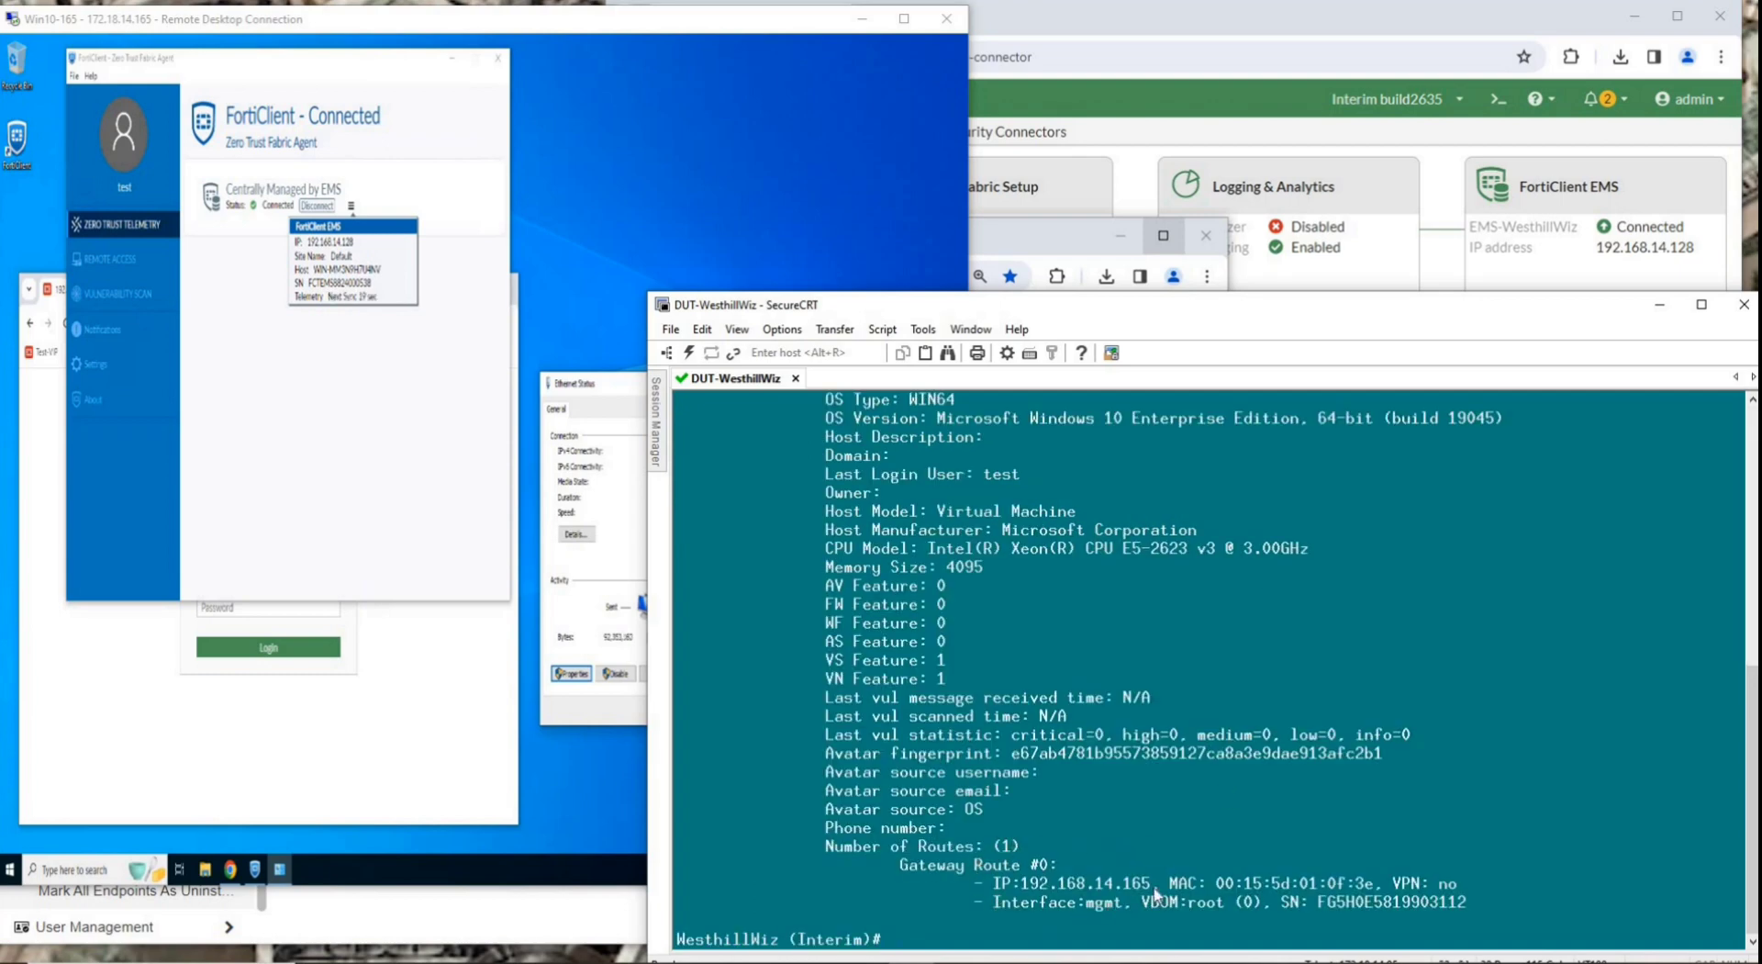
mouse_move(1155, 776)
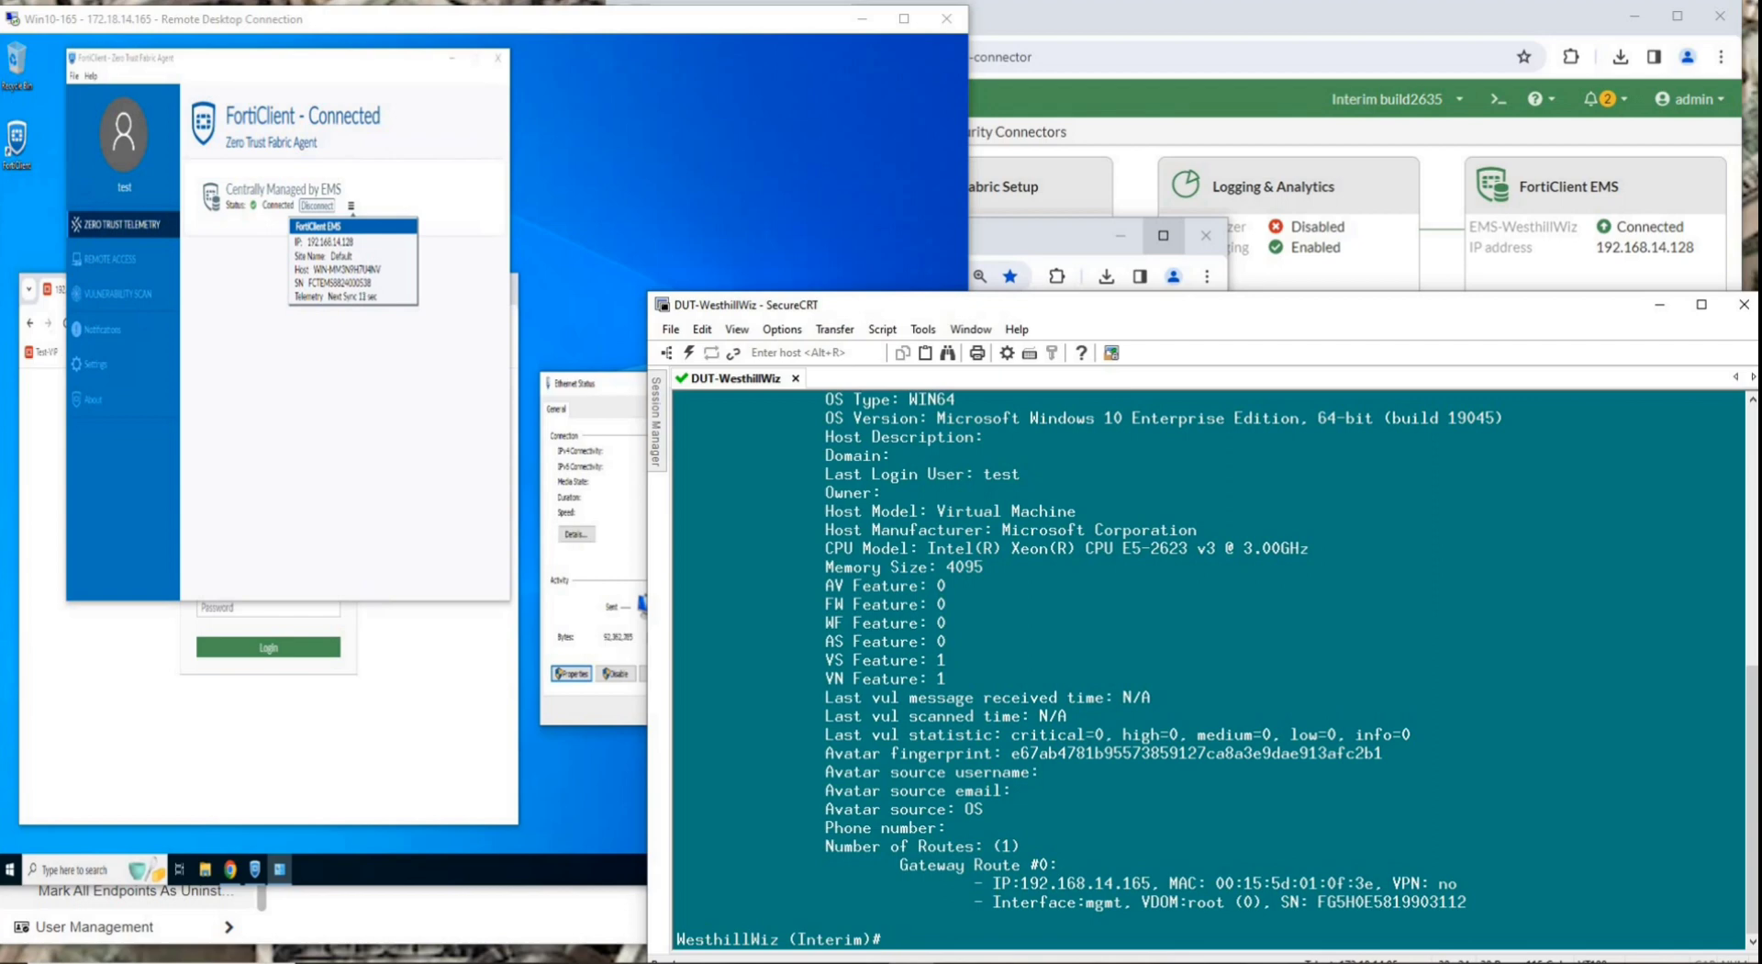
- Run show firewall vip to display the ztna_server_http1 VIP on 192.168.14.99:443, then begin show firewall access-proxy
text(show file-filter)
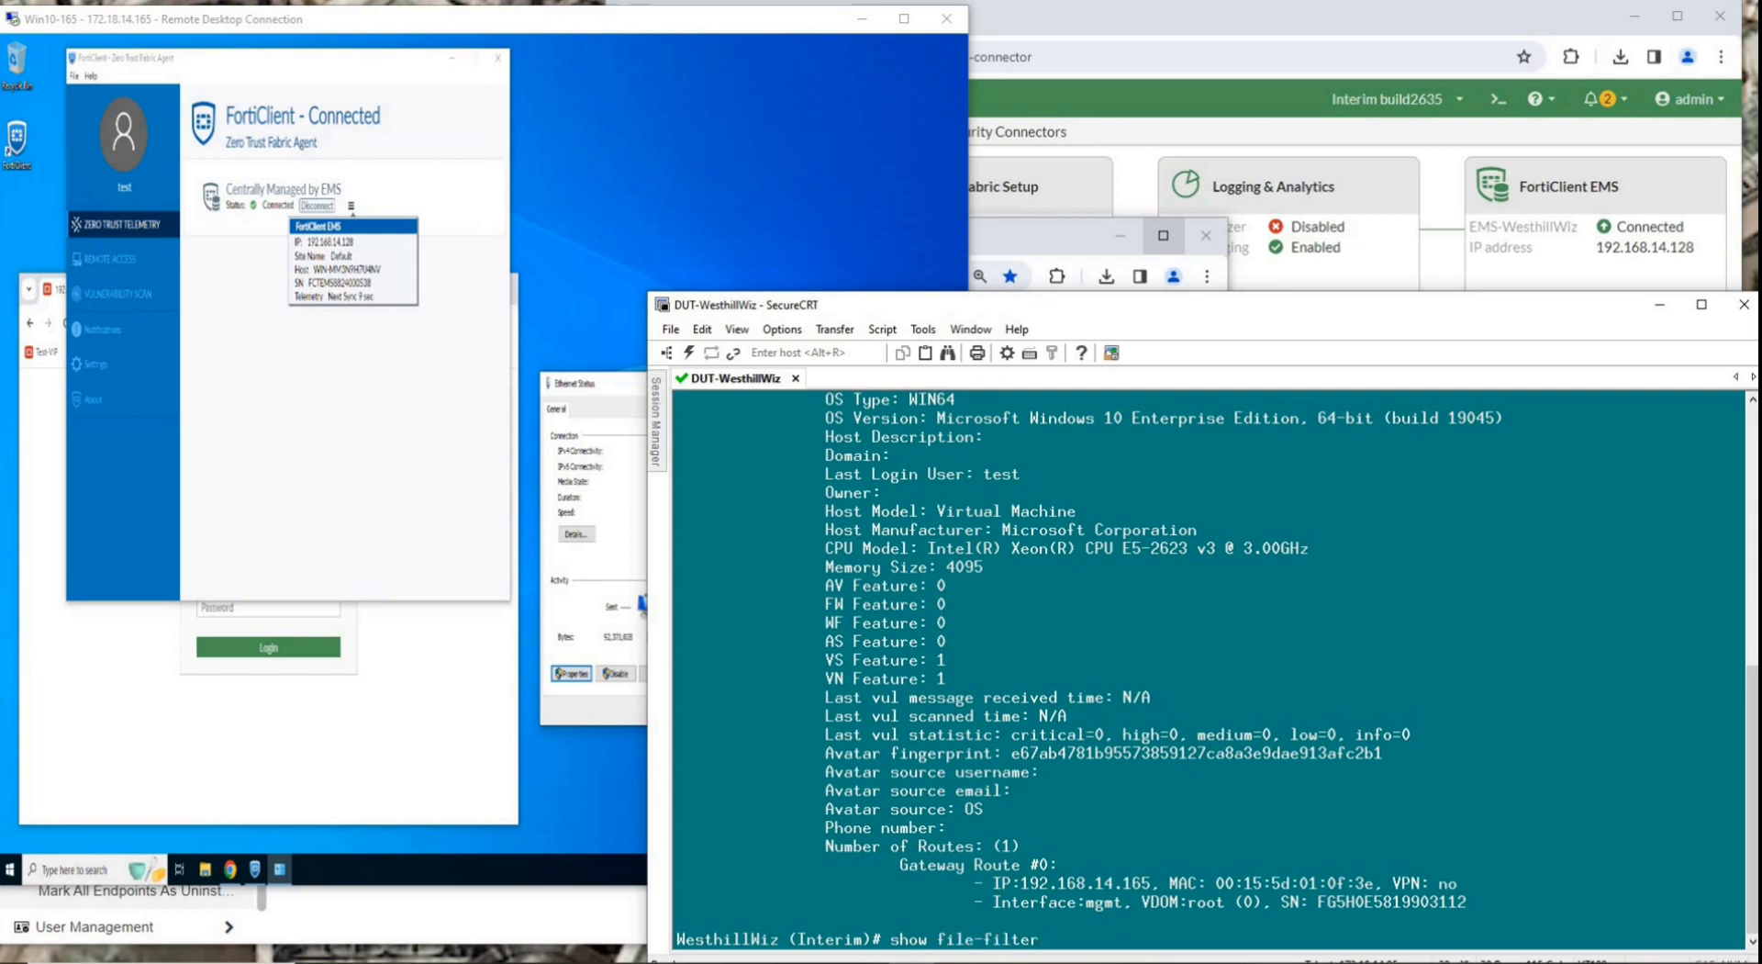
text(show firewall vip)
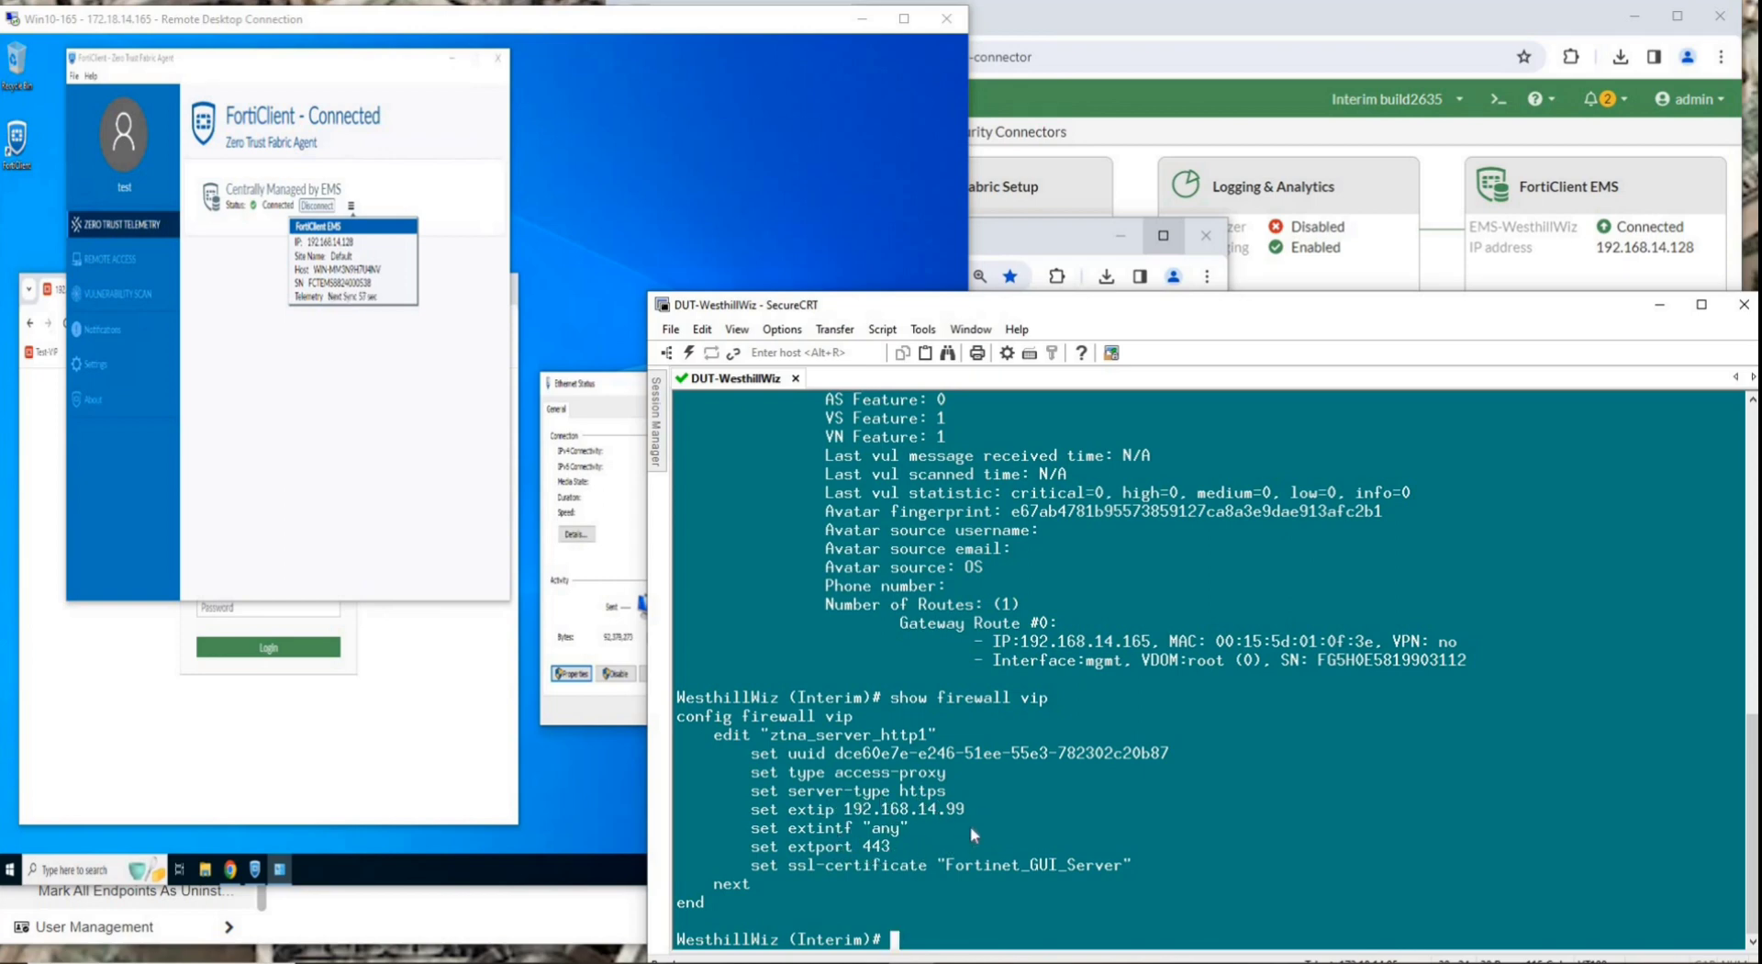
text(show)
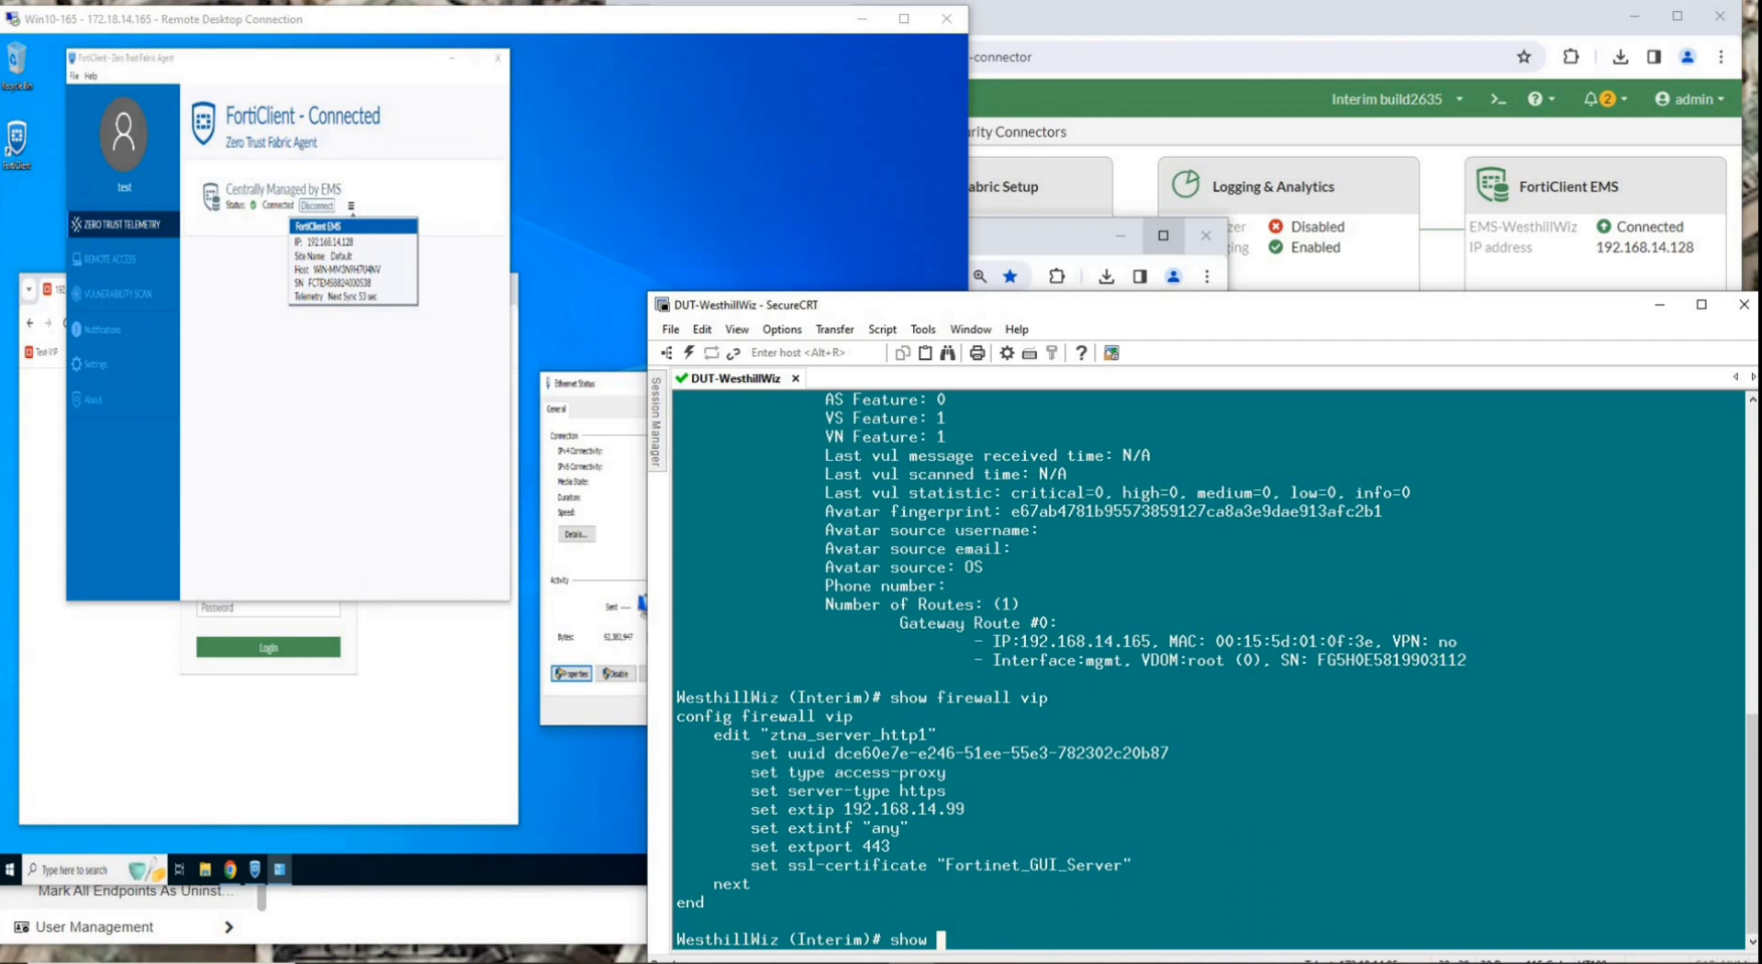
text(firewall)
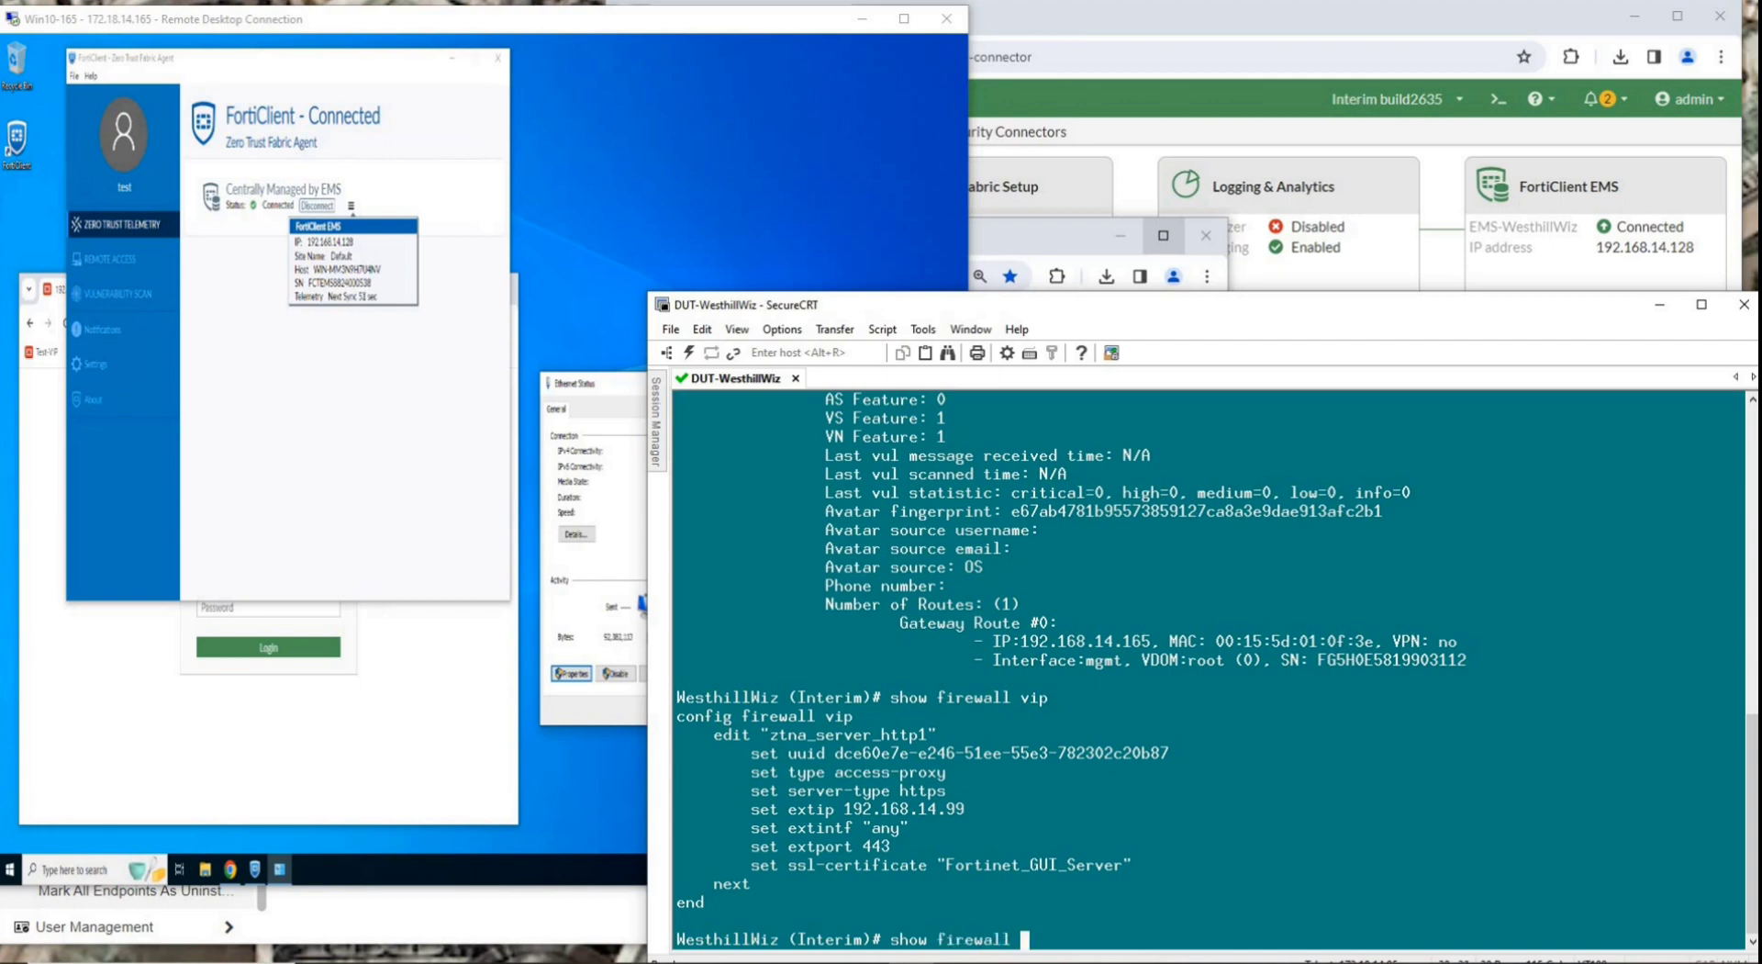
text(acc)
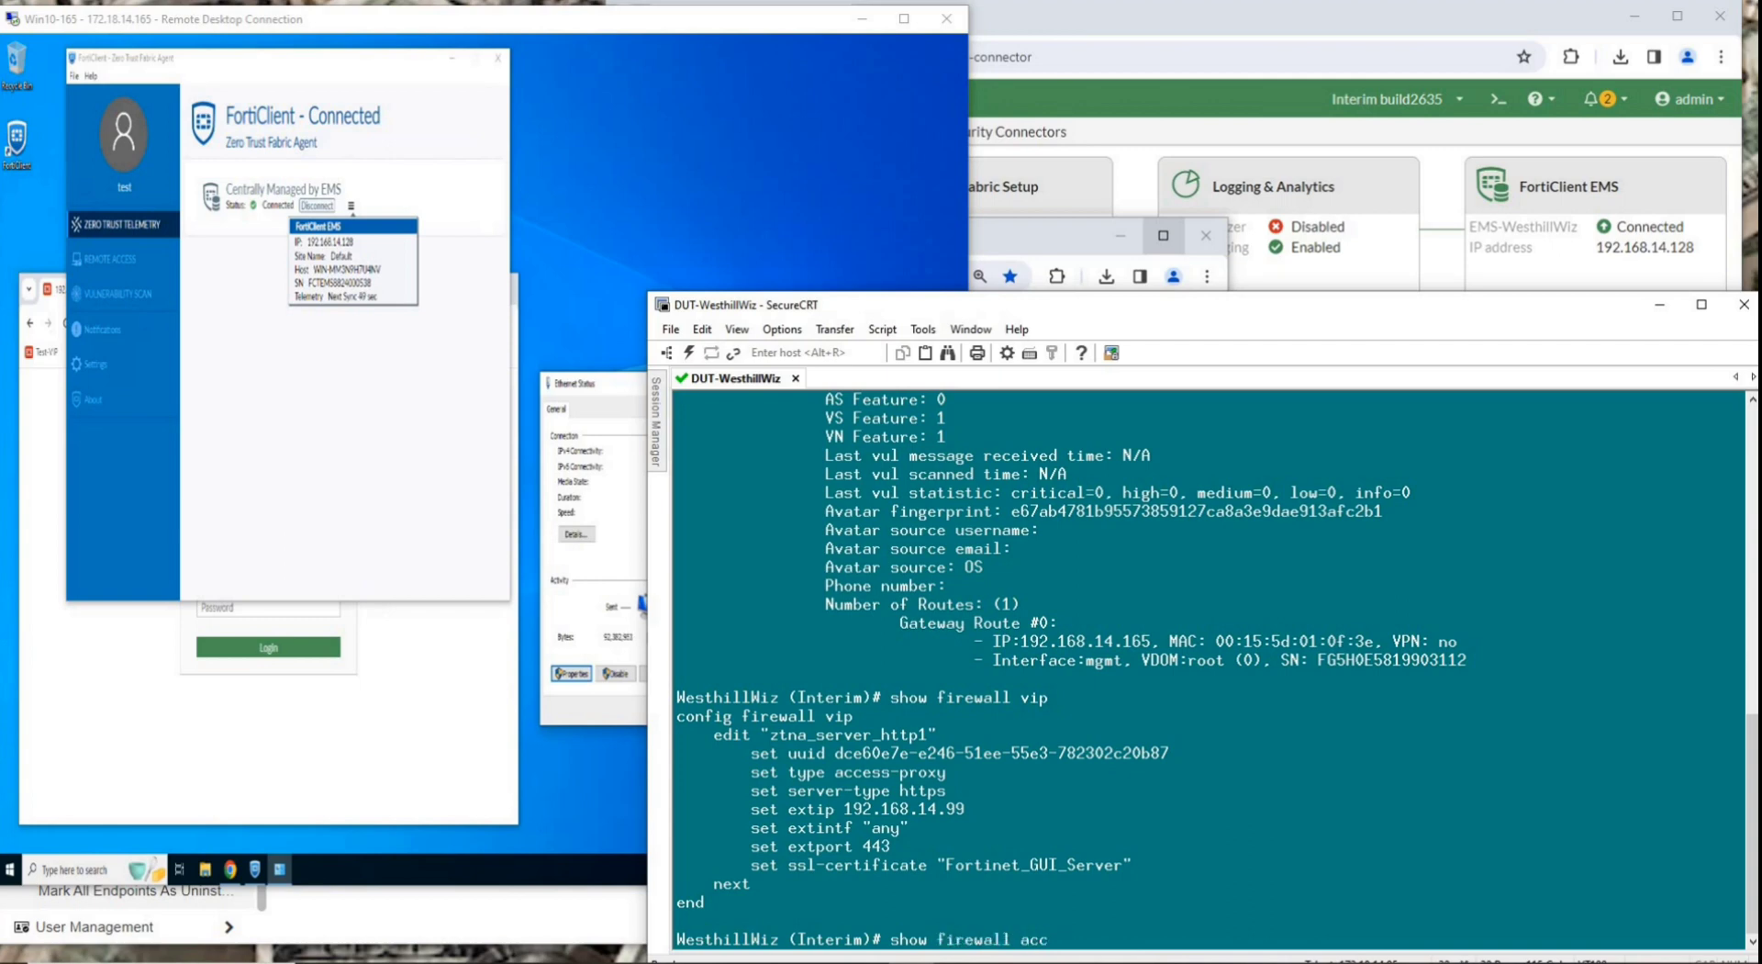
- Run show firewall access-proxy for ztna_server_http1, then enter show firewall address test.jason.com
key(Return)
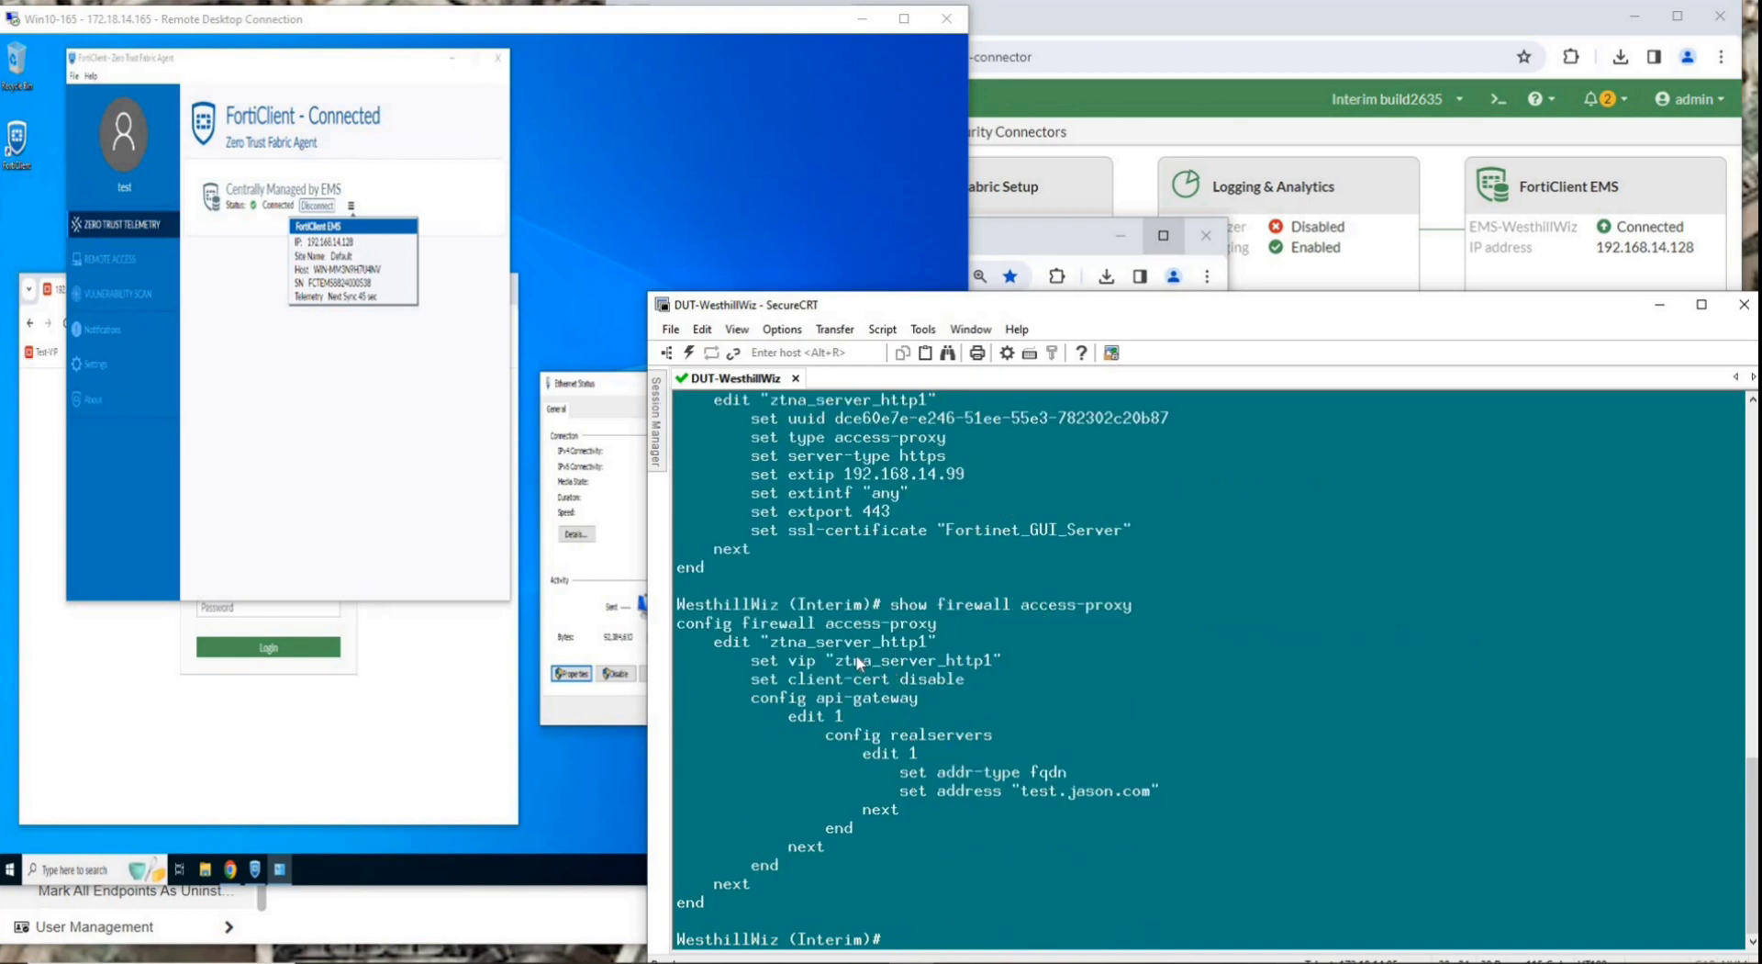
mouse_move(809, 651)
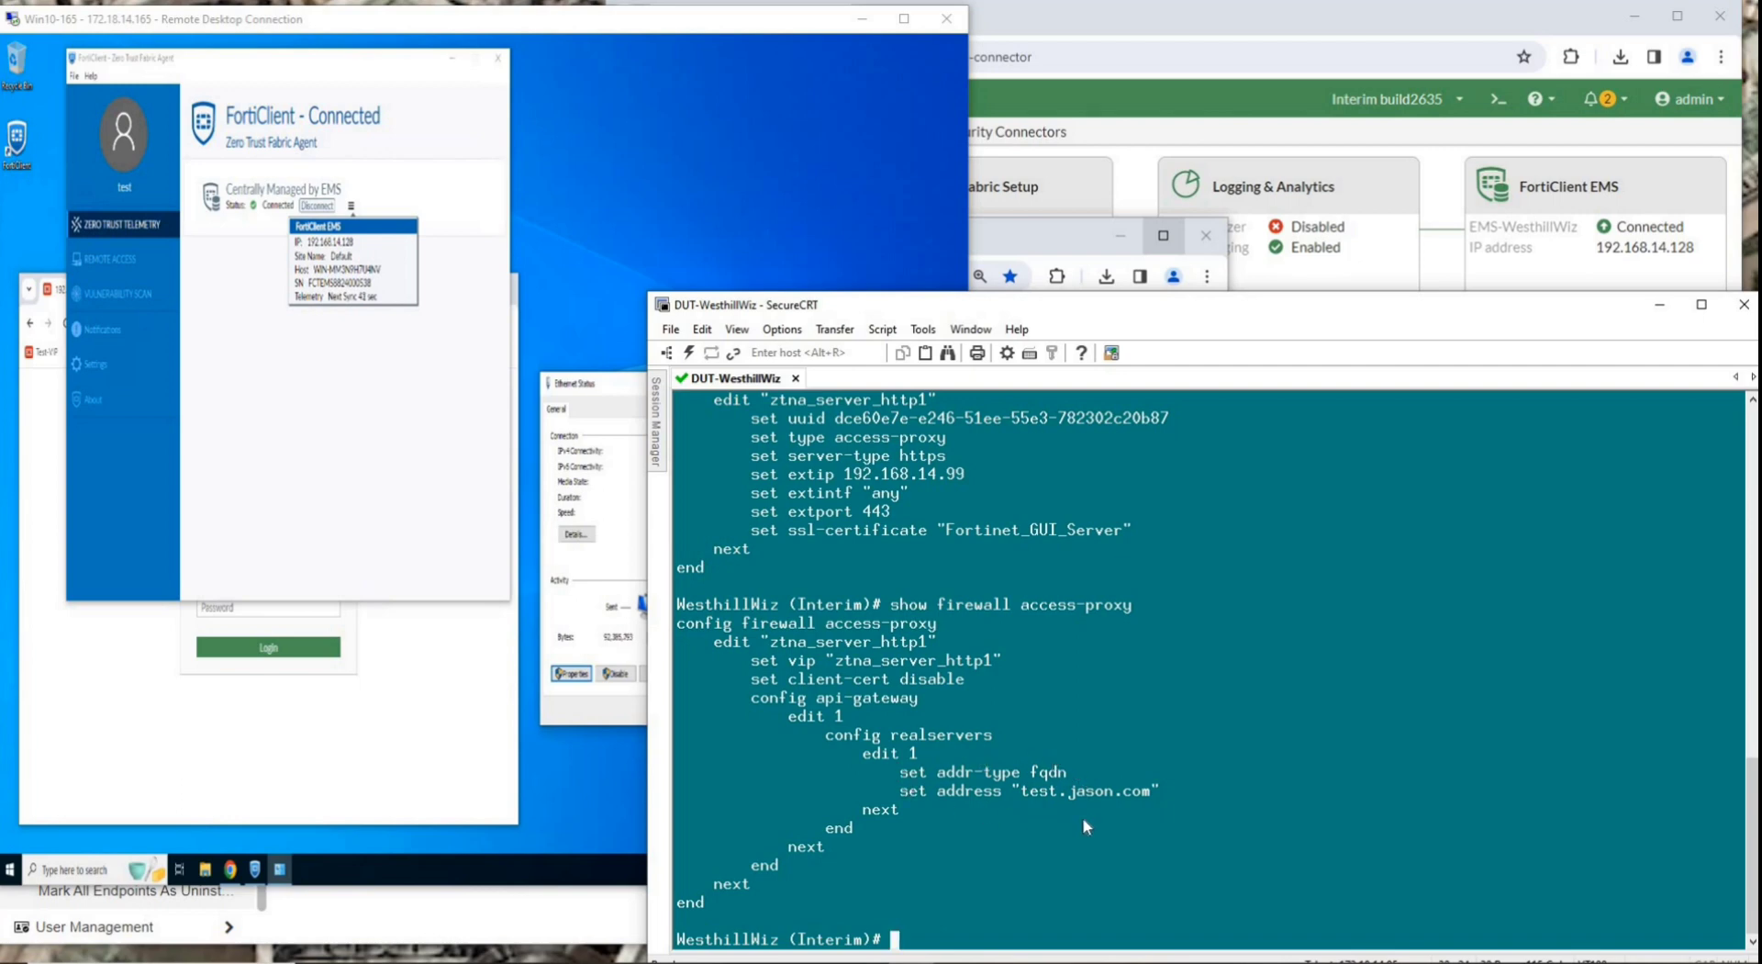
text(show firewall address test.jason.com)
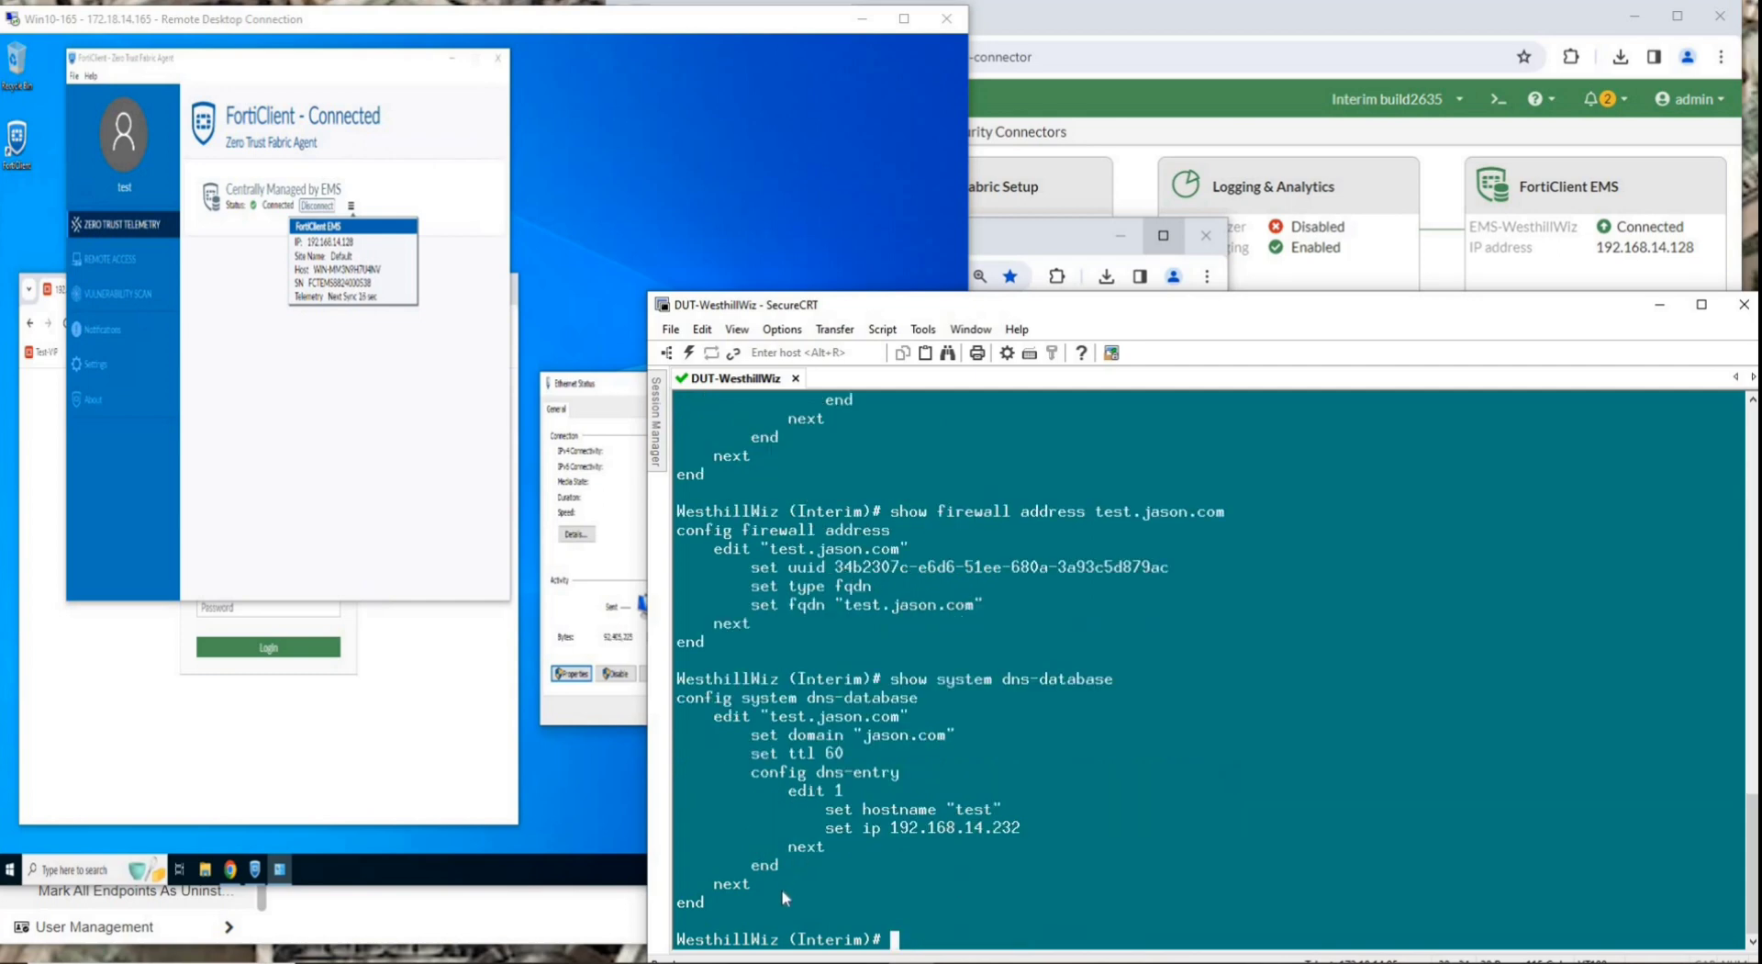
mouse_move(837, 885)
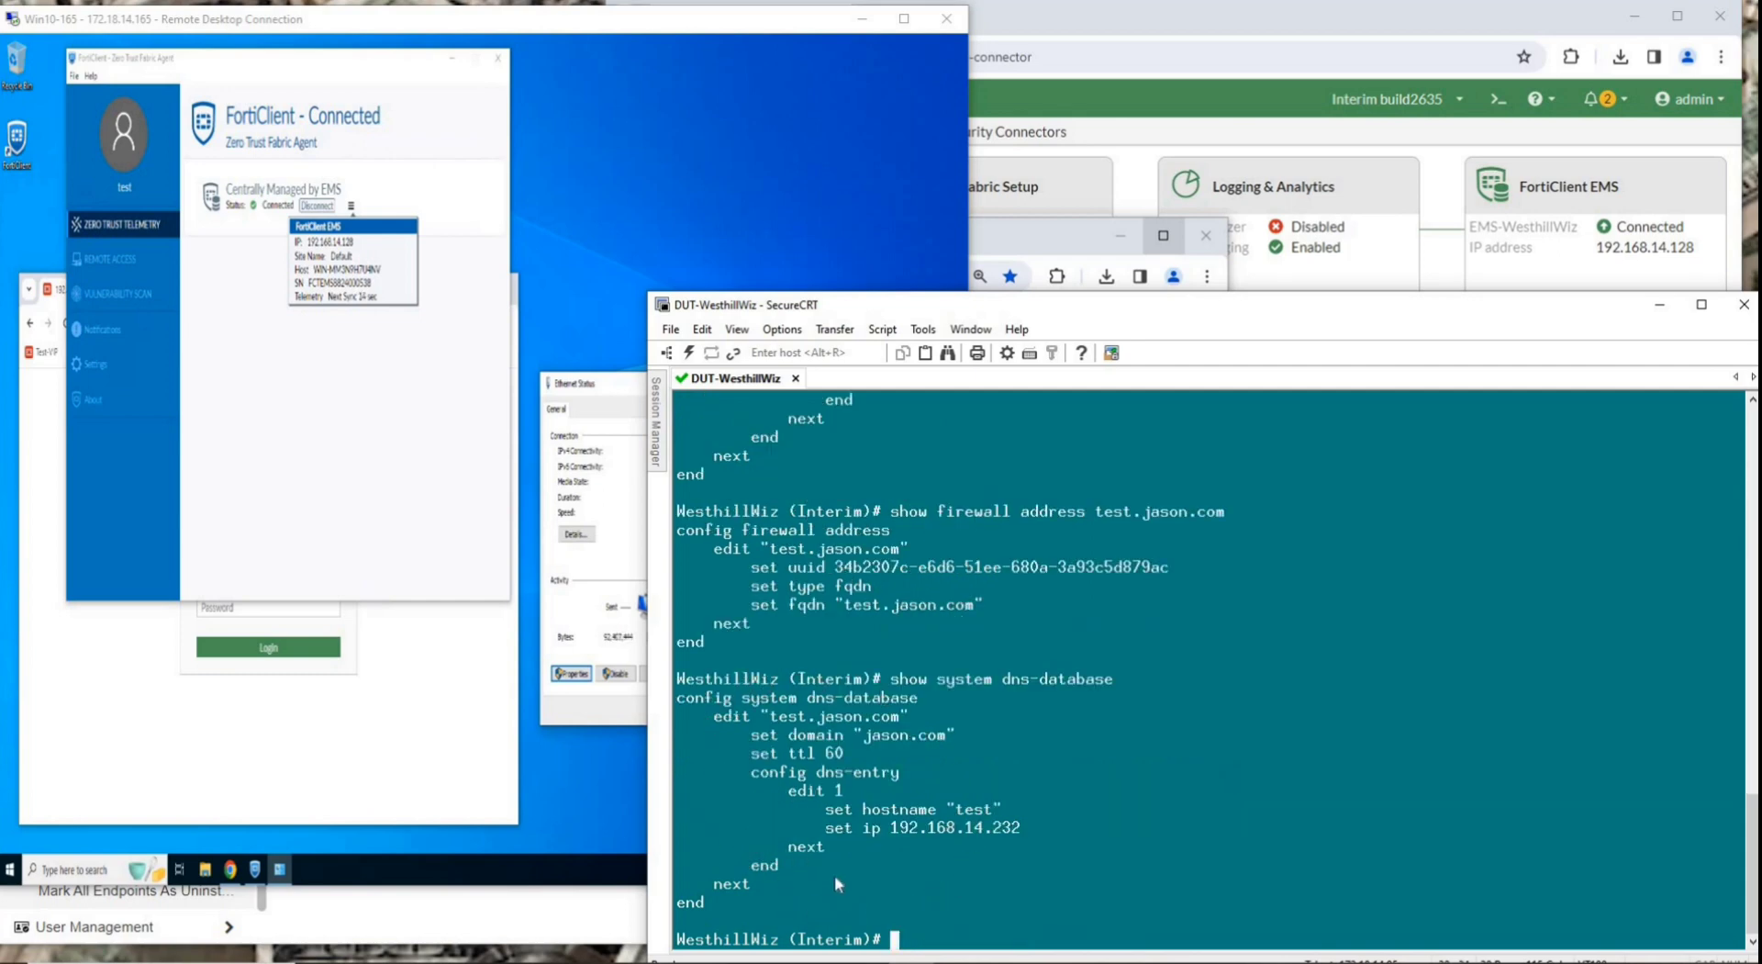
- Enter diagnose test application dnsproxy after reviewing the test.jason.com DNS entry for 192.168.14.232
text(diagnose test application dnsproxy)
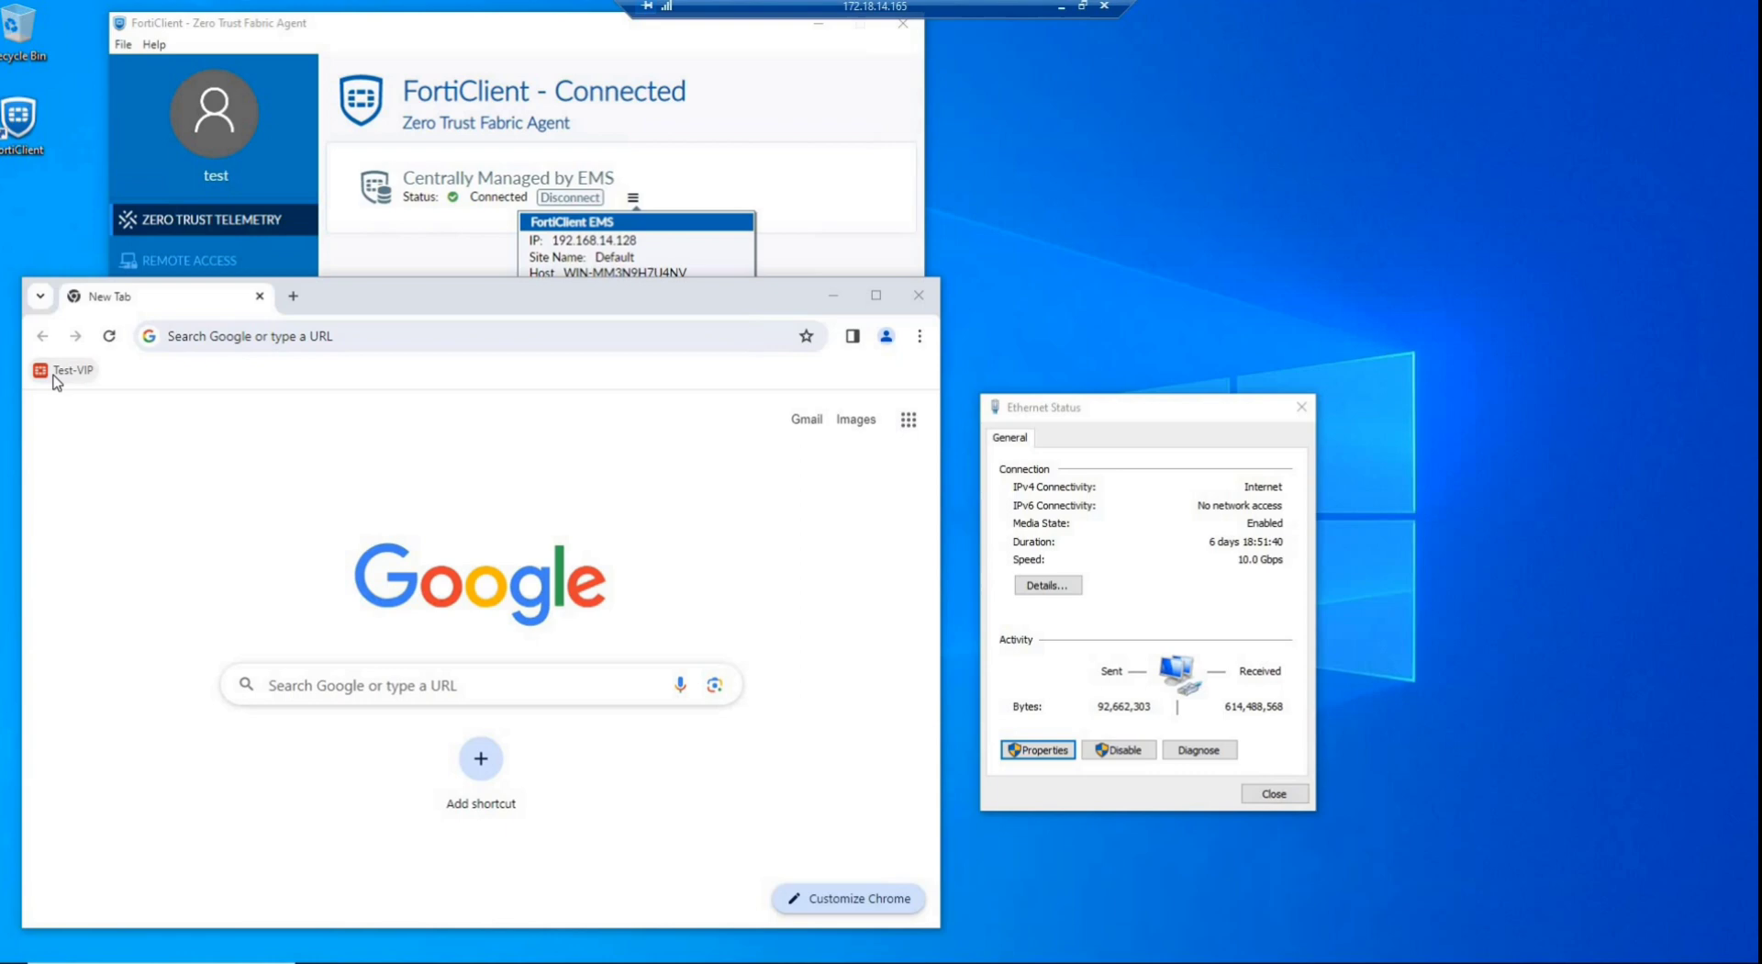
- Load the proxied login page at 192.168.14.99 in Chrome on the PC
text(192.168.14.99/login?redir=%2F)
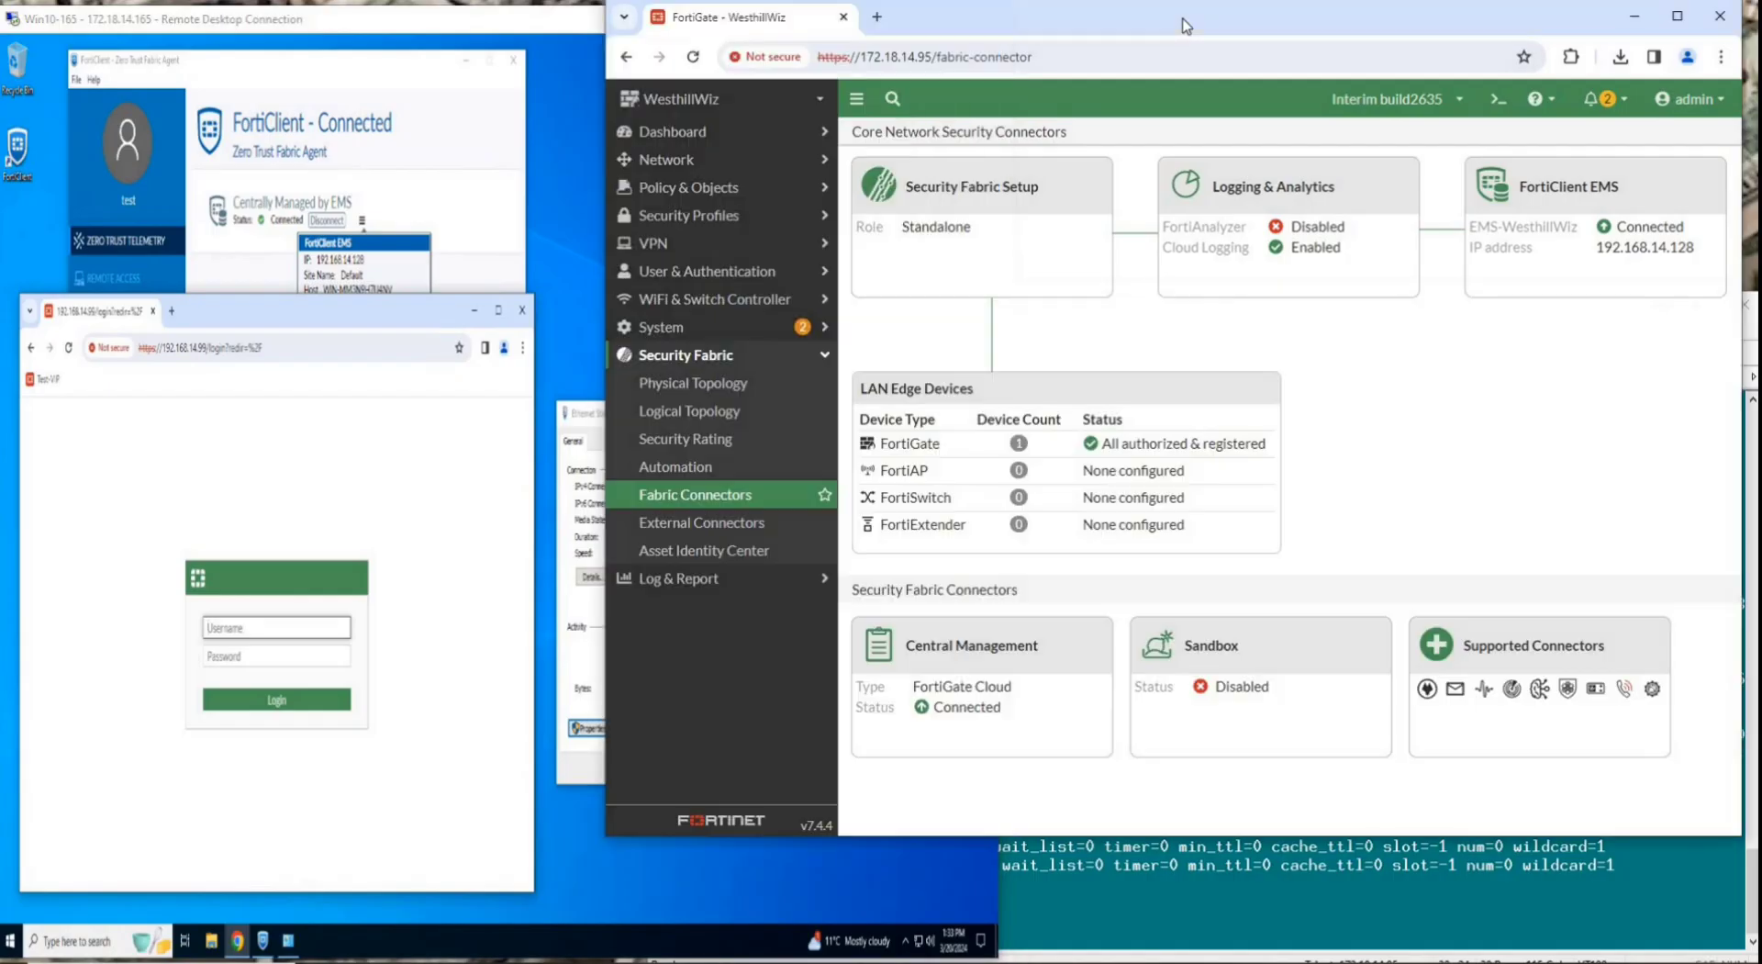
mouse_move(1062, 305)
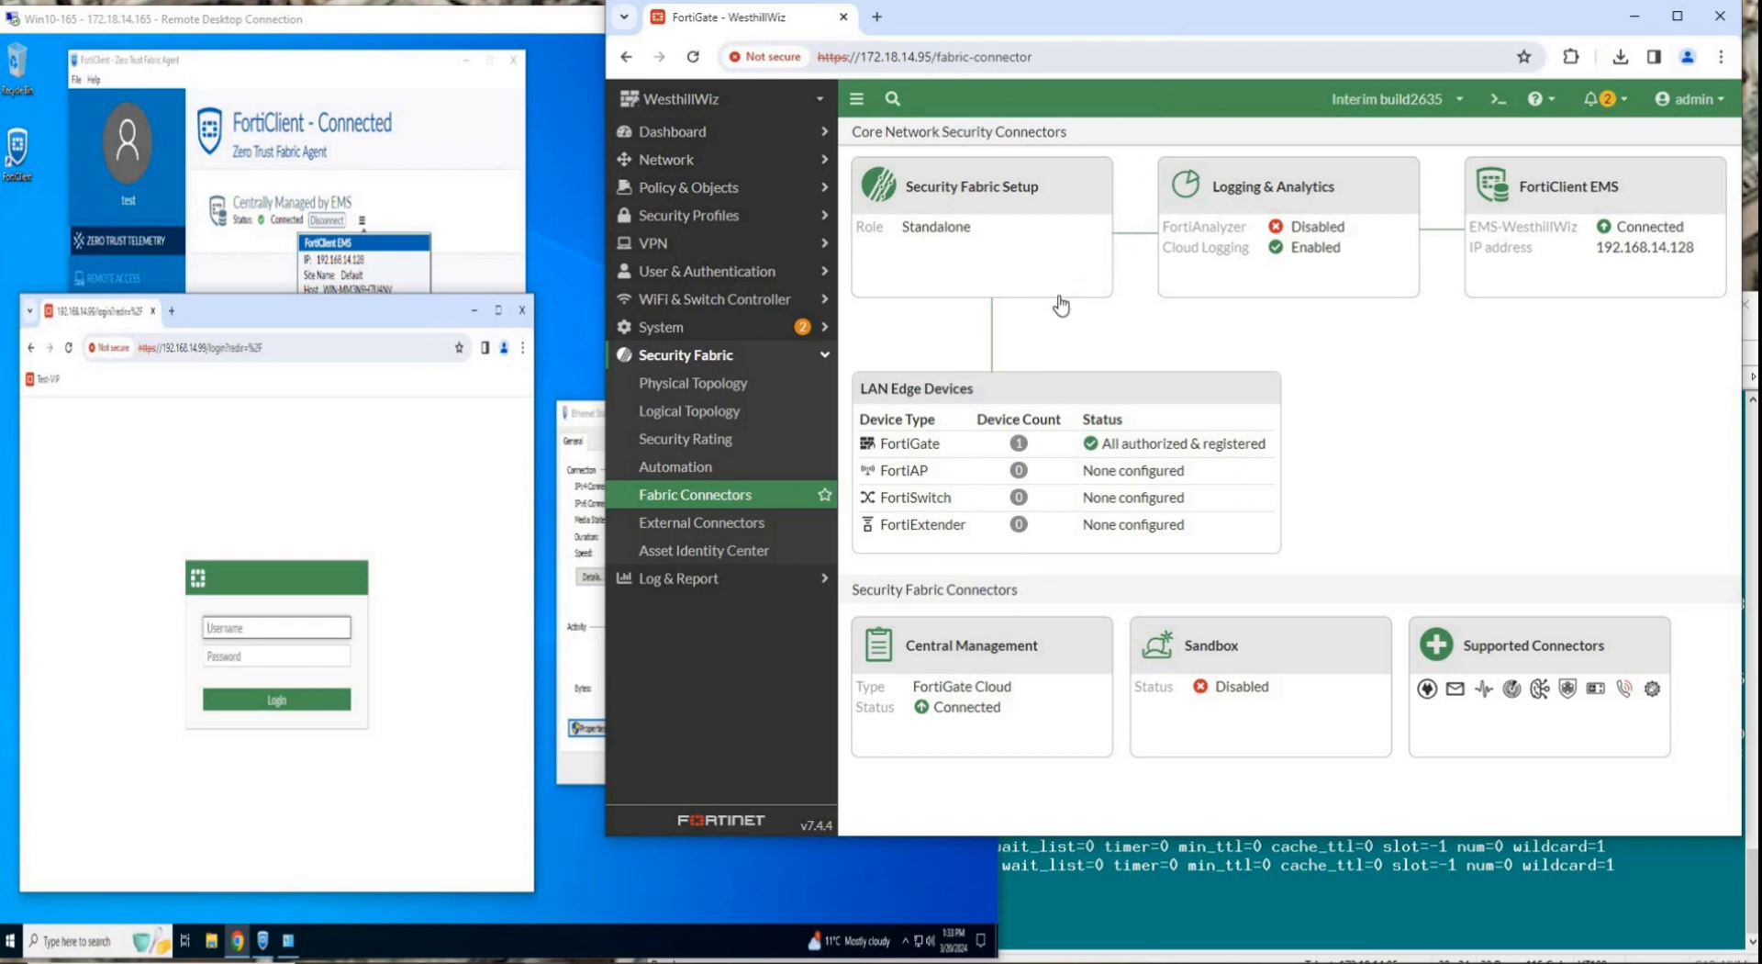
mouse_move(720, 358)
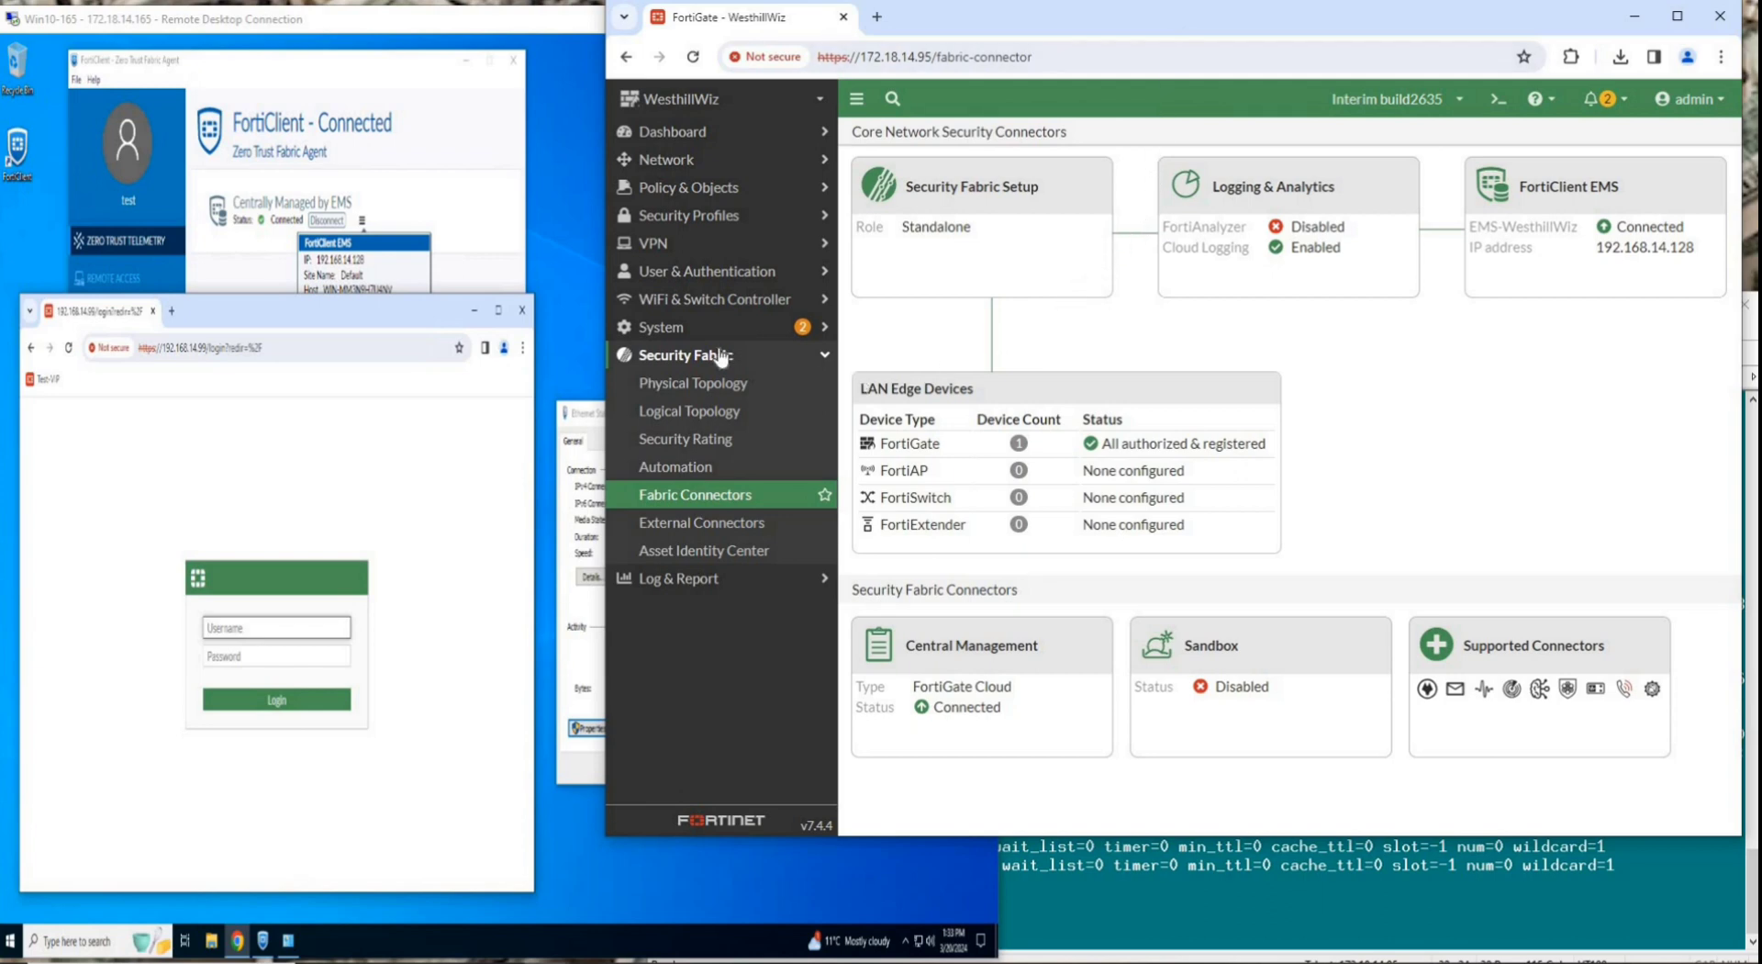
mouse_move(692, 248)
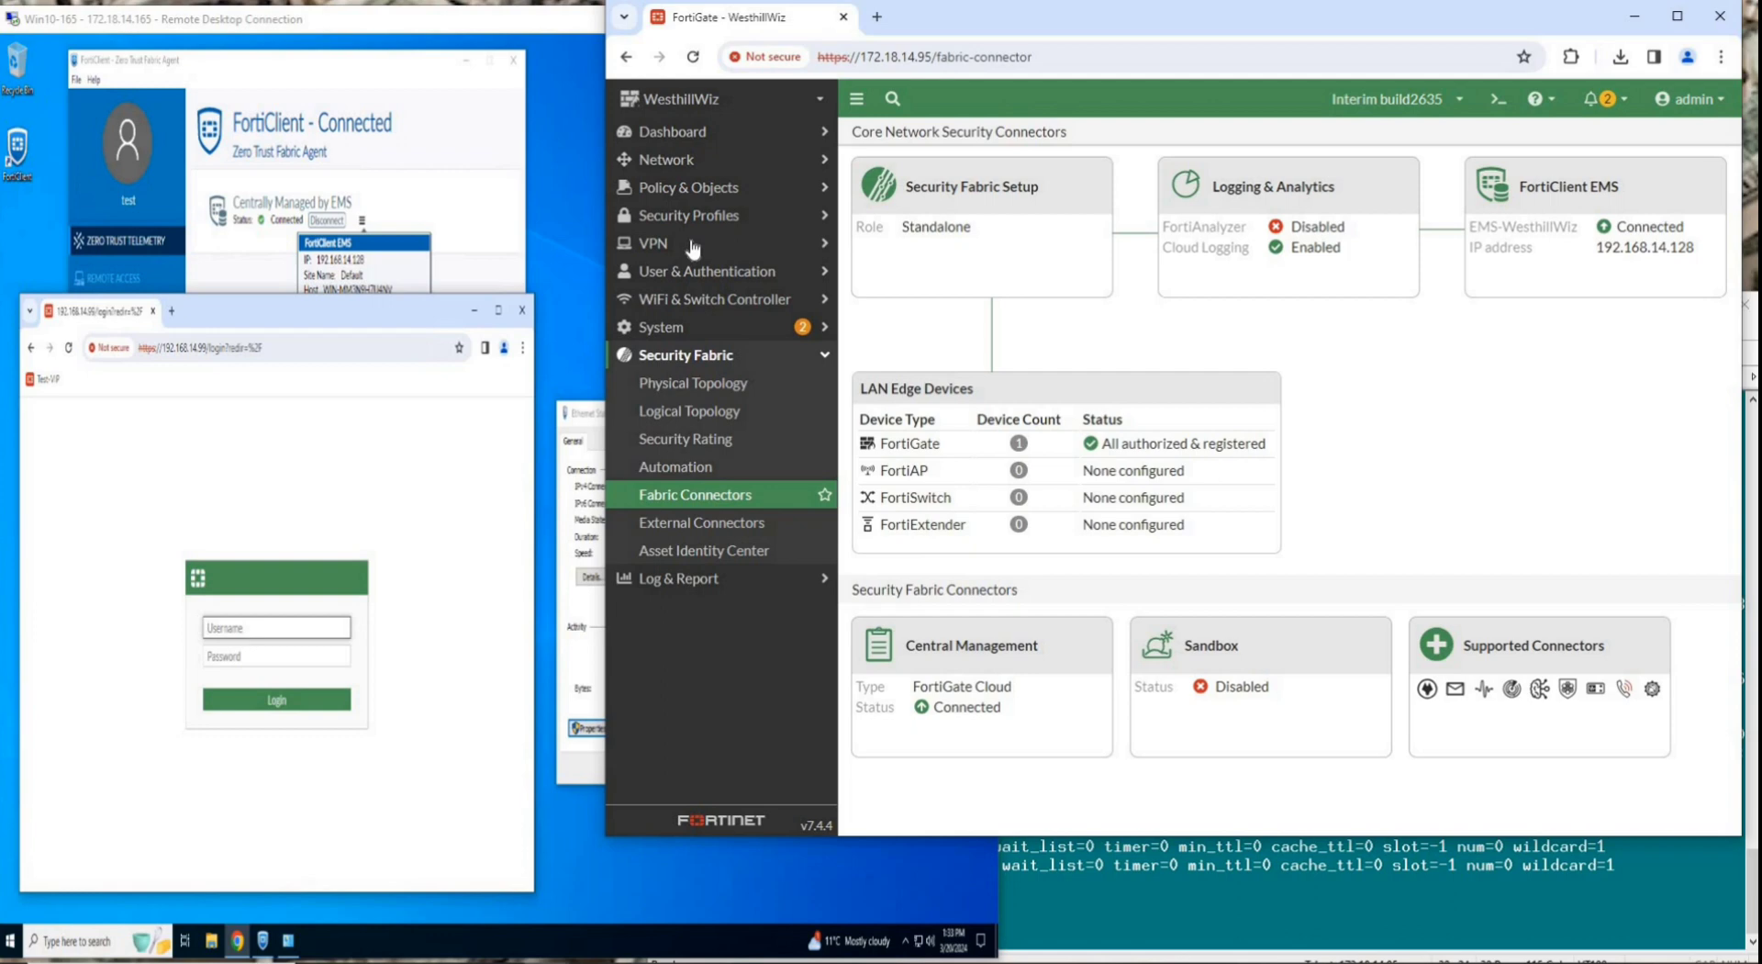
mouse_move(687, 187)
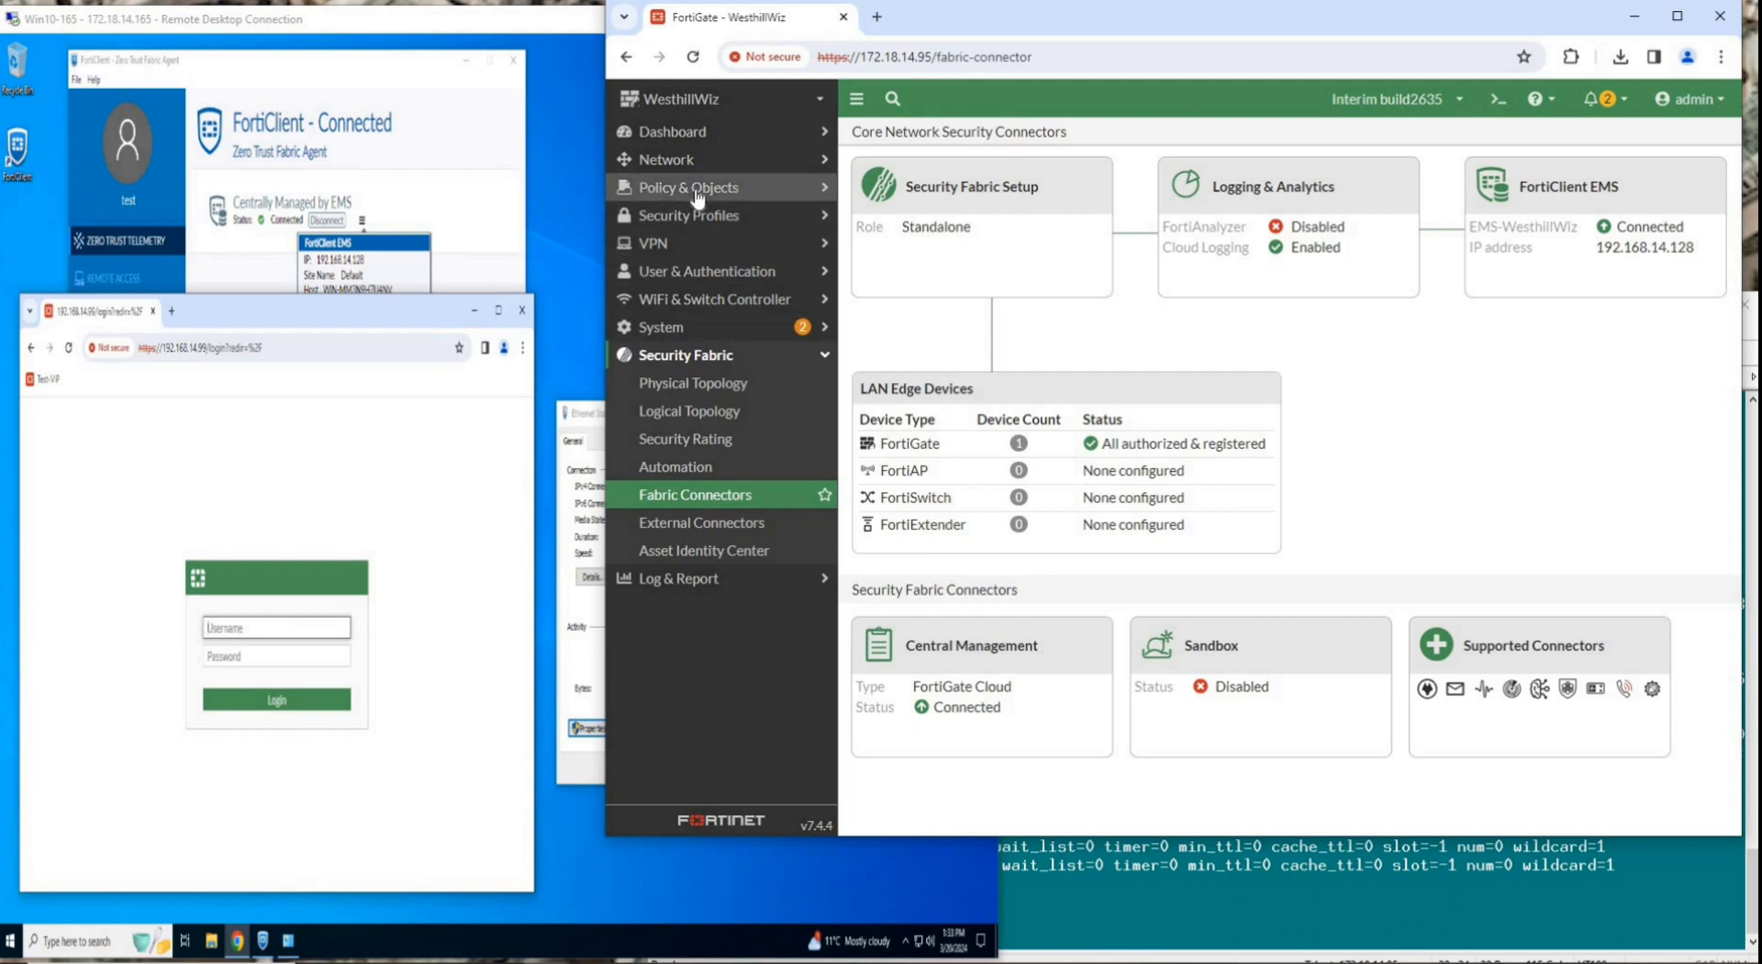
- Expand the Policy & Objects section in the FortiGate sidebar
click(688, 187)
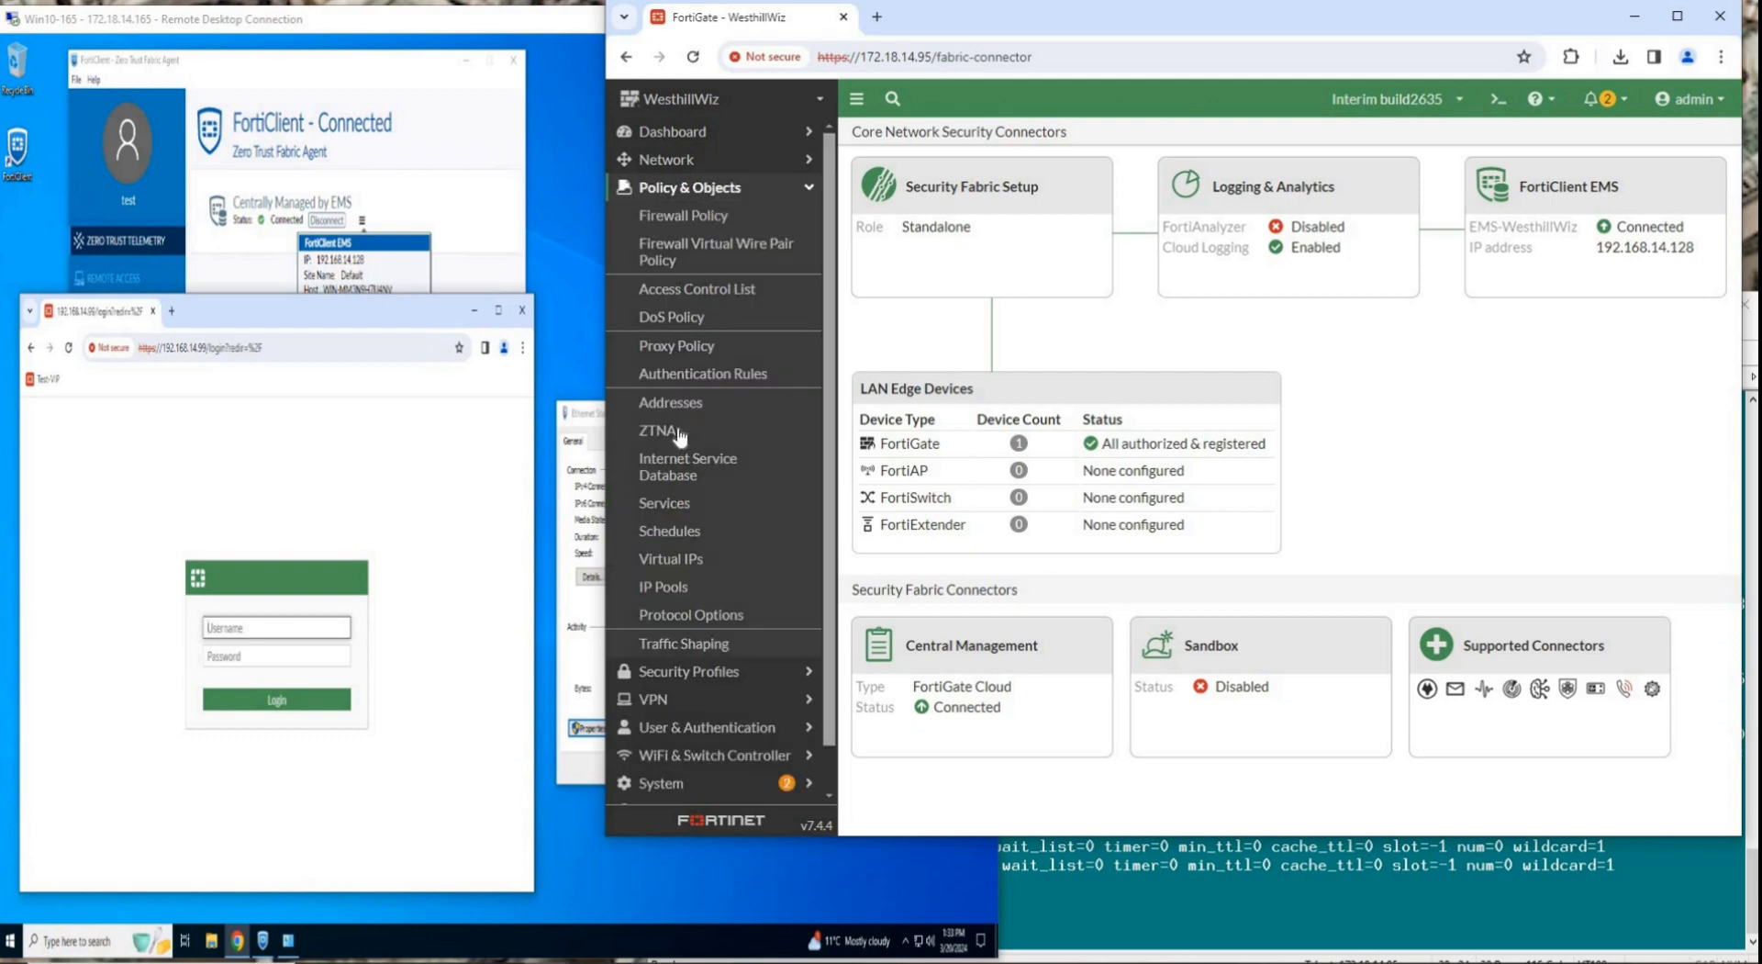
- Go into the ZTNA configuration from the sidebar
click(657, 430)
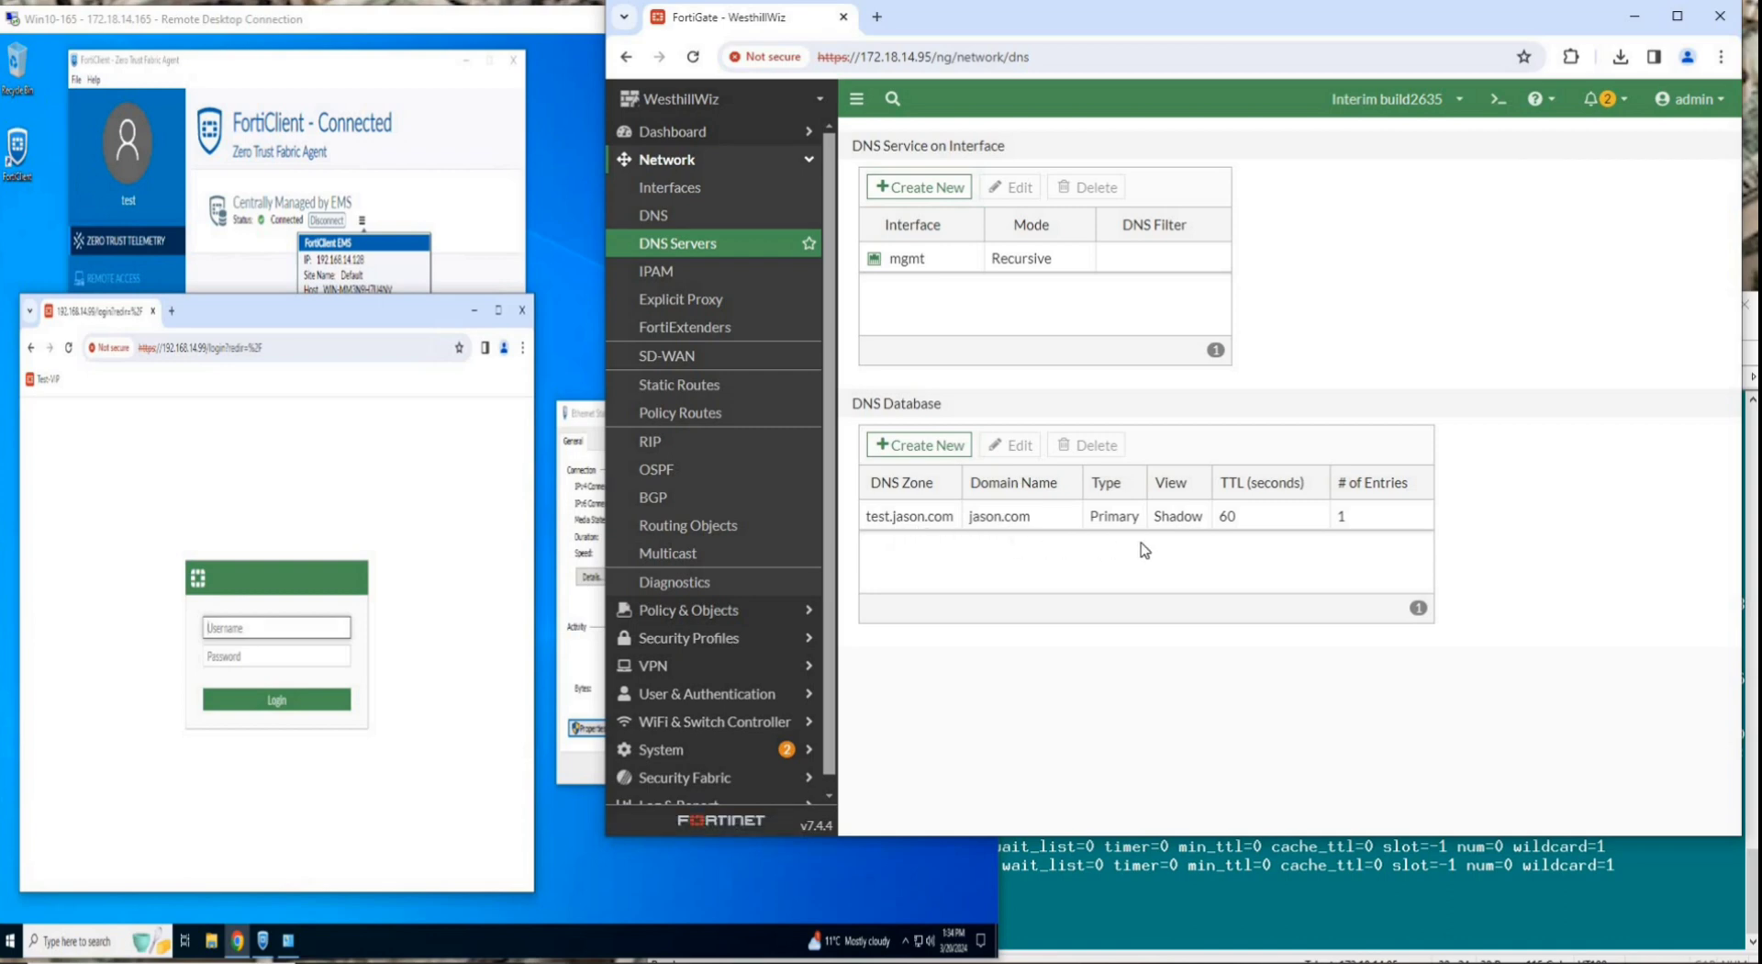
mouse_move(892, 528)
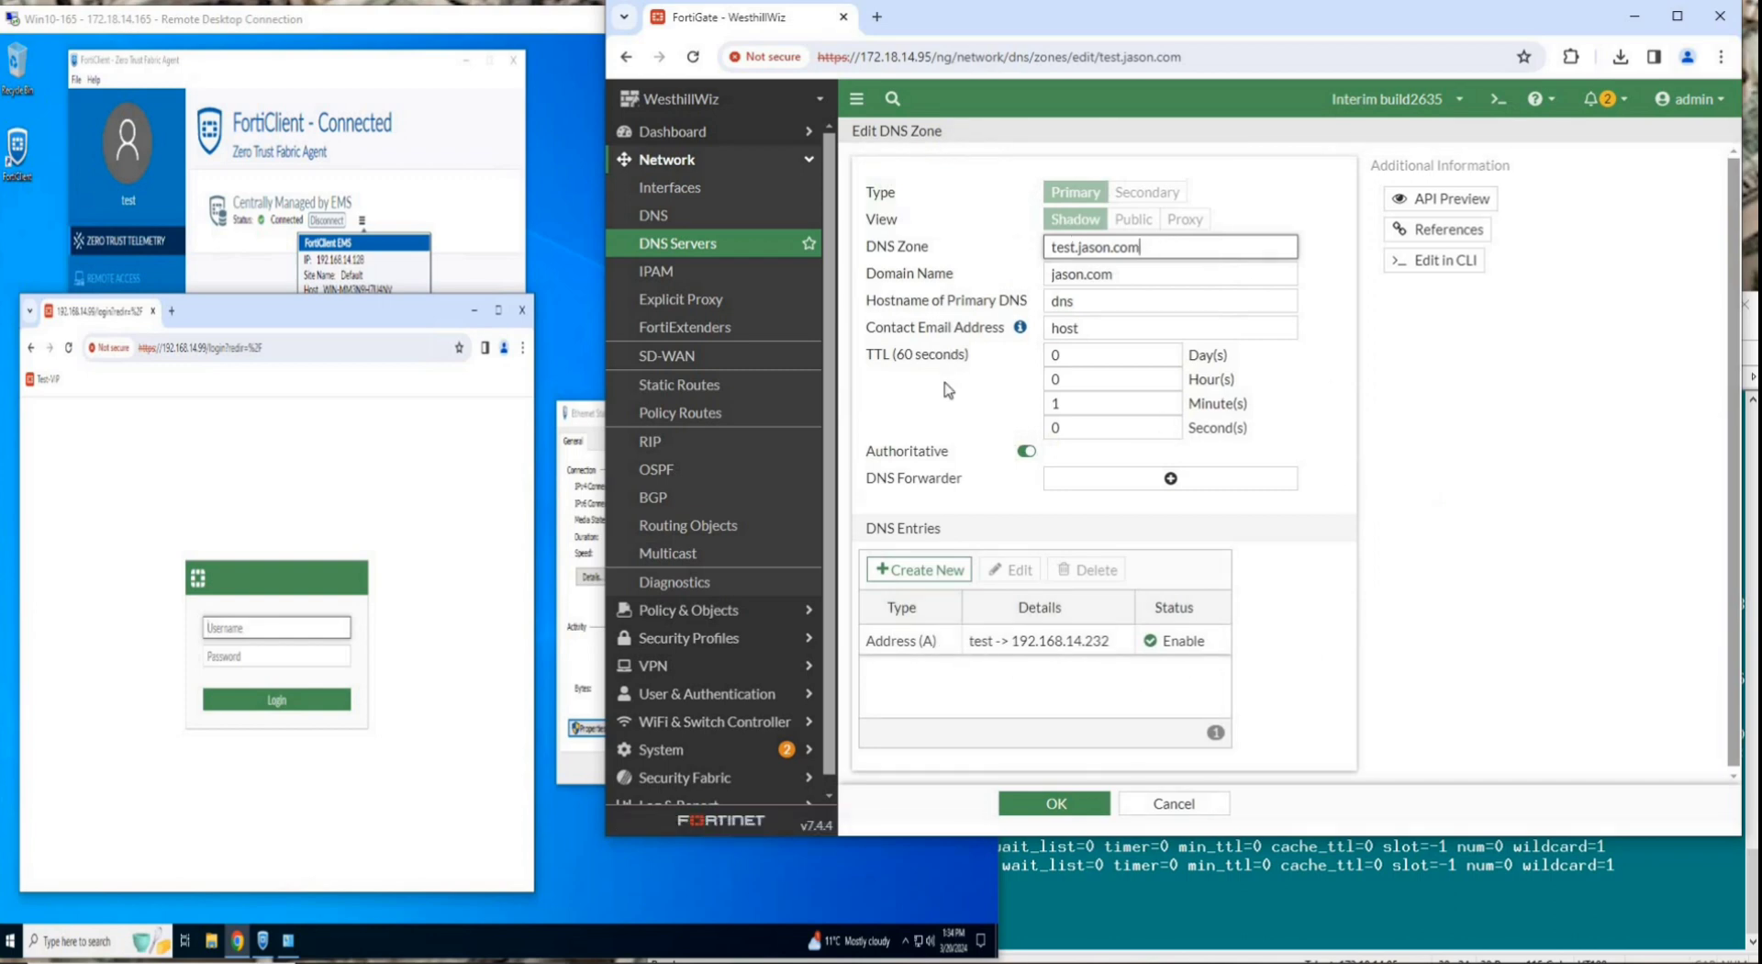
mouse_move(708, 741)
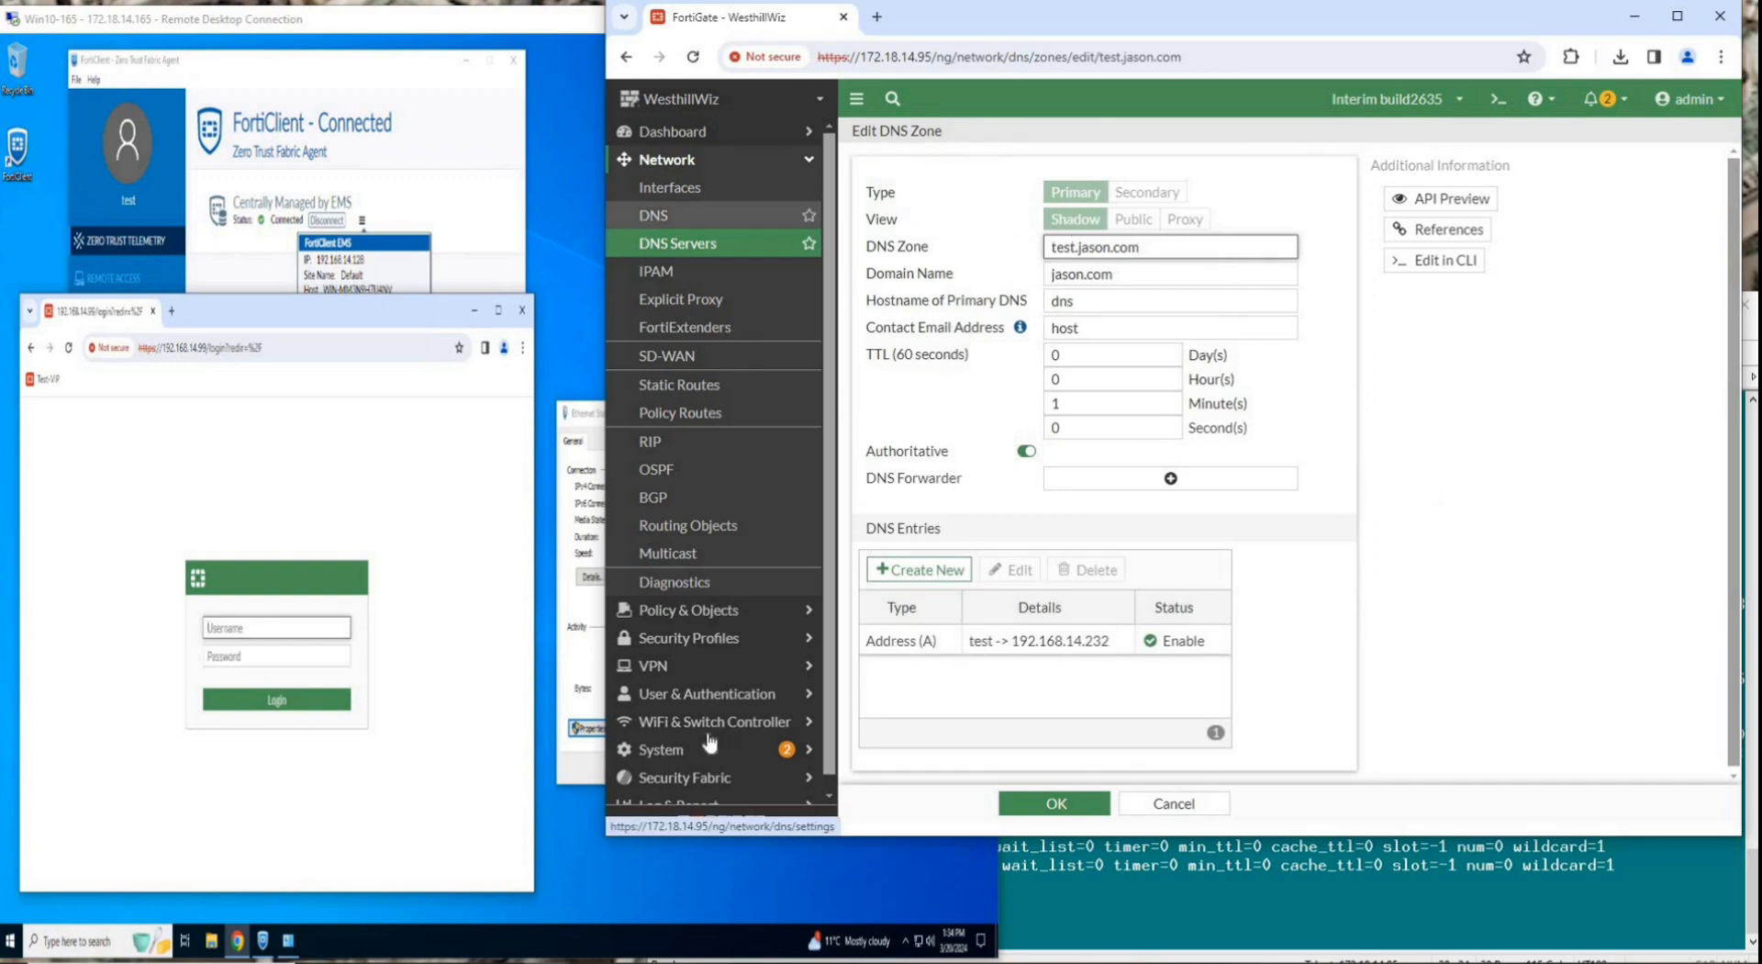
- Expand the System section in the FortiGate sidebar
click(661, 748)
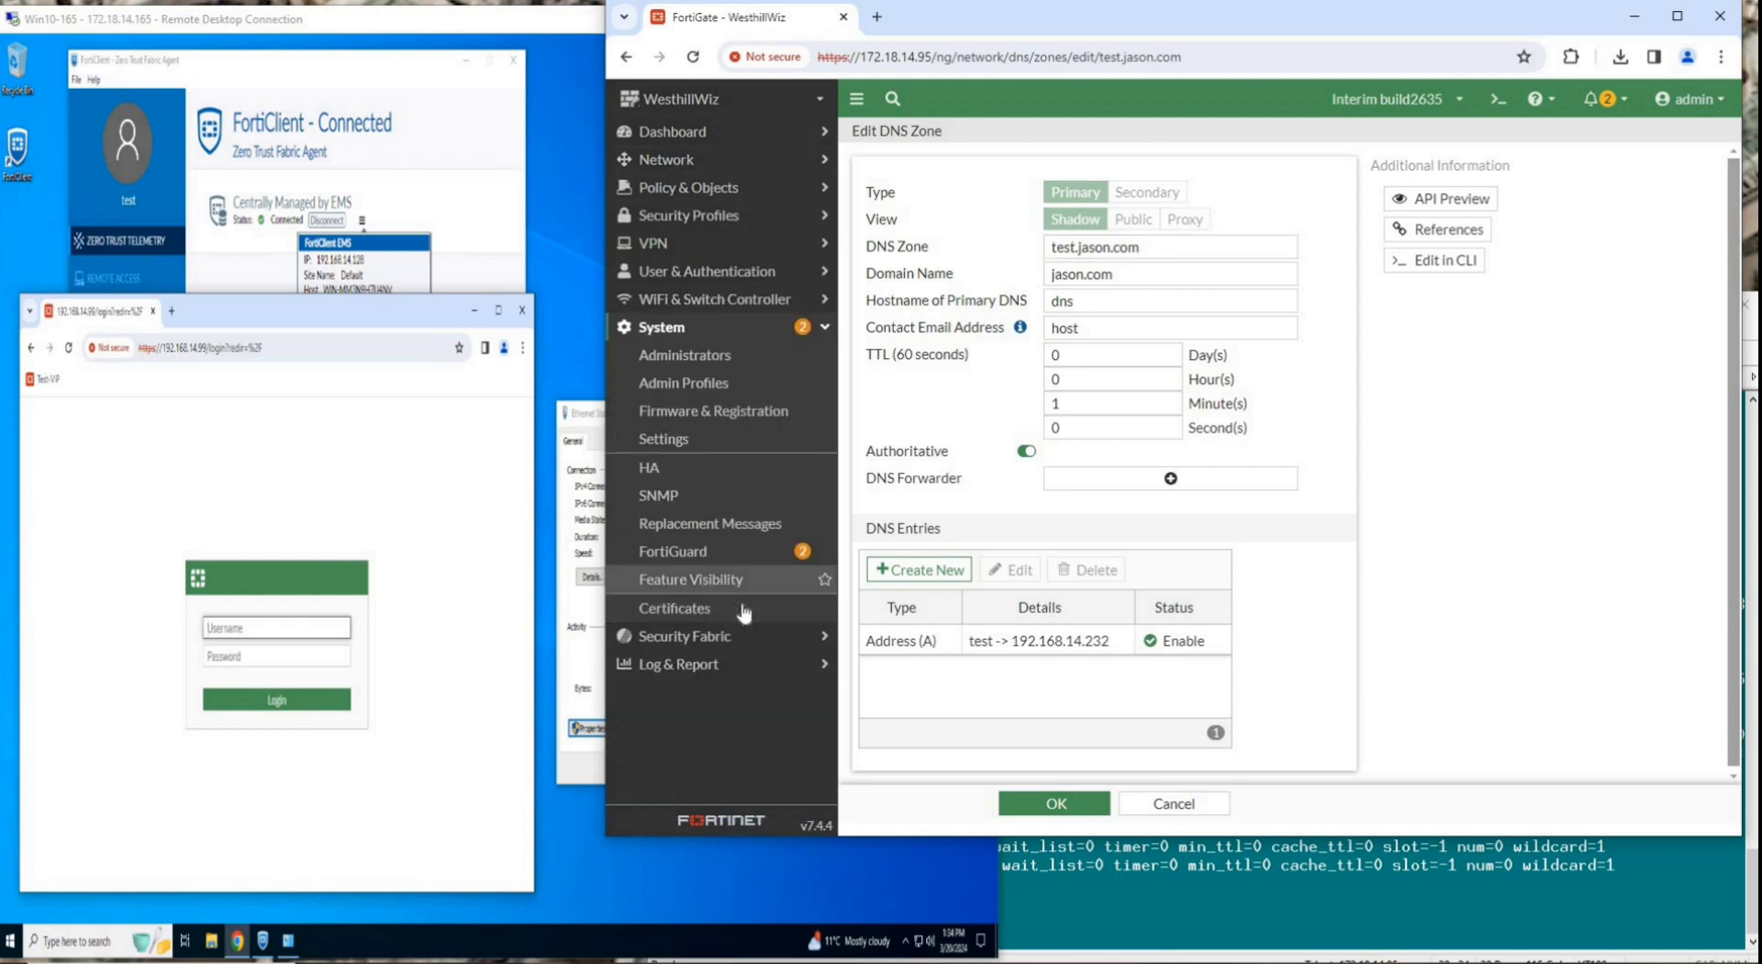
- Show the Feature Visibility page listing core, additional and security features
click(692, 578)
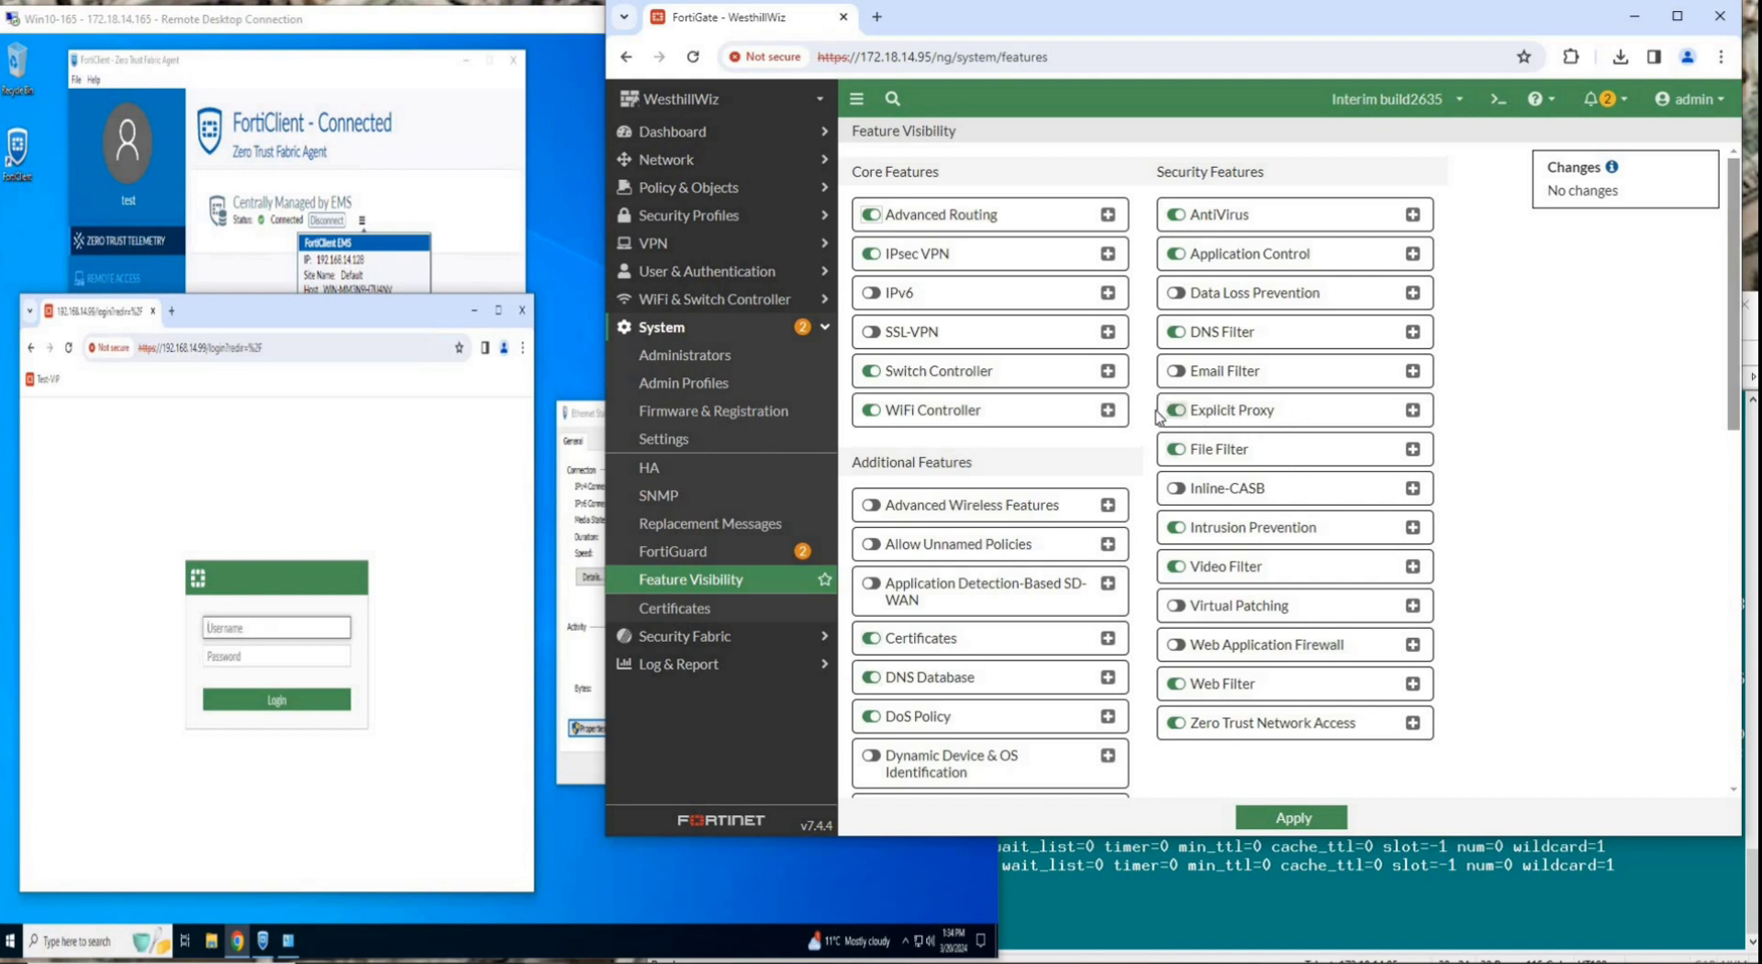
mouse_move(1323, 427)
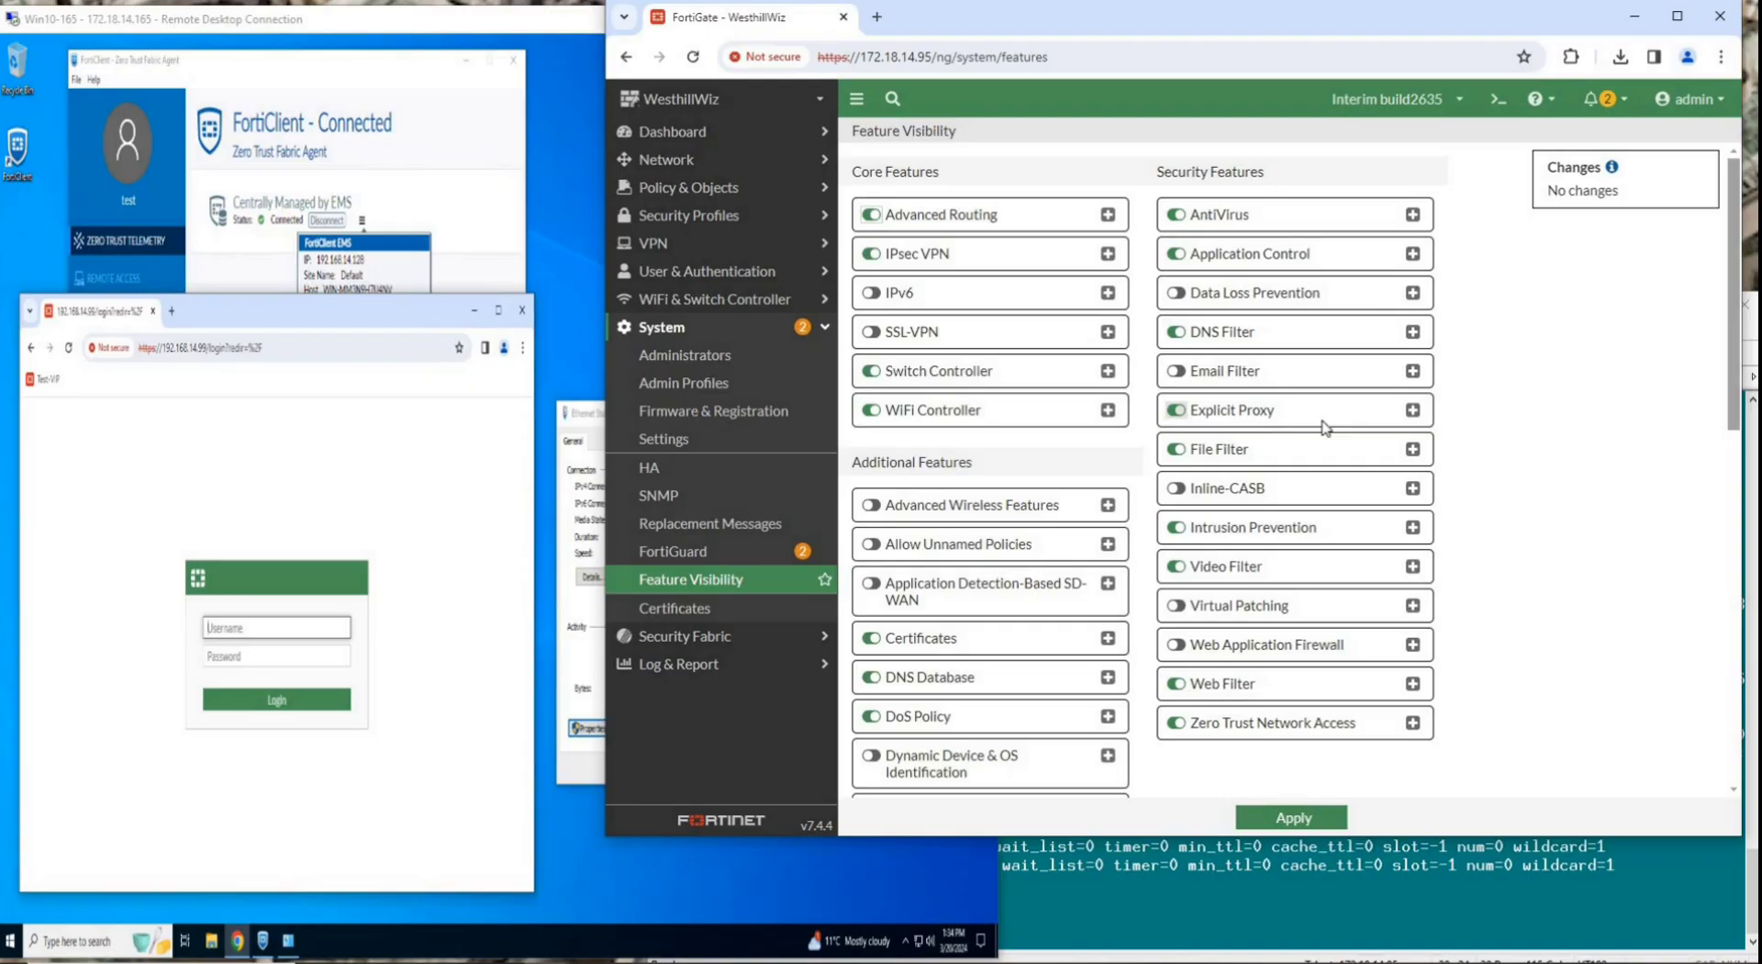